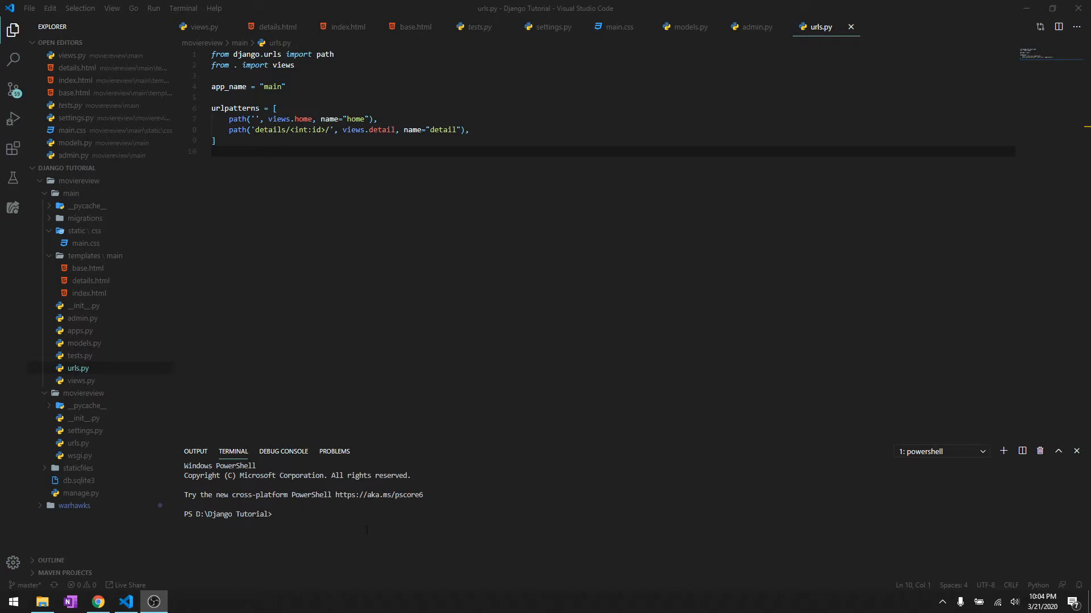
Run python manage.py runserver from the movieview folder in the integrated terminal.
text(cd m)
text(pyt)
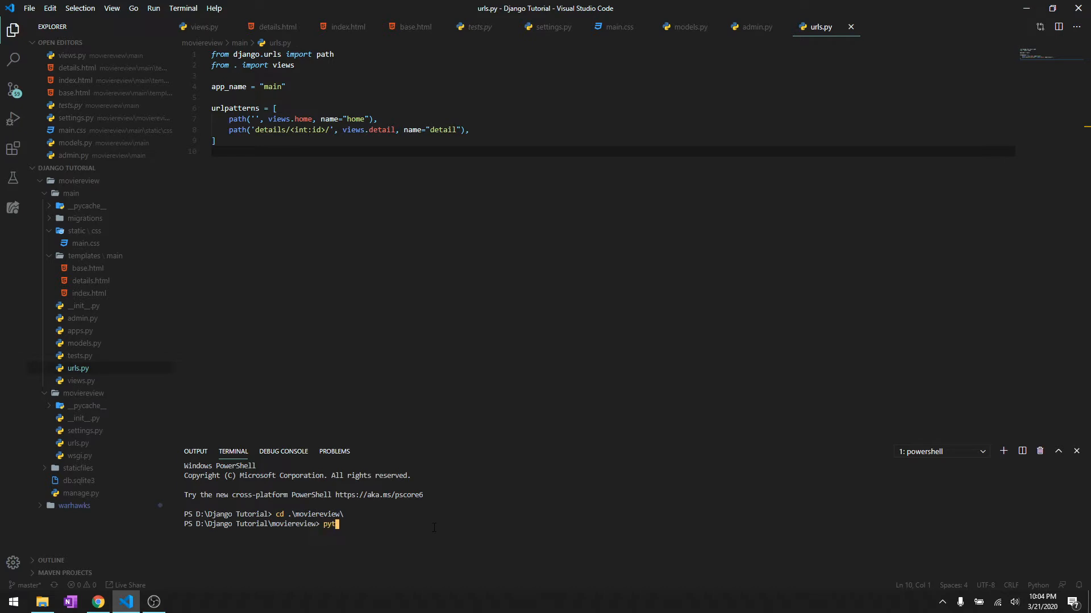
text(hon manage.py runserv)
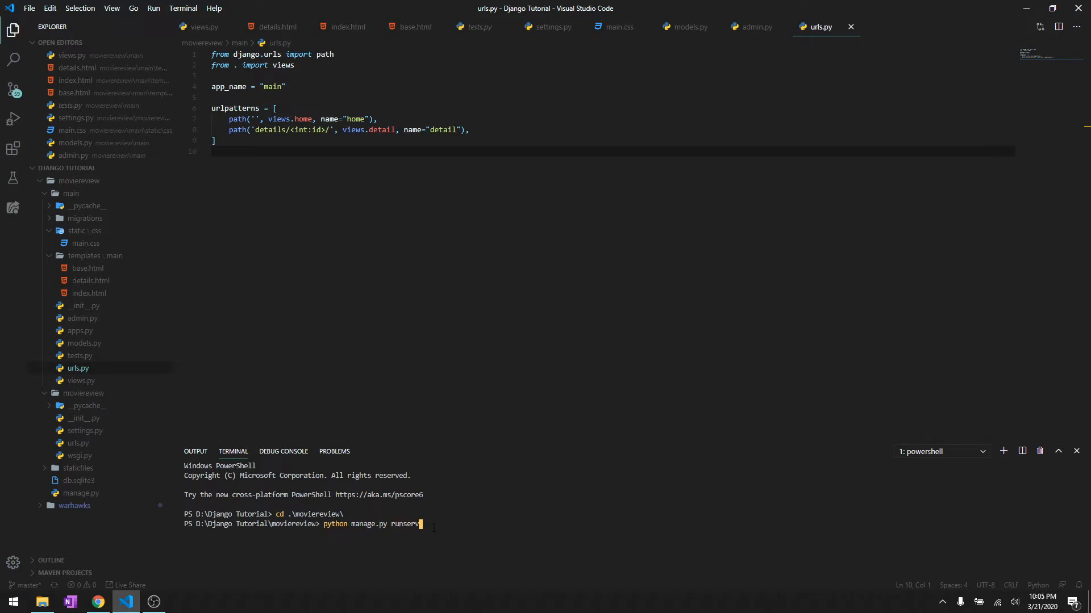
key(Return)
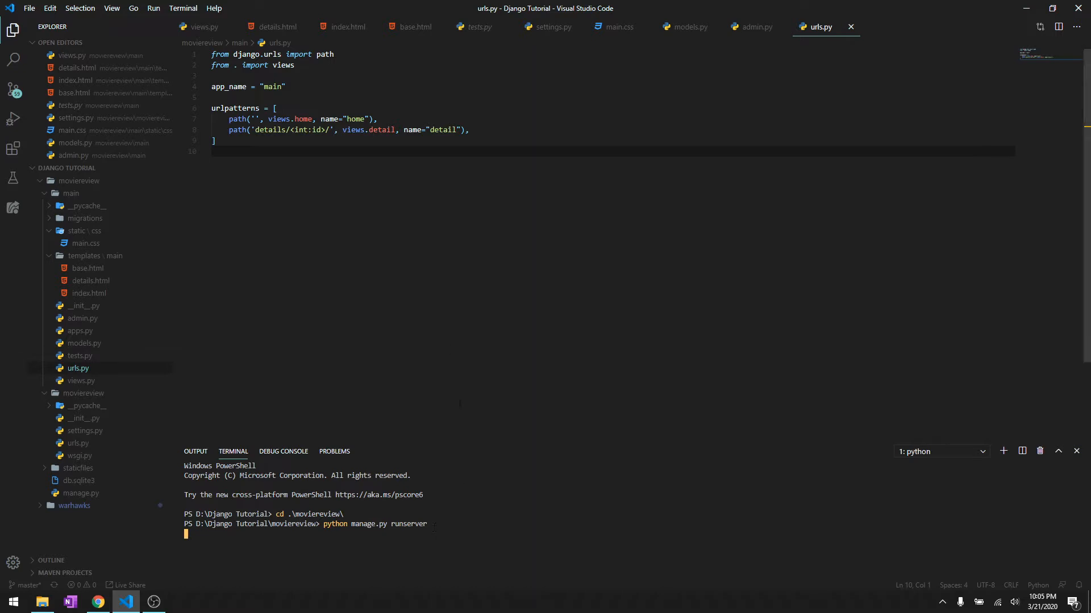
key(Return)
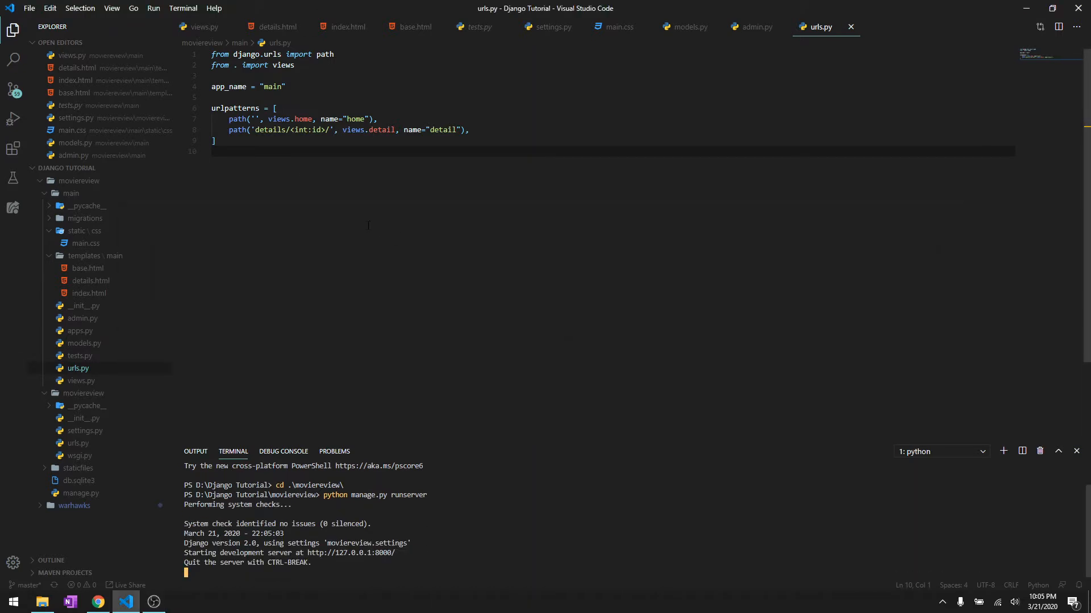
mouse_move(746, 325)
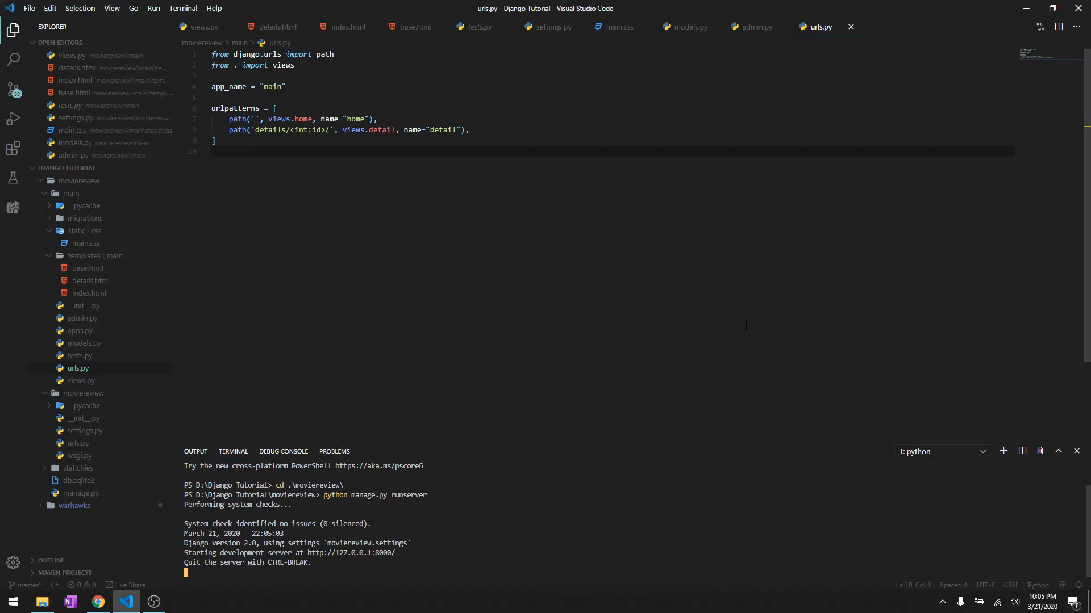
click(97, 602)
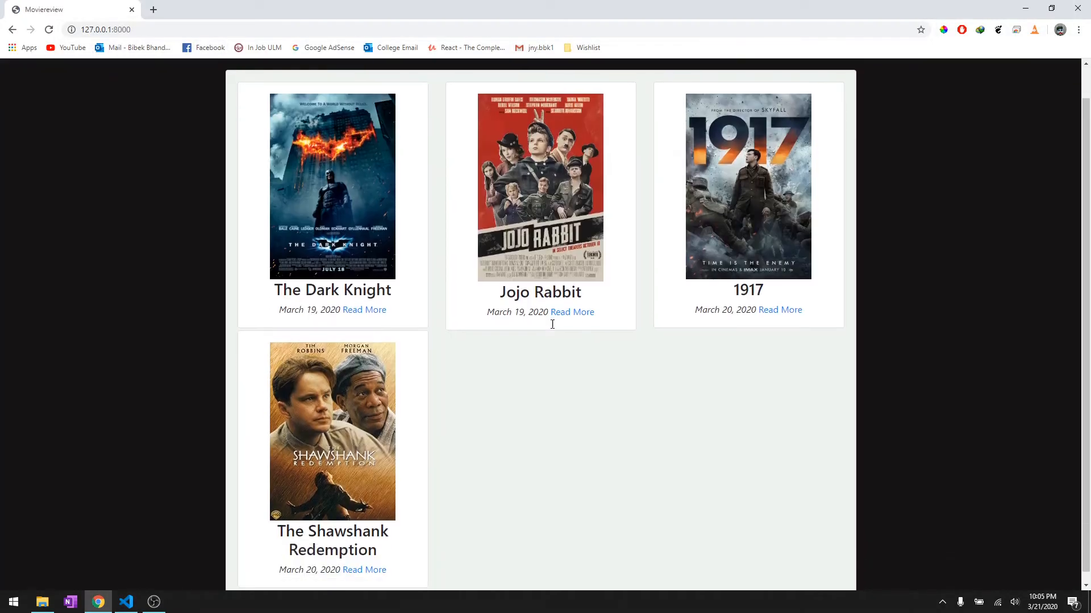
click(363, 310)
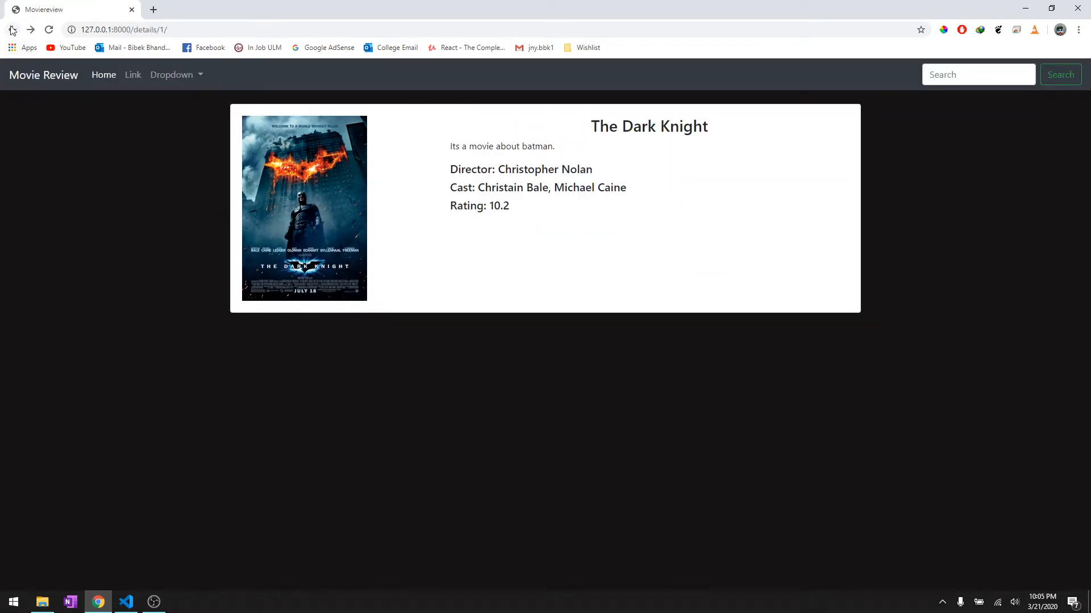
click(12, 29)
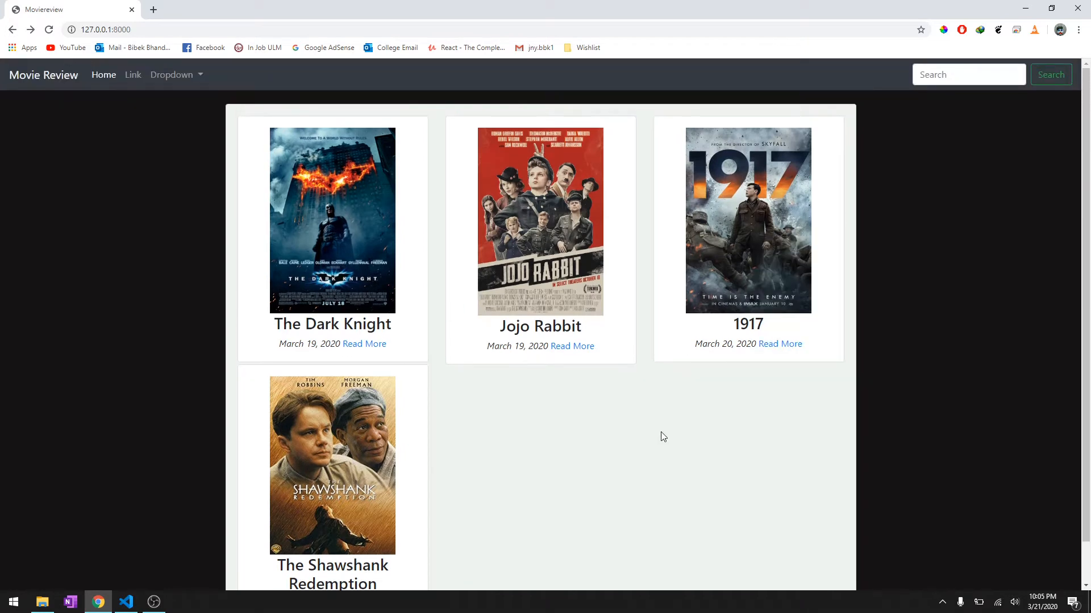
mouse_move(1041, 6)
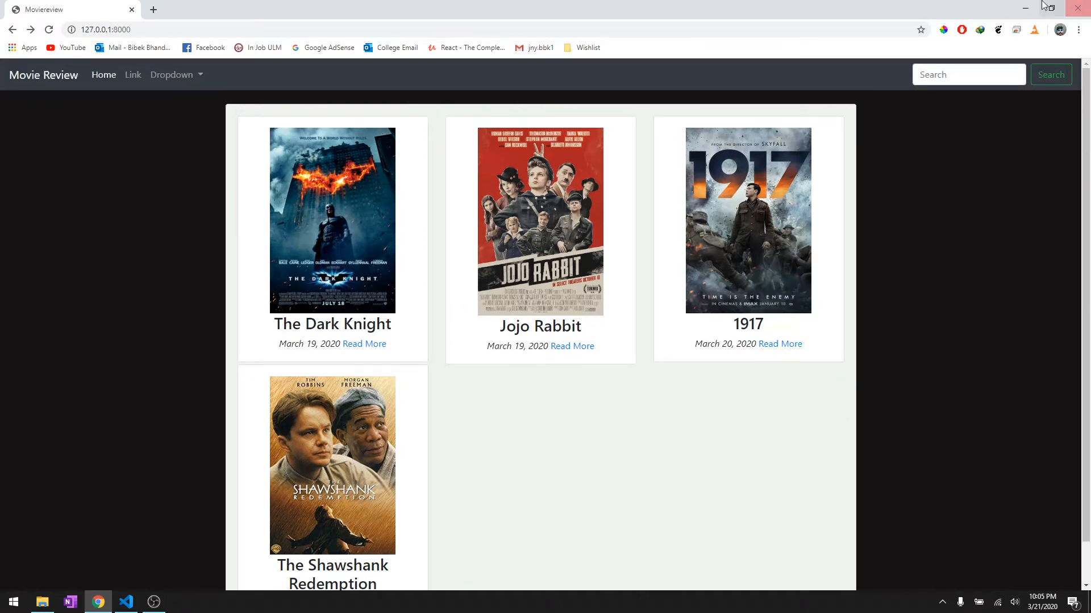
Add an empty forms.py file to the main app folder and open it.
click(125, 601)
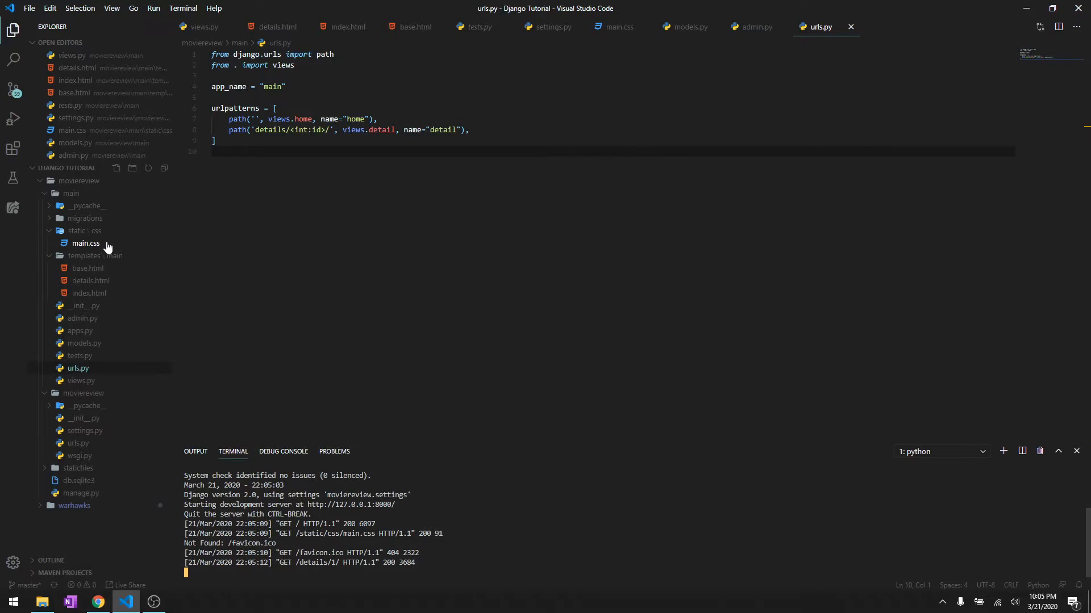
click(81, 381)
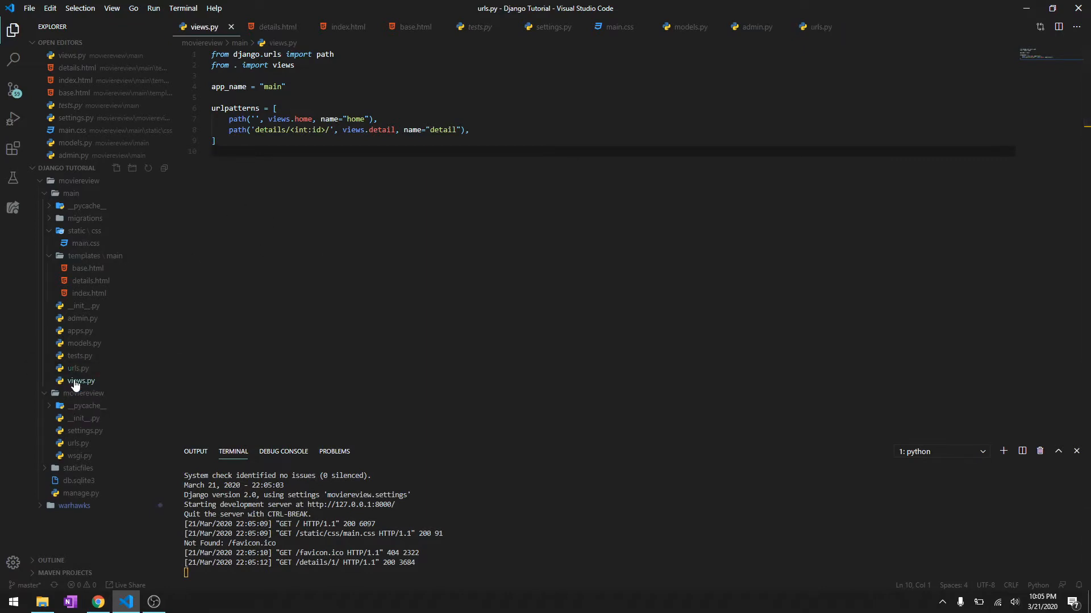
click(80, 381)
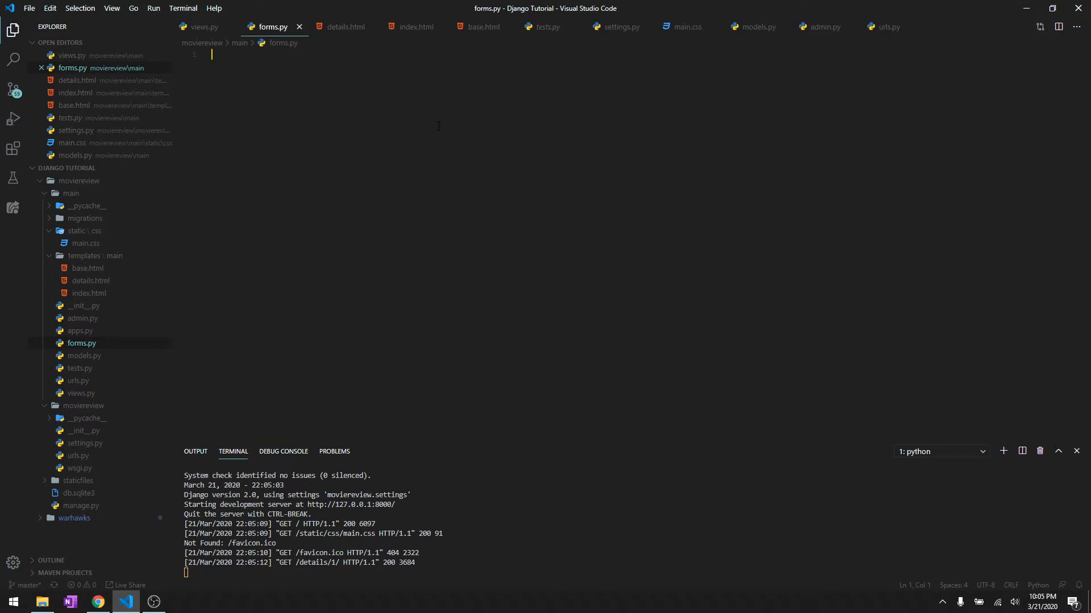
Import Django forms and the models into forms.py, with a movie add-form comment.
text(from djang)
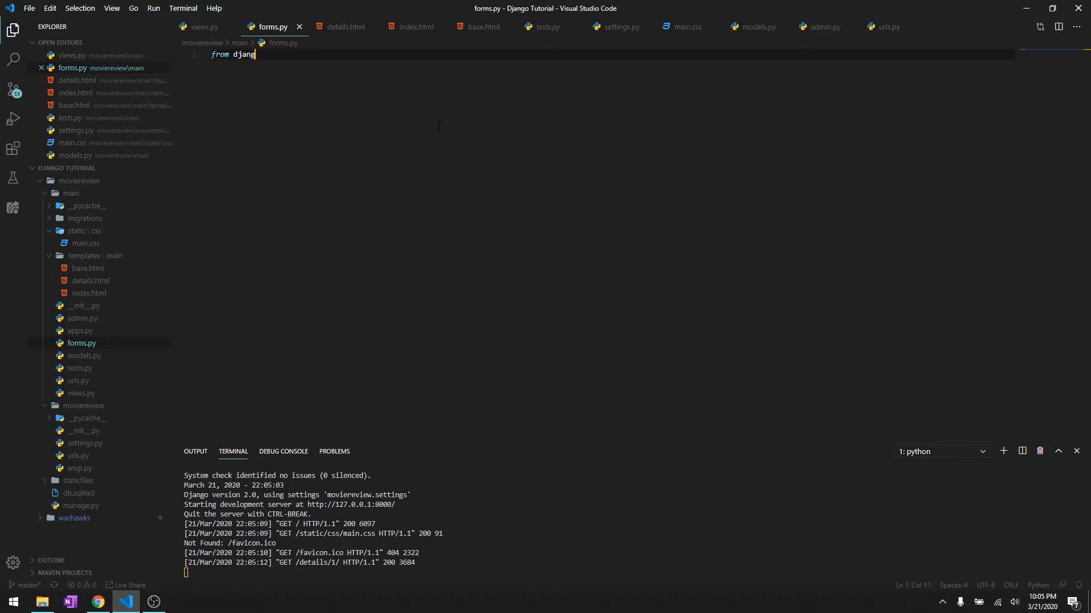
text(import forms)
text(# m)
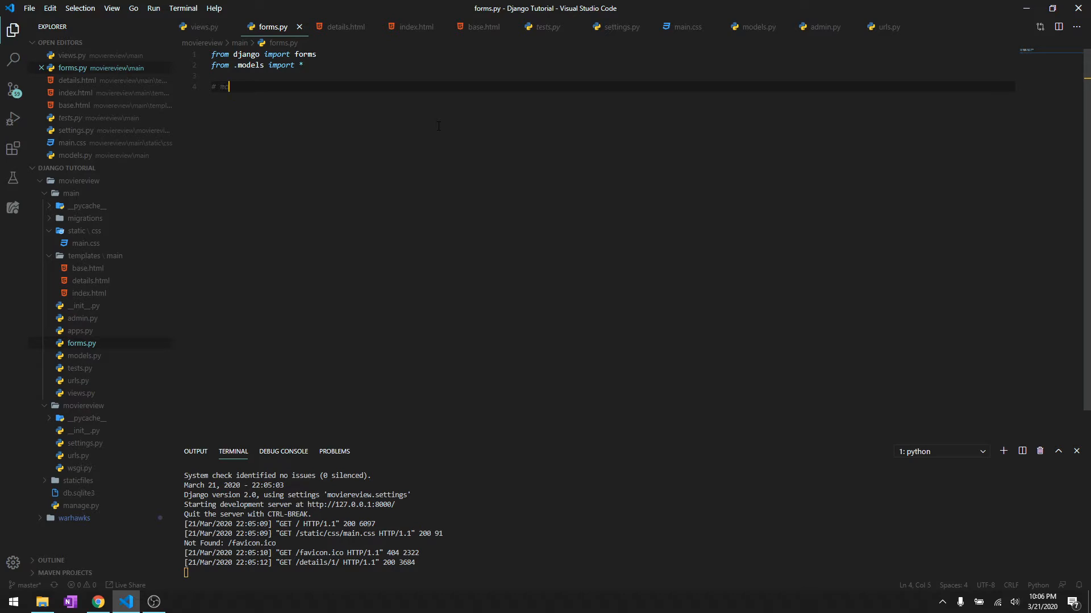
text(ovie add form)
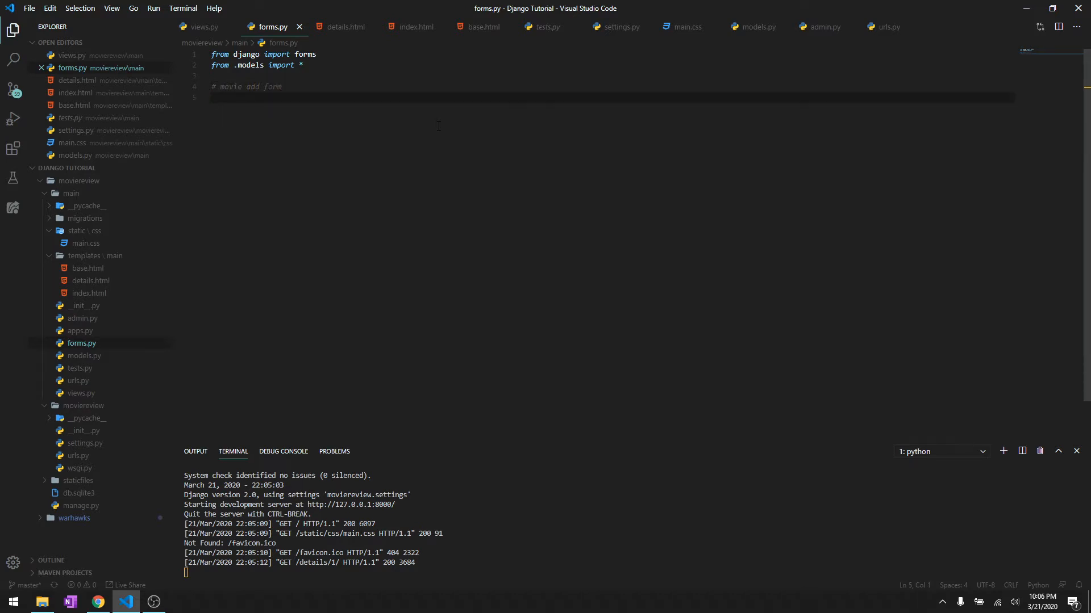
Define MovieForm(forms.ModelForm) with Meta model = Movie and an empty fields tuple.
text(class)
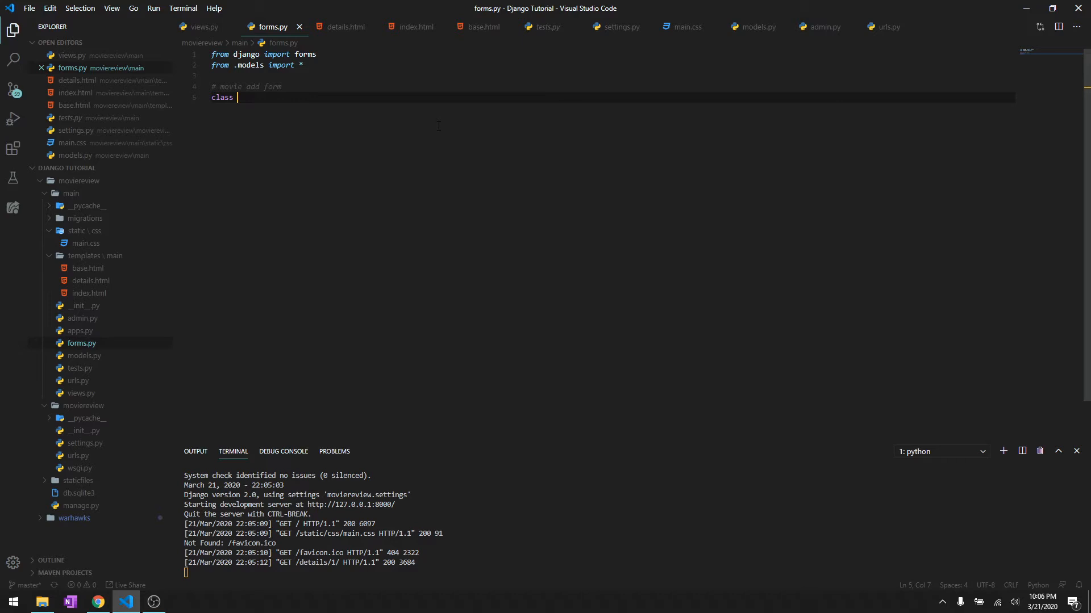
text(MovieFor)
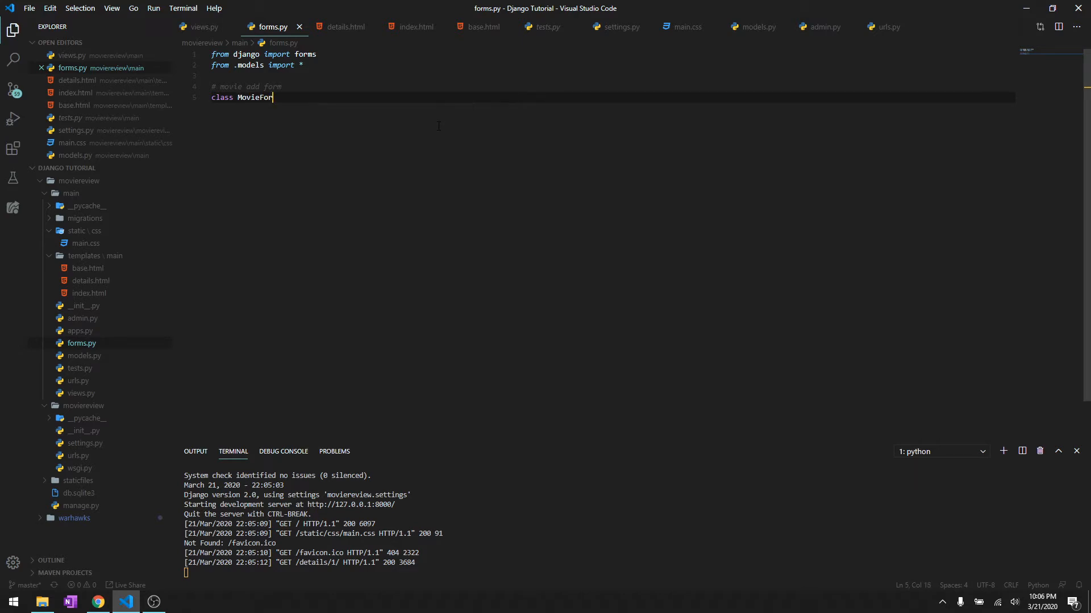
text(m(models))
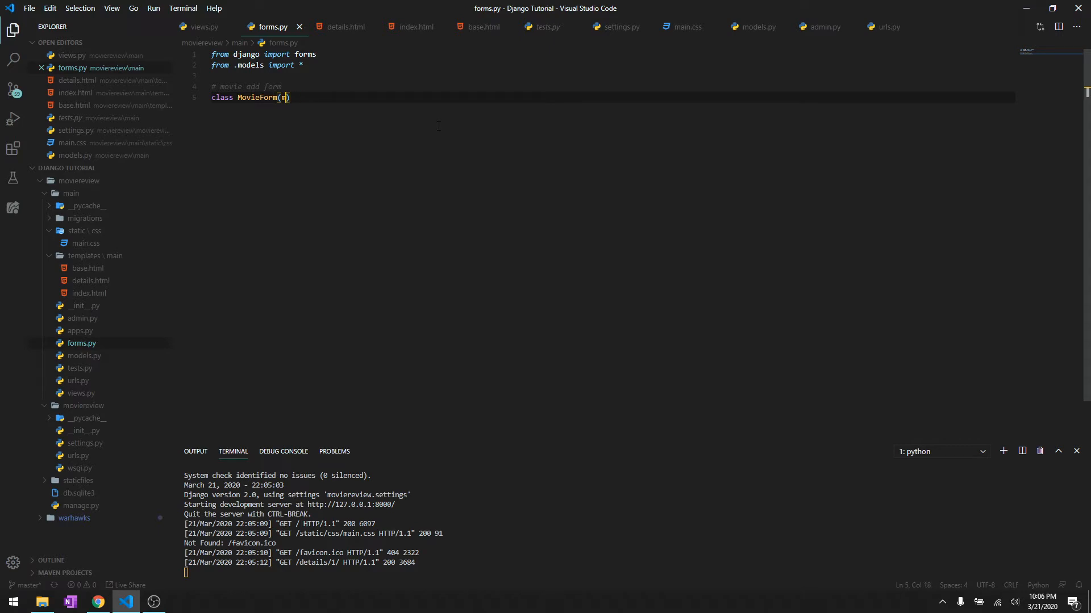
text(forms.ModelFor)
text(class Meta)
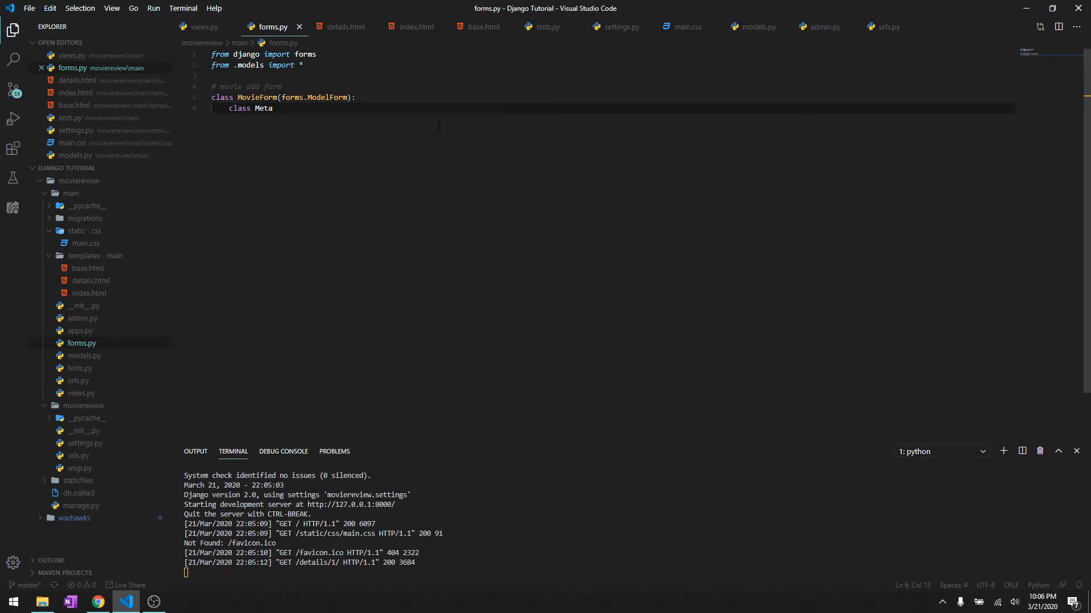
text(:)
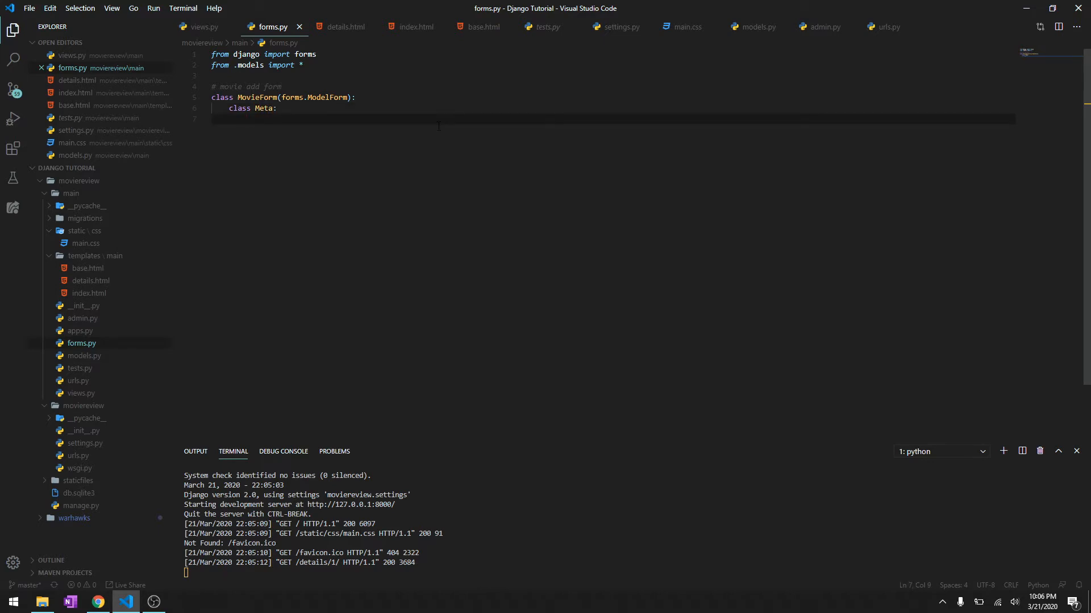
text(model =)
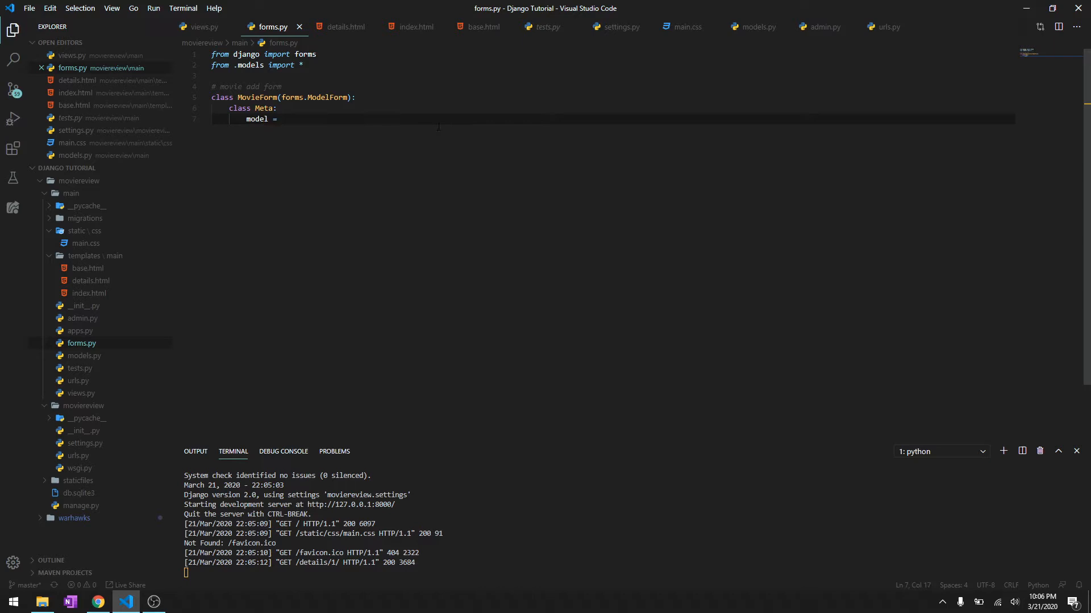
mouse_move(78, 359)
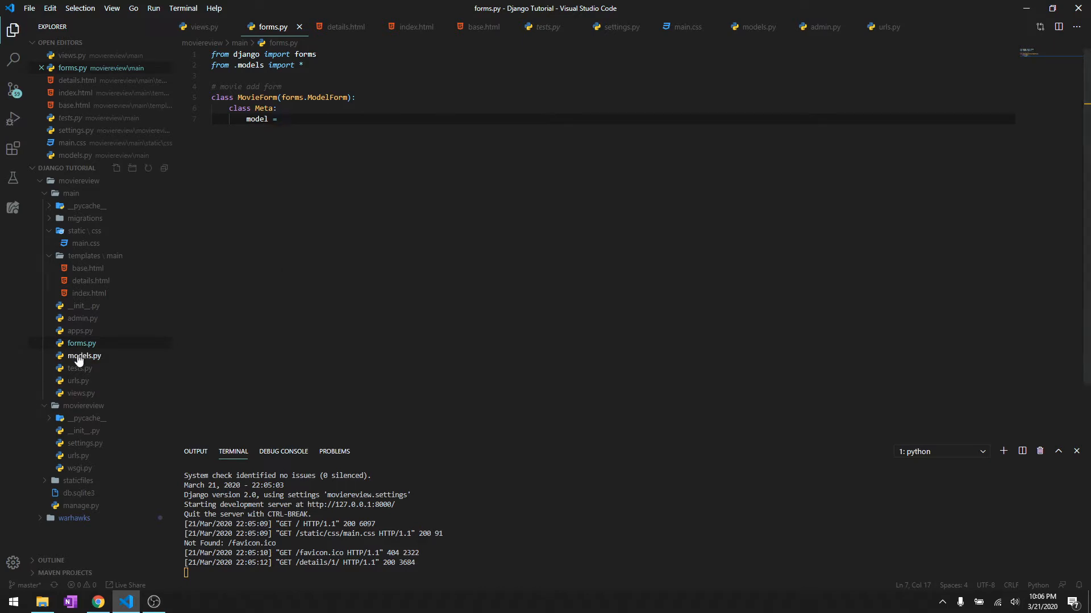
click(84, 356)
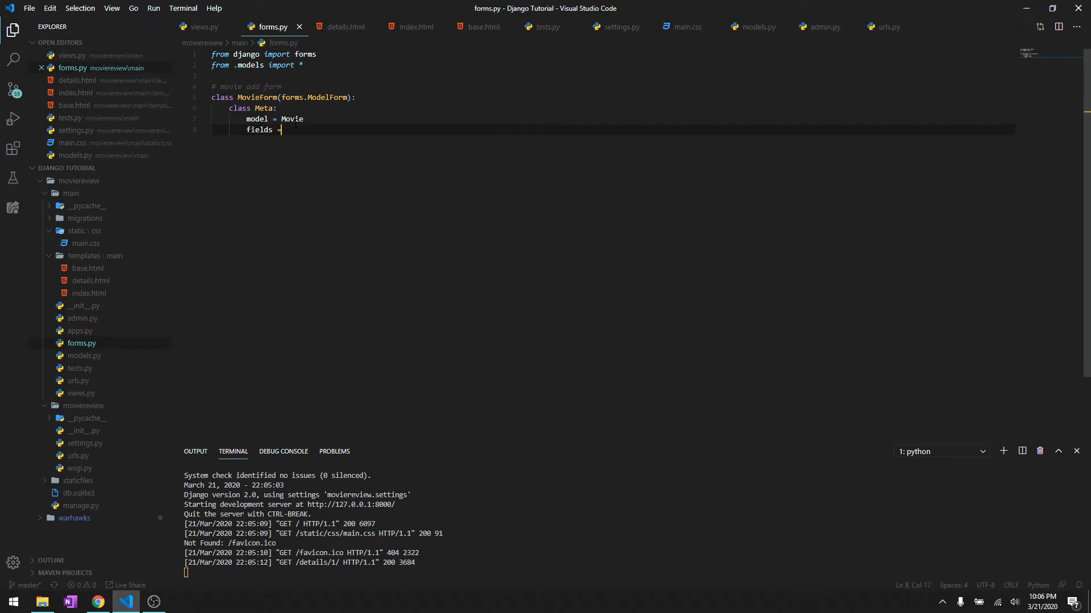
text(())
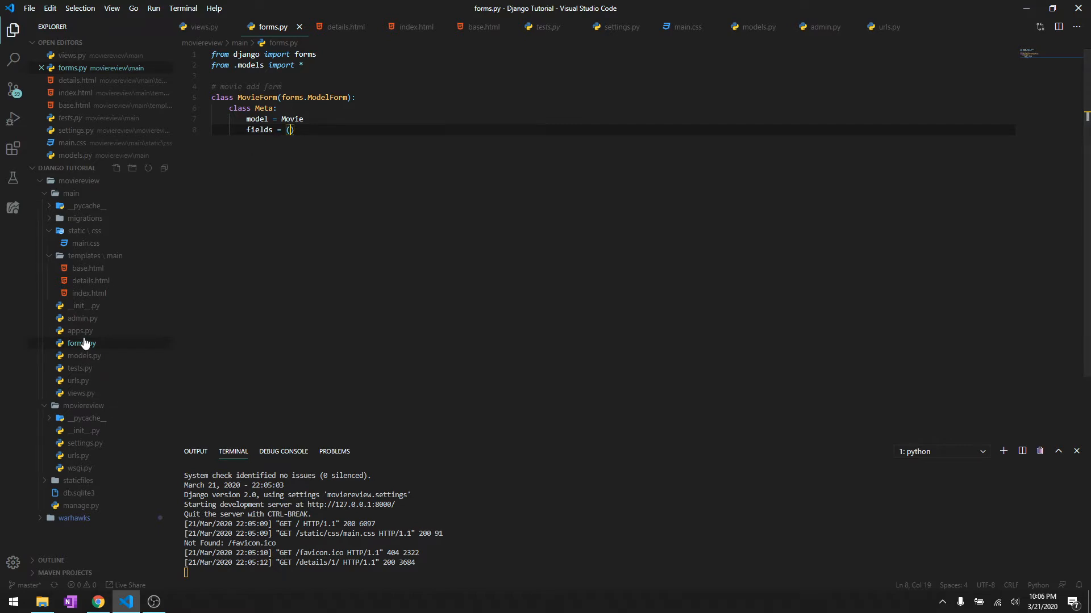
Fill Meta fields with name, director, cast, description, release_date and image, referencing models.py side by side.
right_click(80, 343)
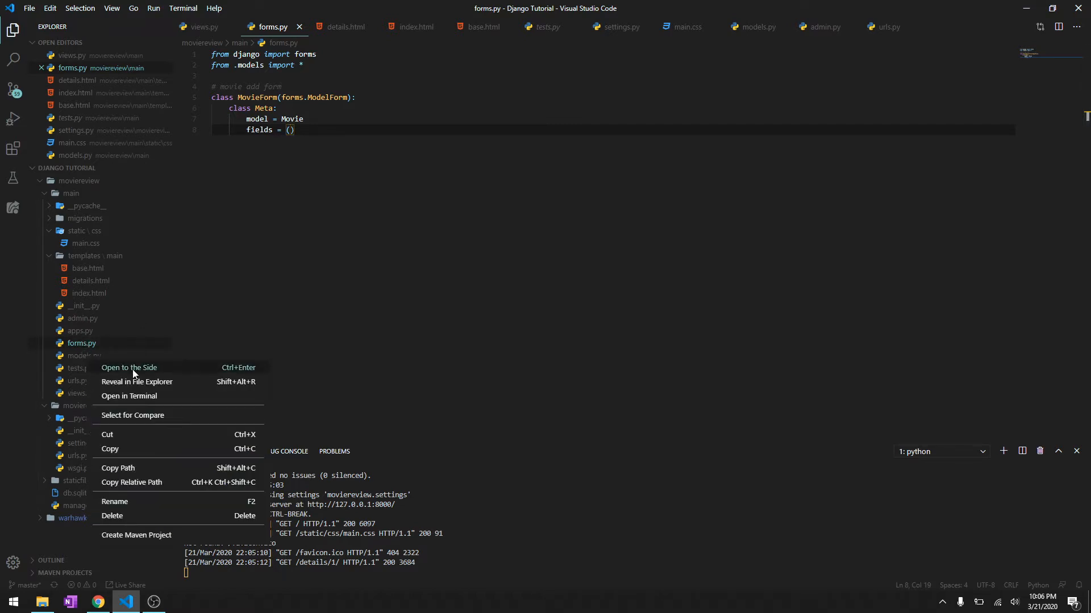
click(129, 368)
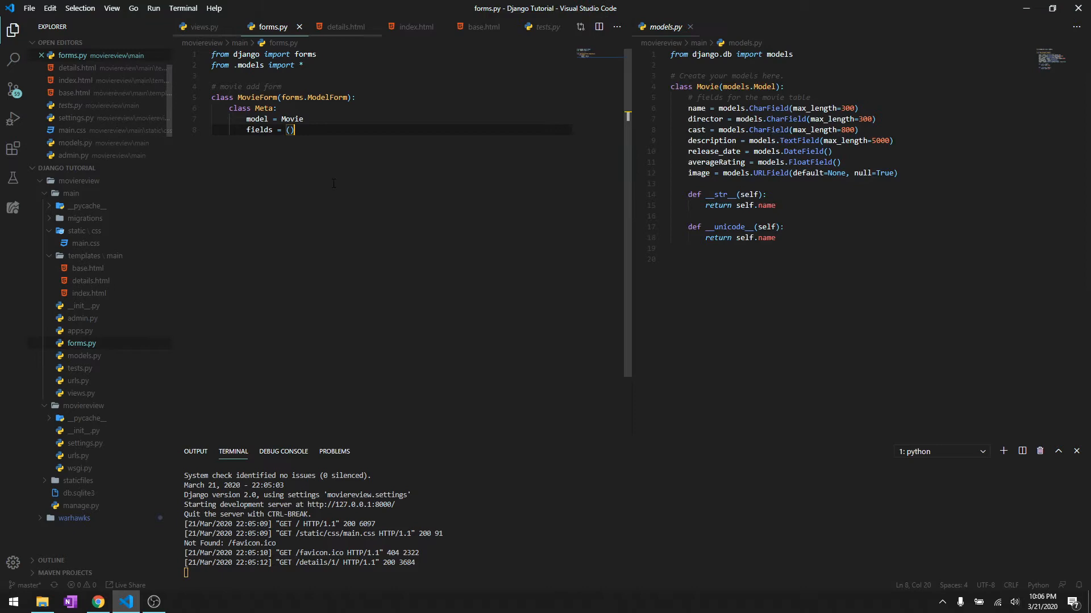
text('name',)
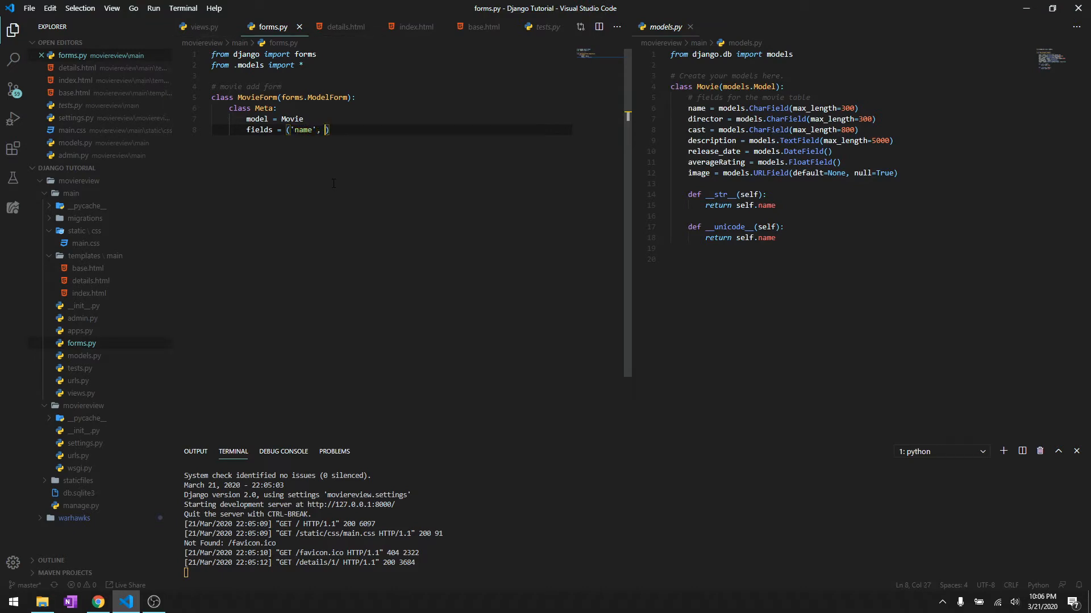
text('direc')
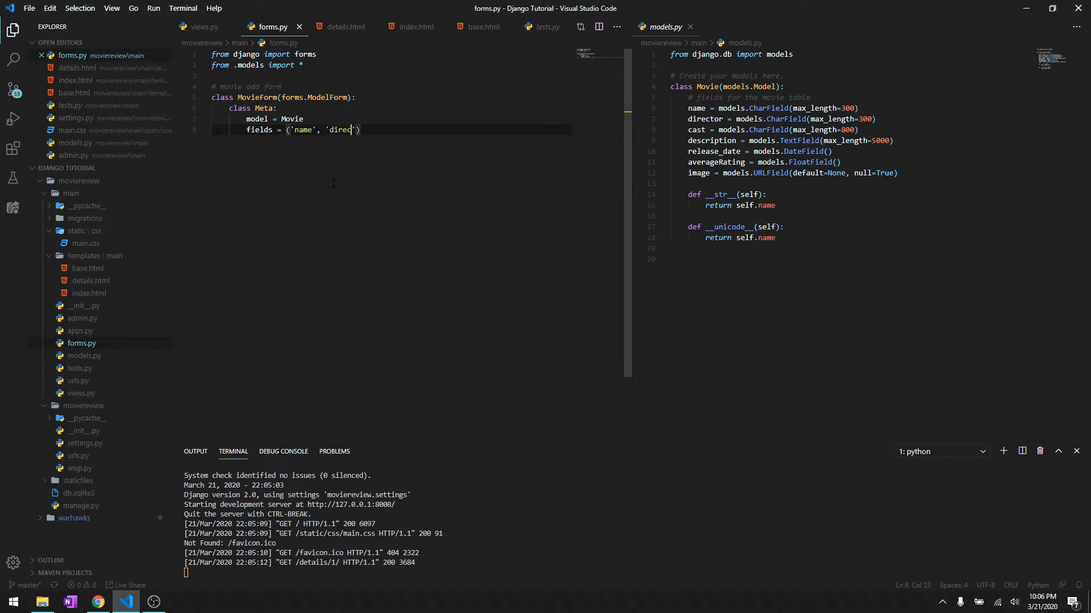
text(tory)
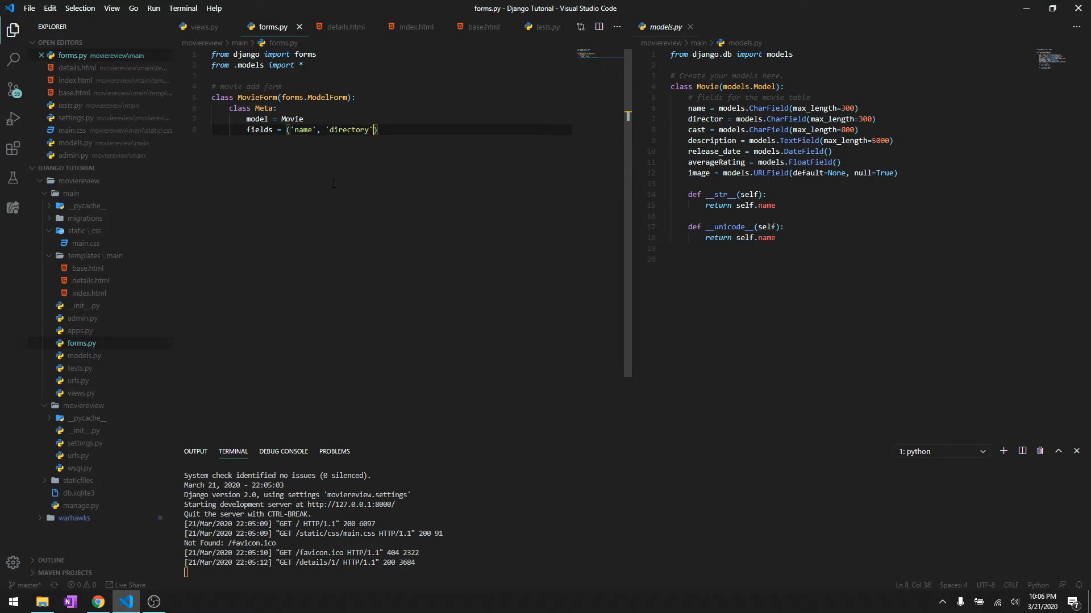
key(Backspace)
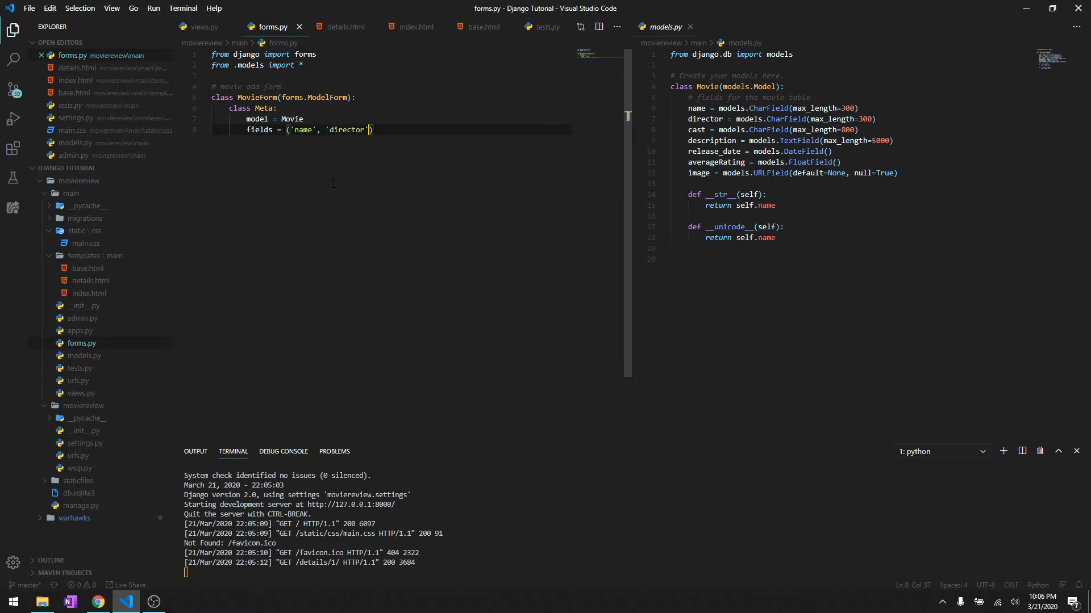
text(, 'cast', 'description)
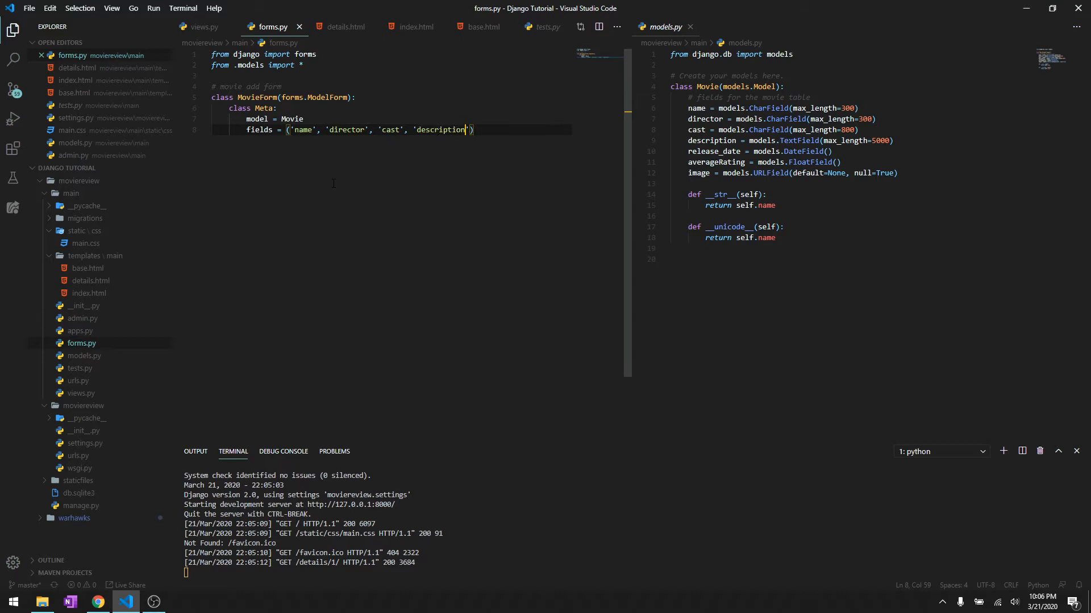
text(, 'rele')
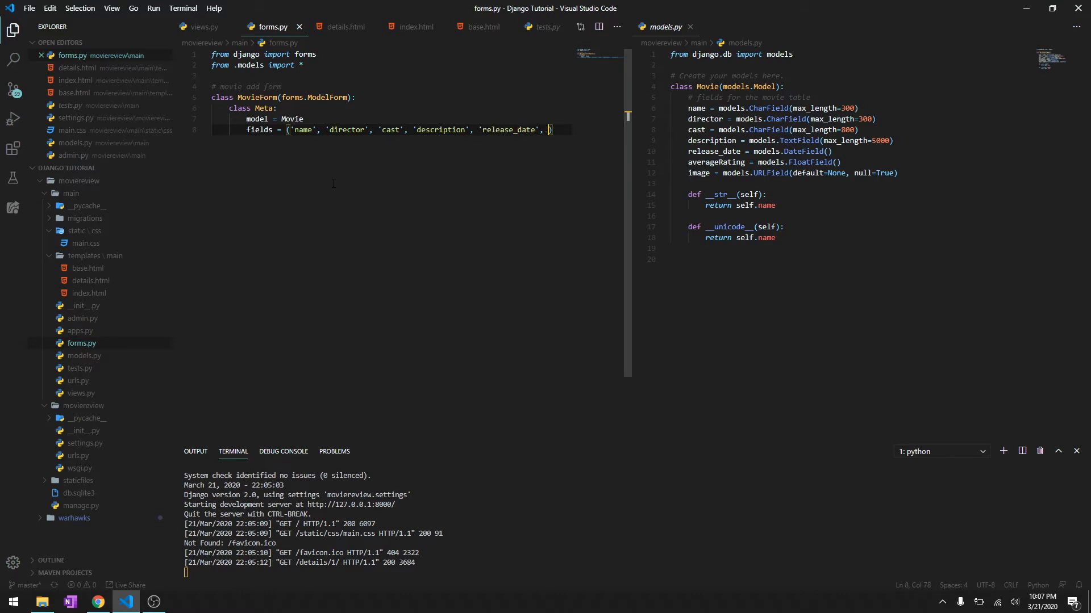
text('')
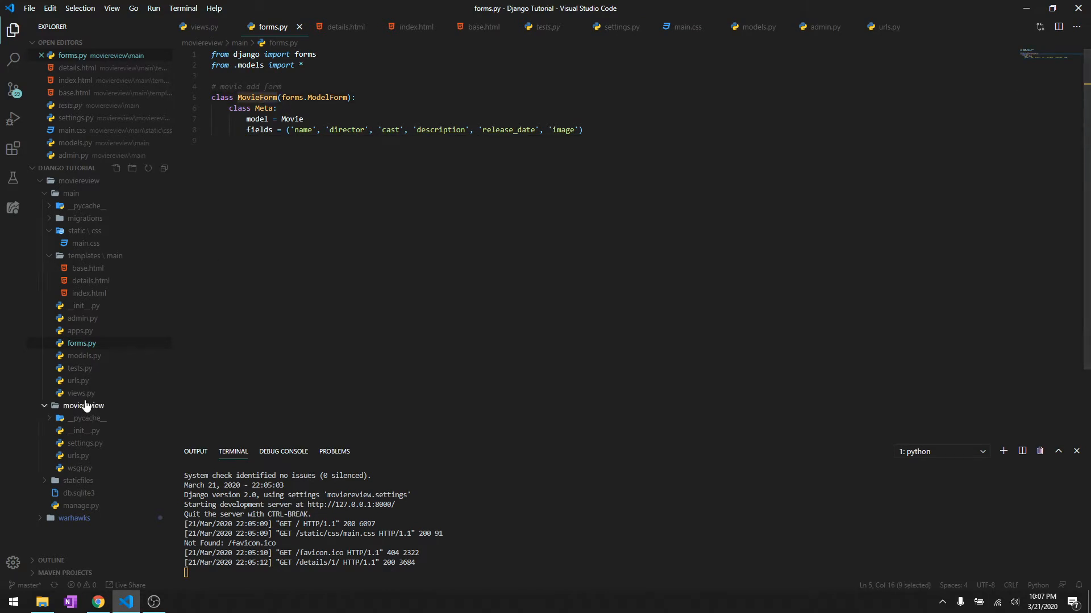
Import MovieForm into views.py and define an add_movies(request) function.
click(72, 393)
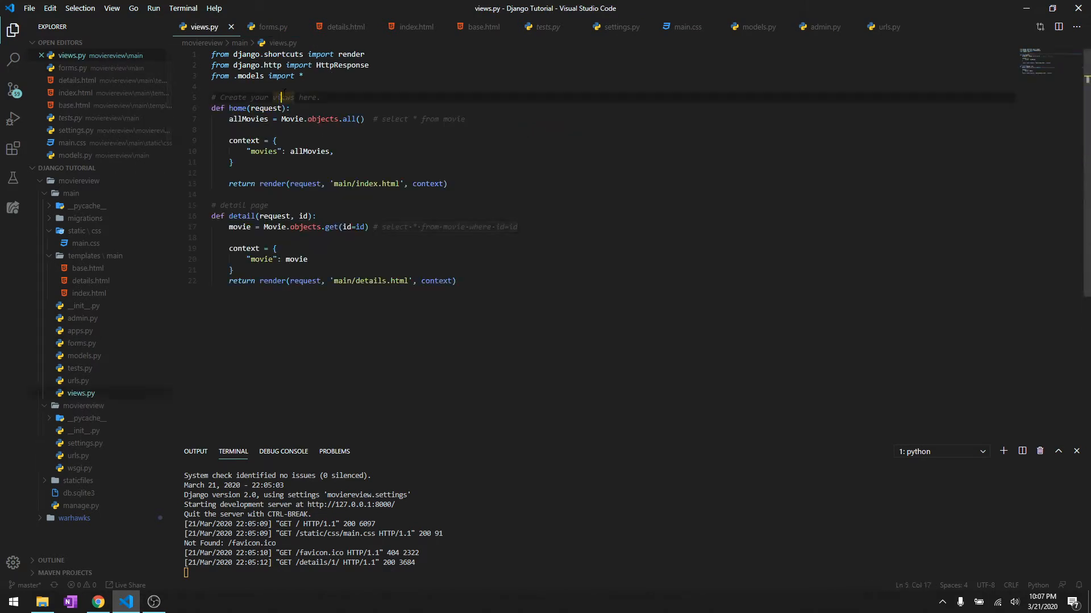
text(from .f)
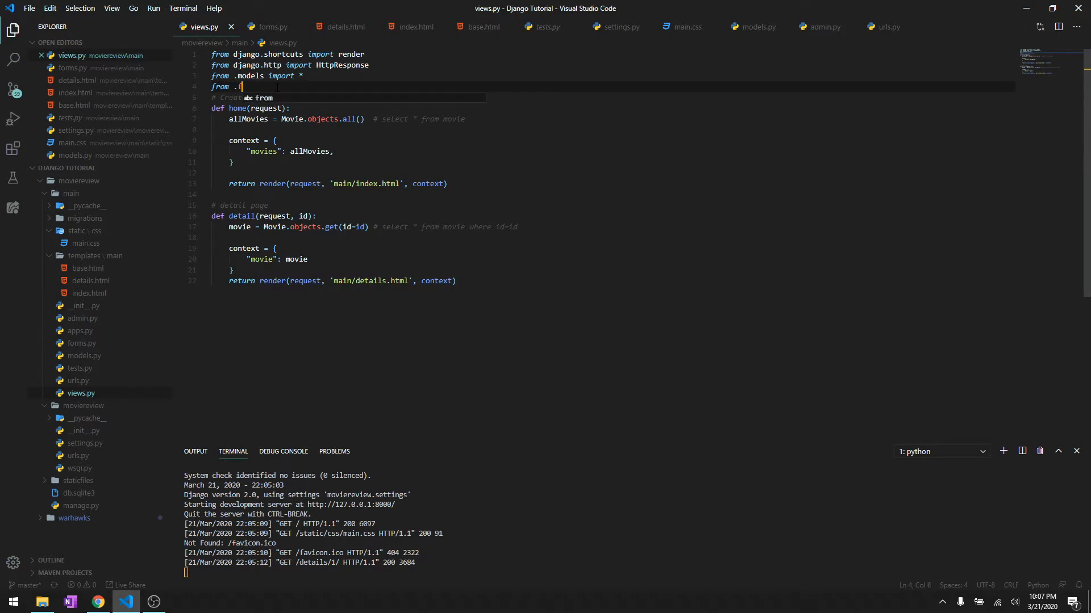
text(orms import *)
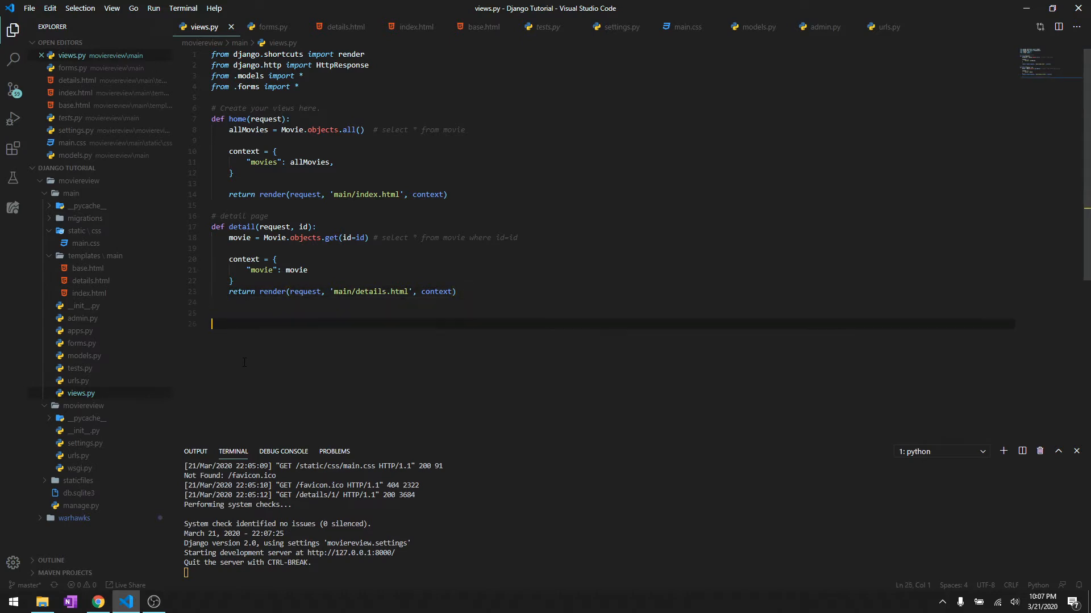
text(# add movies to the database)
text(def add)
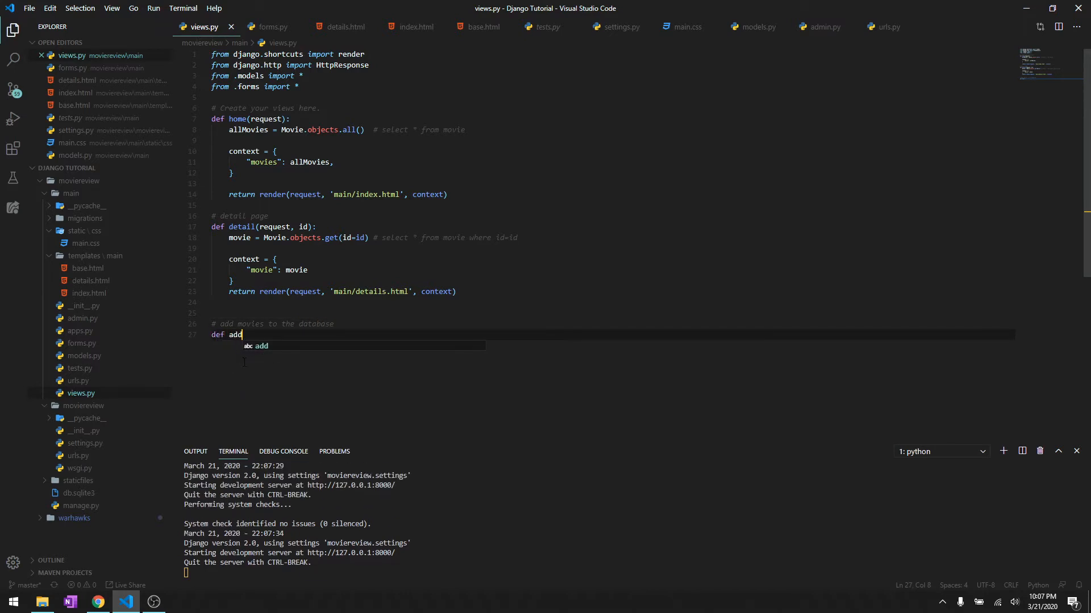
text(_movies)
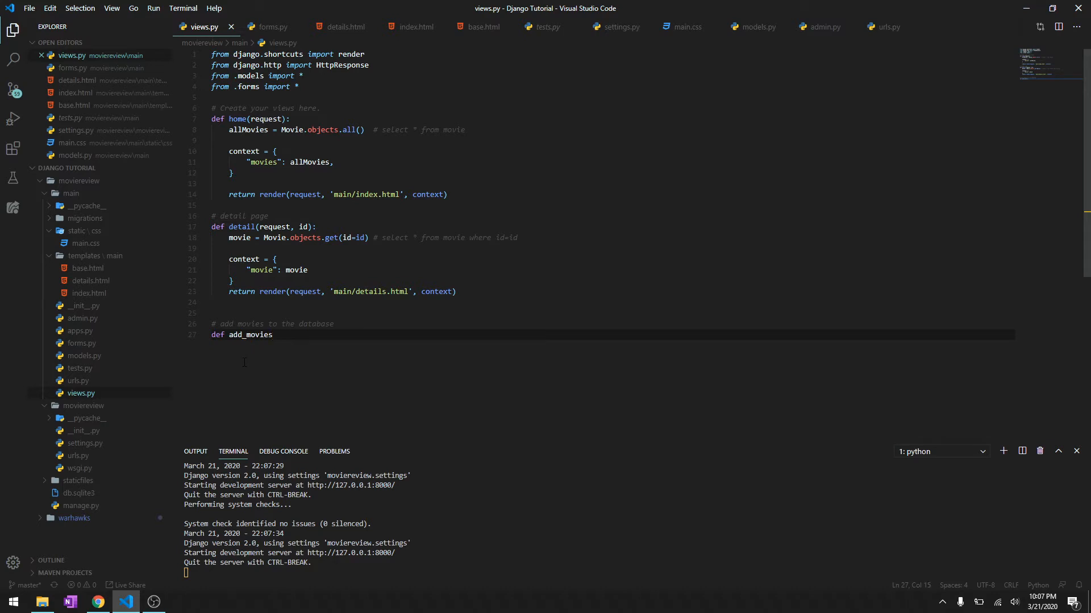
text((request))
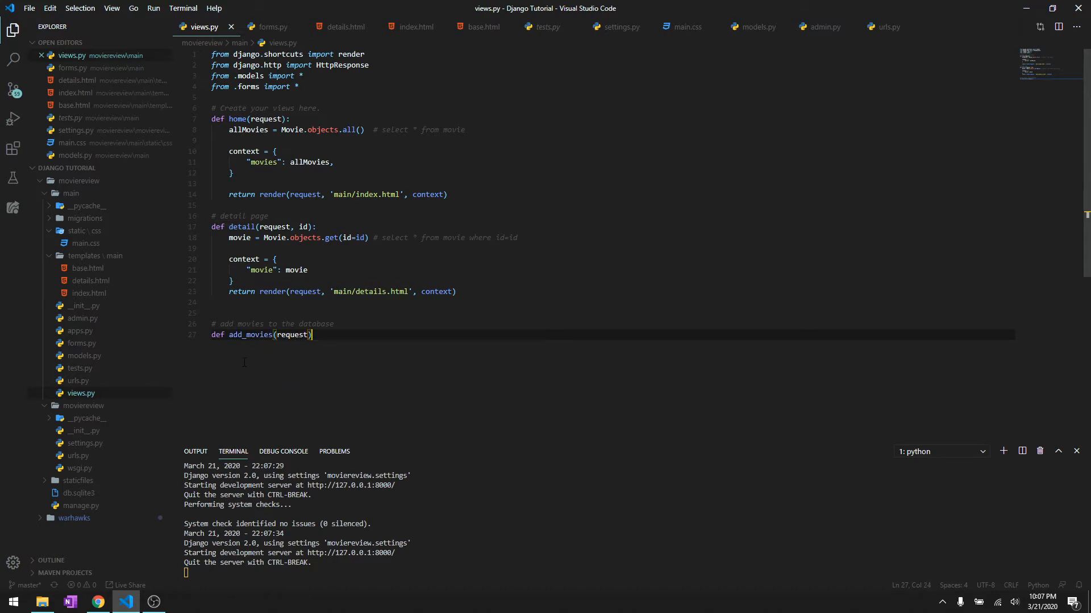
key(Return)
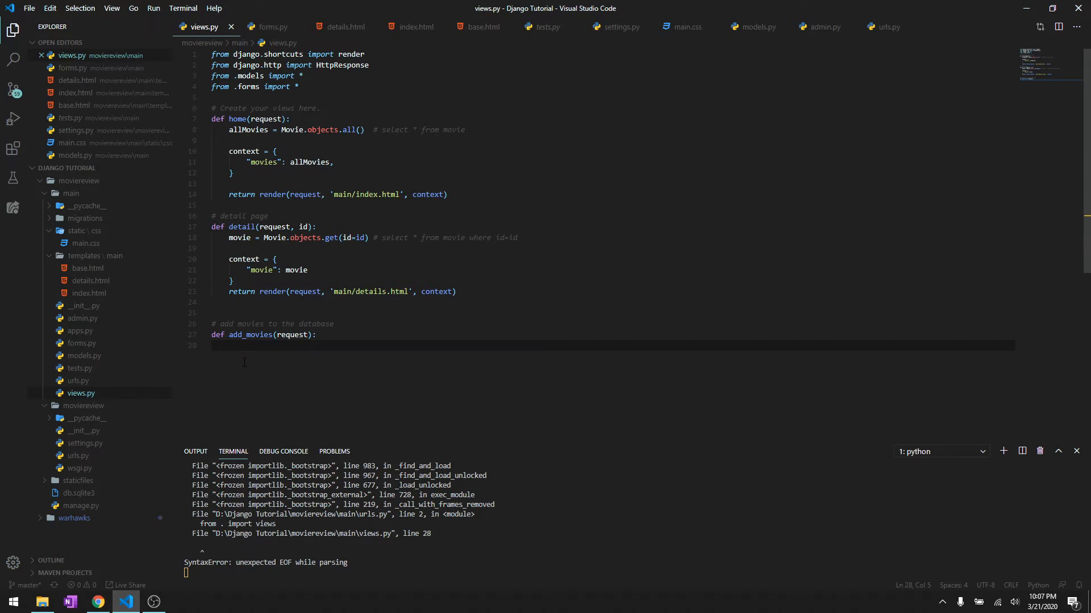
On POST requests, build form = MovieForm(request.POST or None).
text(if r)
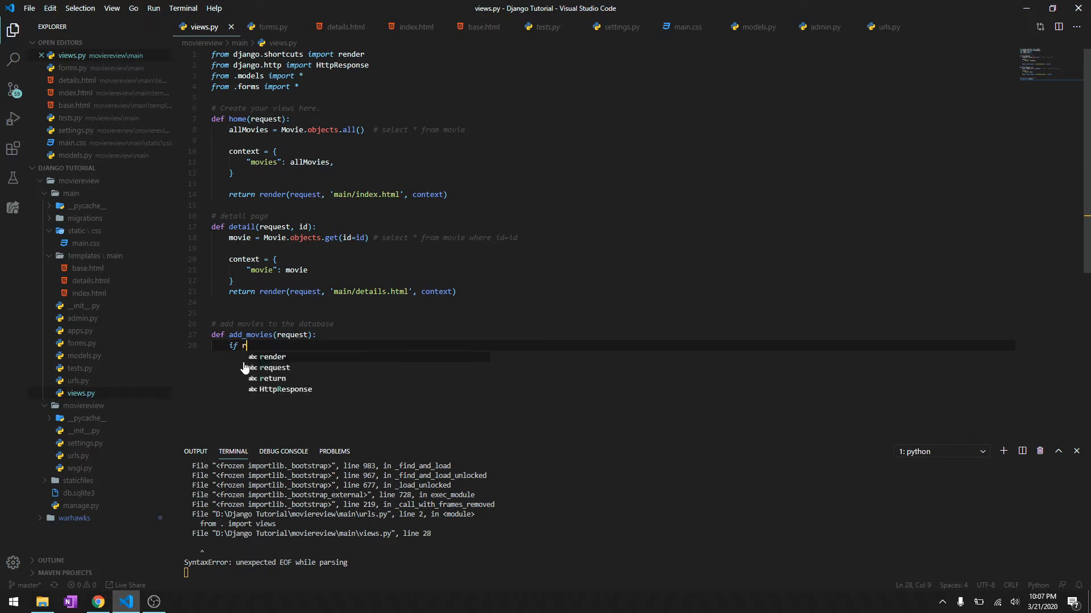
text(equest.method)
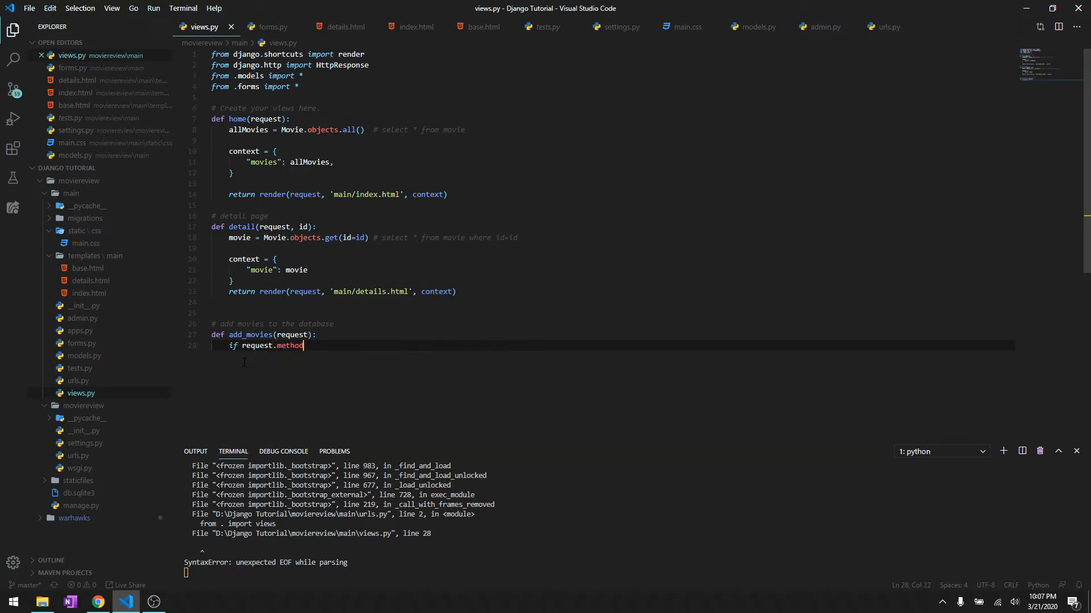
text(== "POST")
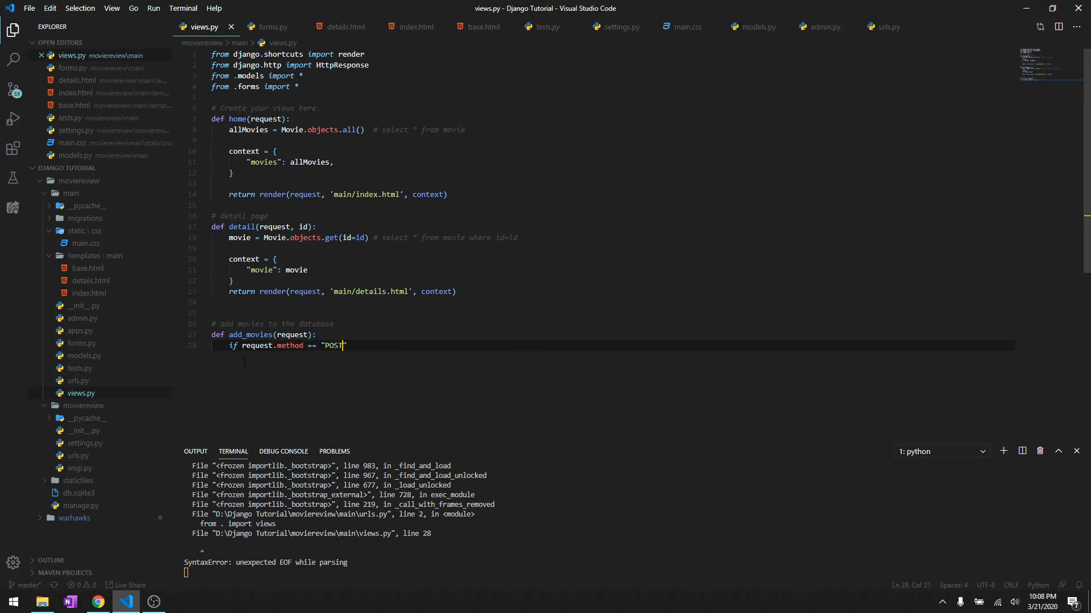
key(Enter)
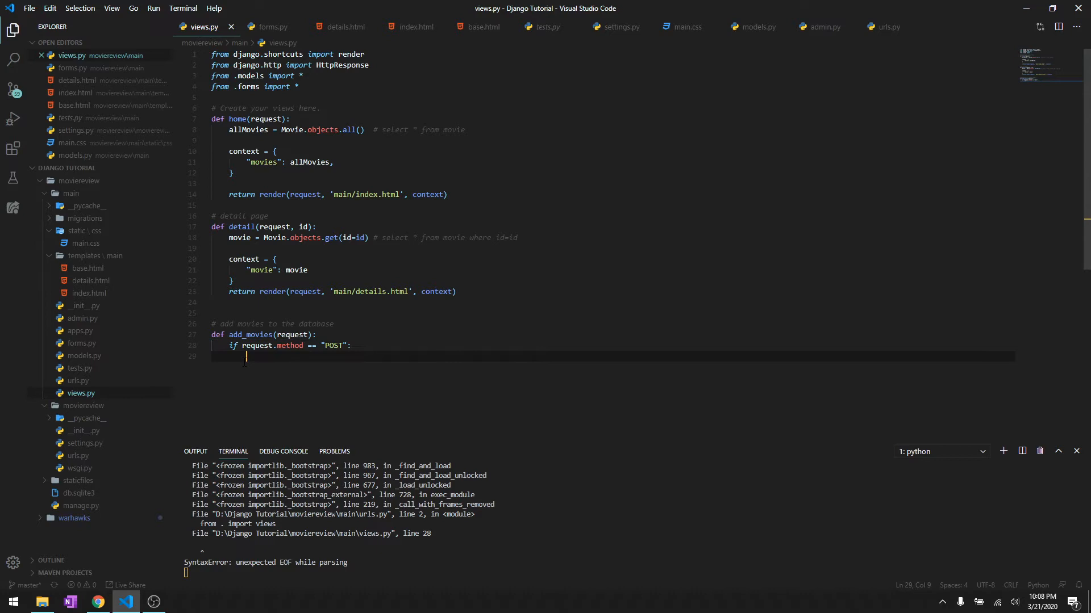
text(form =)
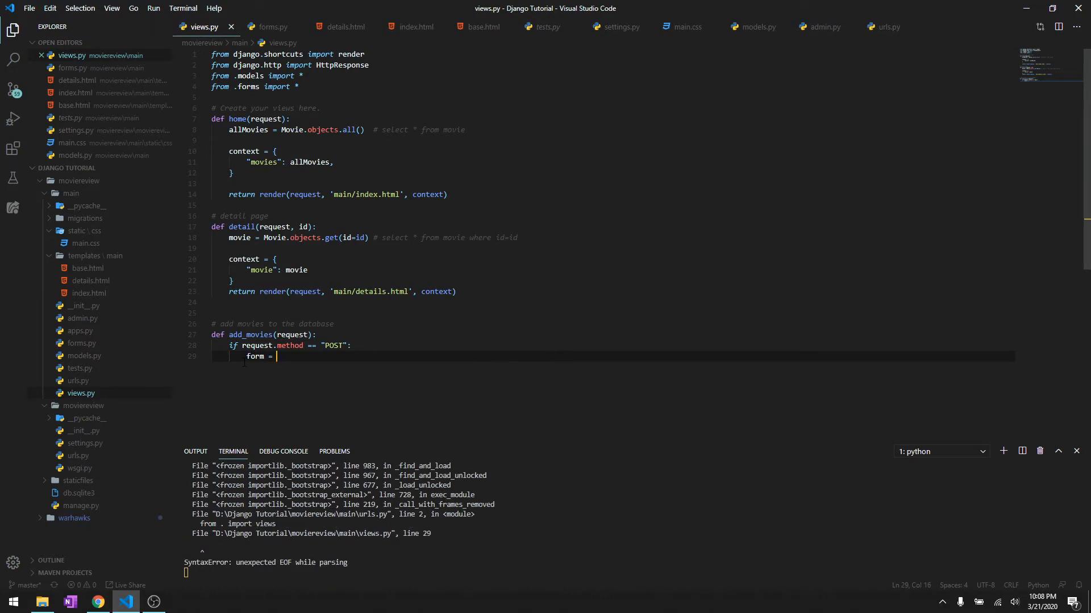
text(MovieForm)
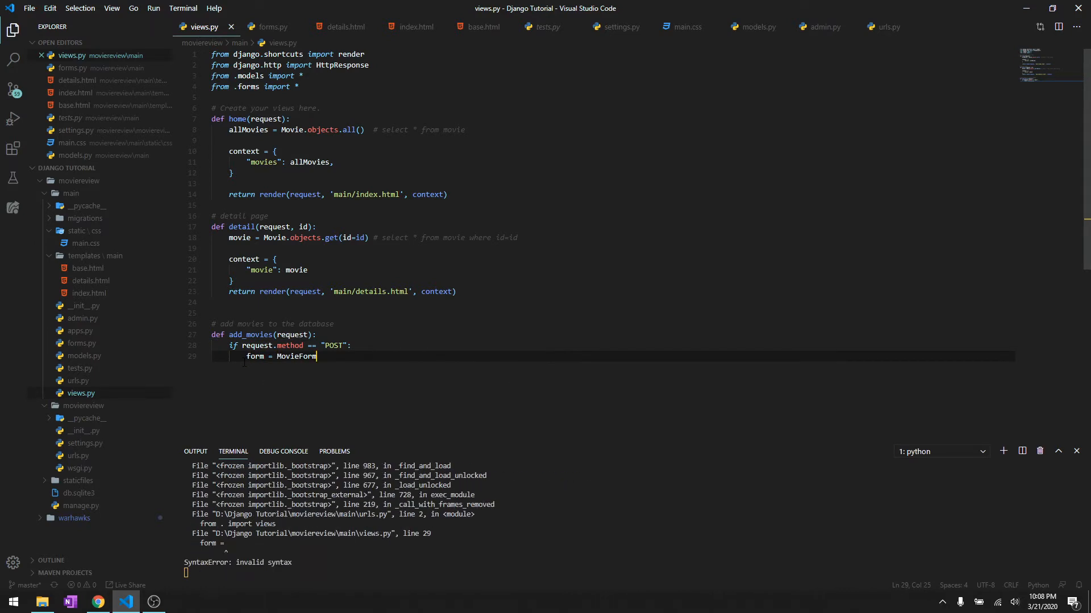
text((request.POST o)
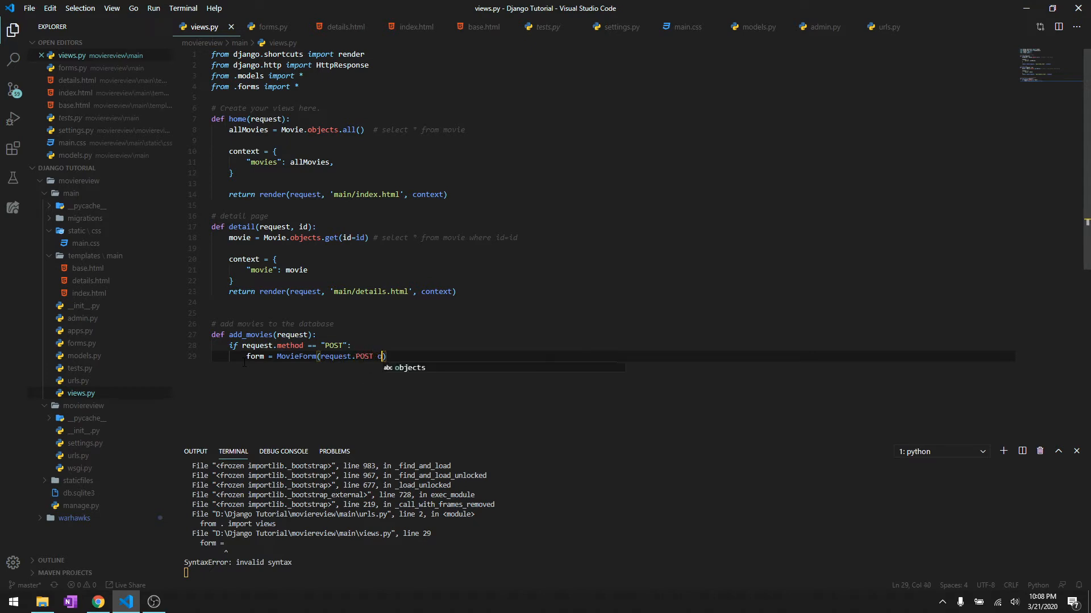
text(or None))
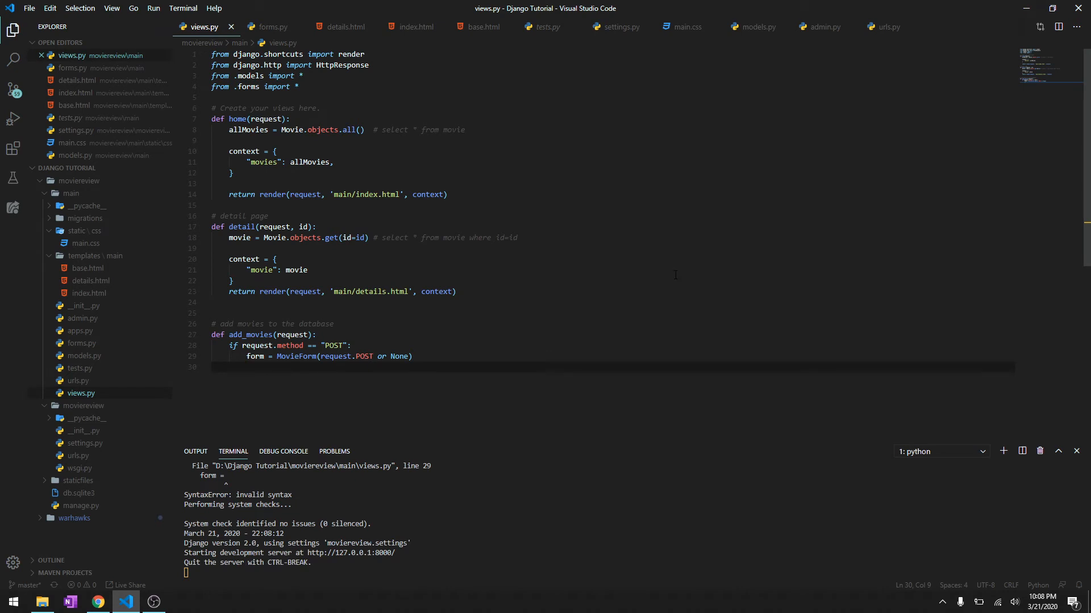
If form.is_valid(), save with commit=False, then data.save(), and begin the return.
text(# check if the form is valid)
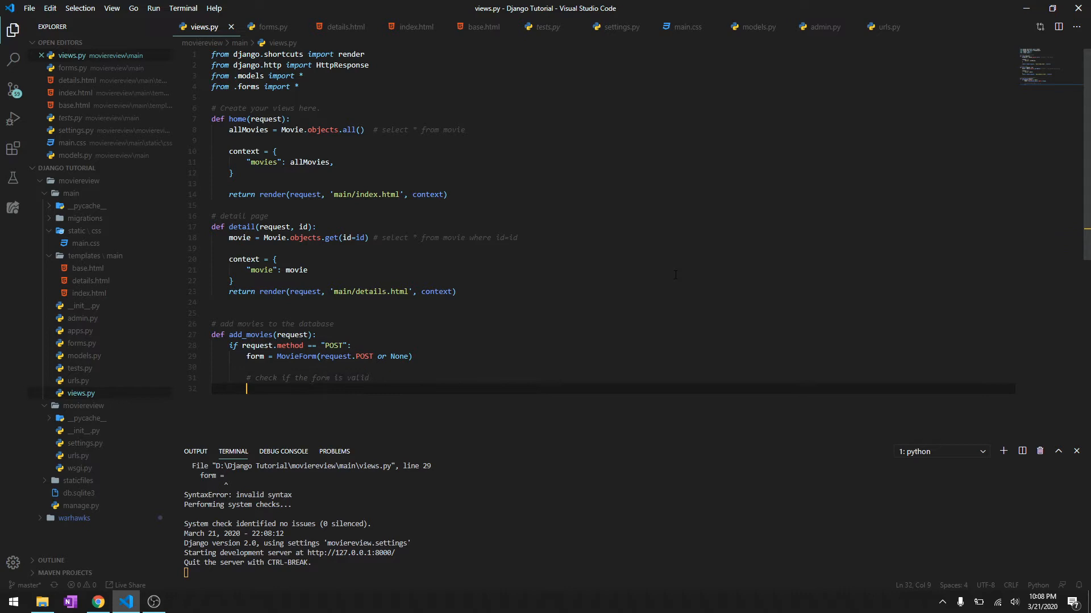
text(if form.)
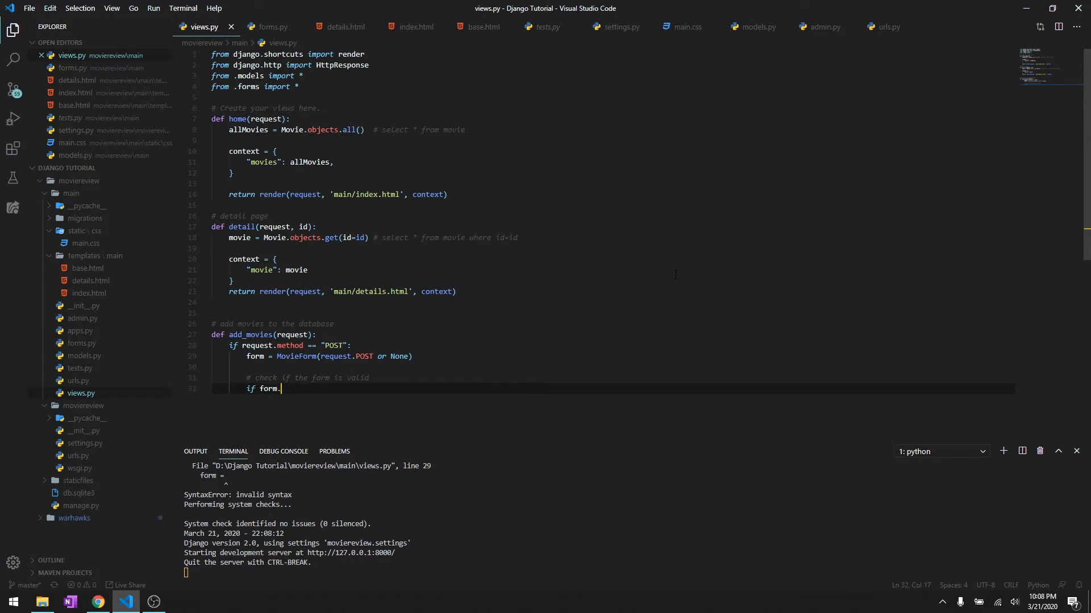
text(is_valid()
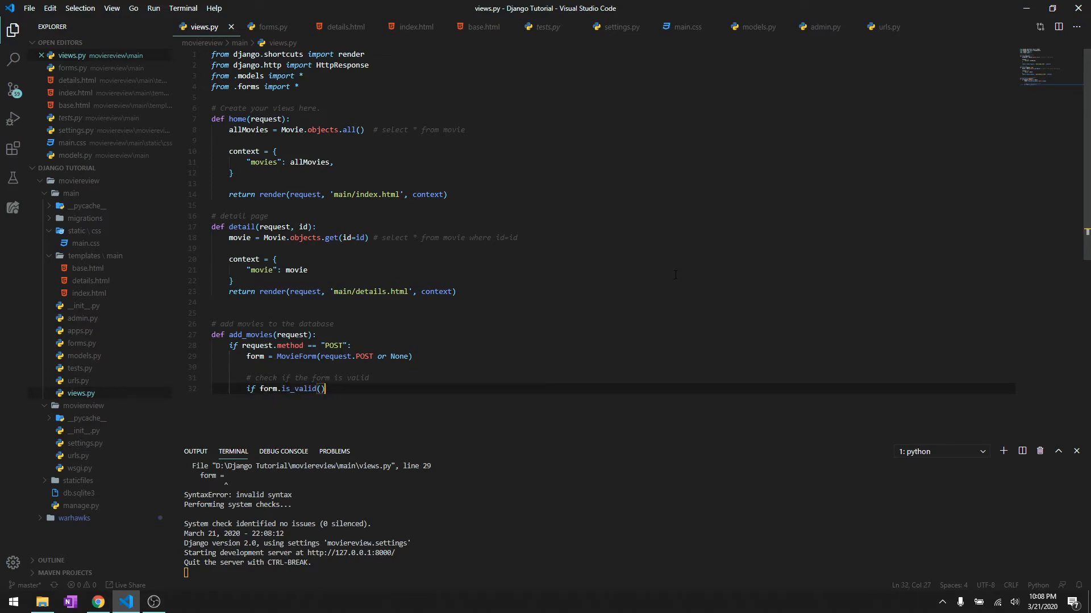
text(data)
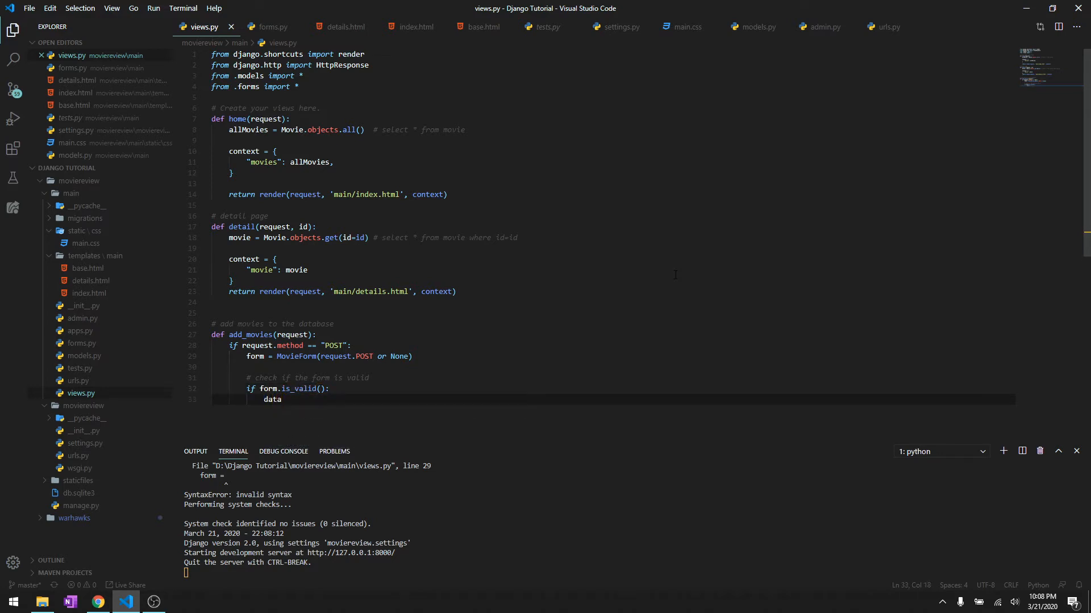
text(= form.save(commit=False)
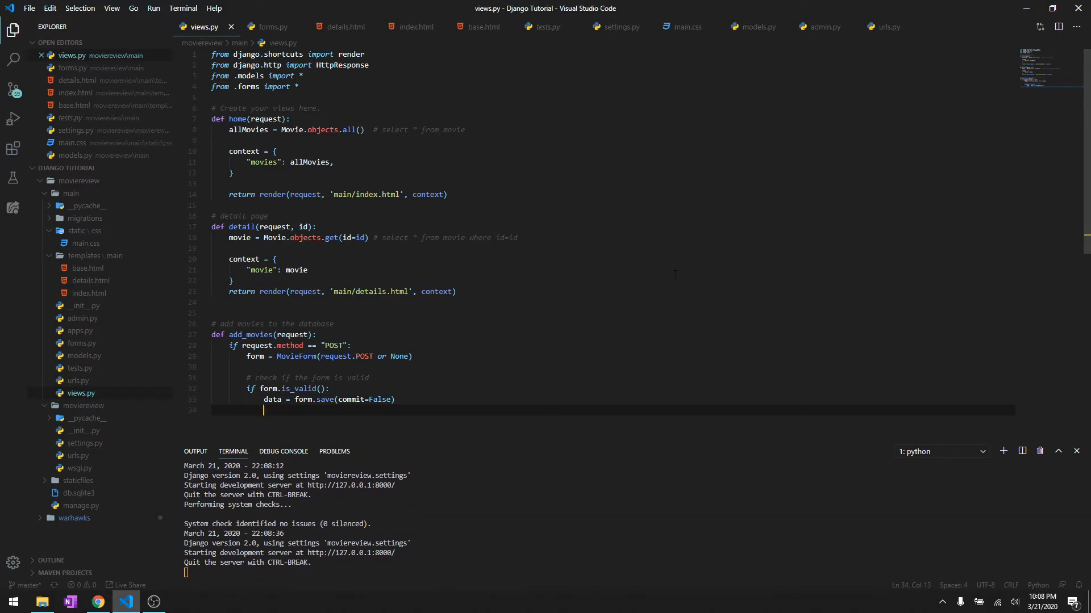
text(data.save()
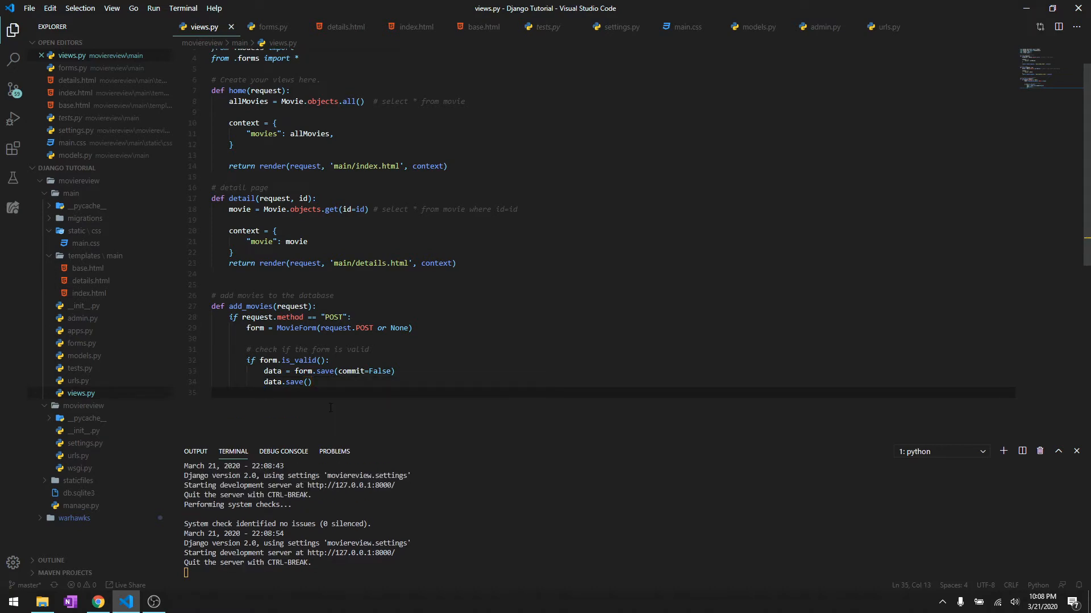
text(return red)
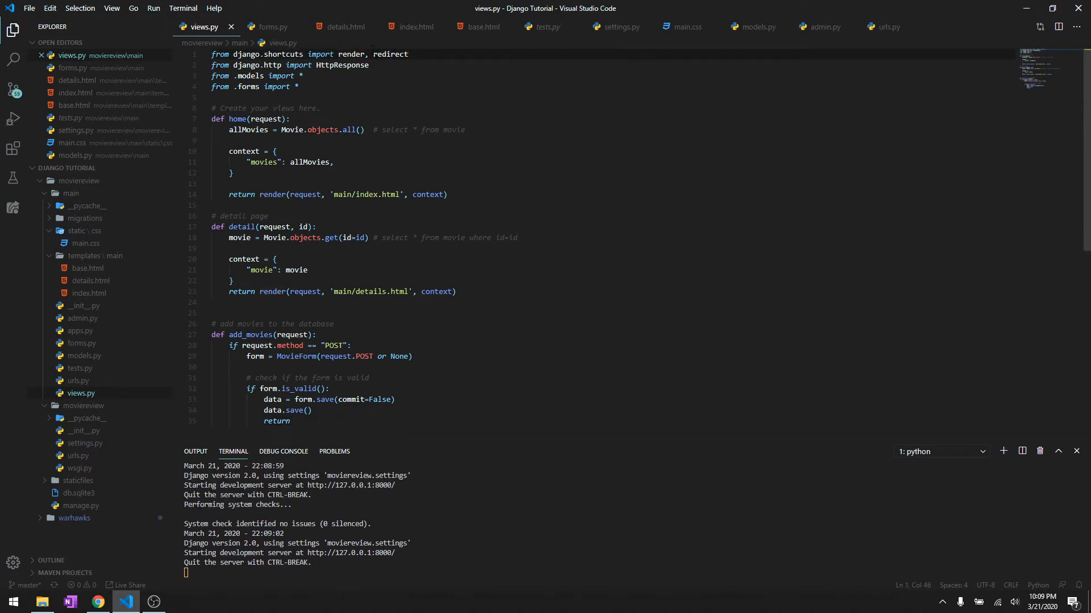
Return redirect("main:home") after saving, confirming the app name and route in urls.py.
scroll(down, 3)
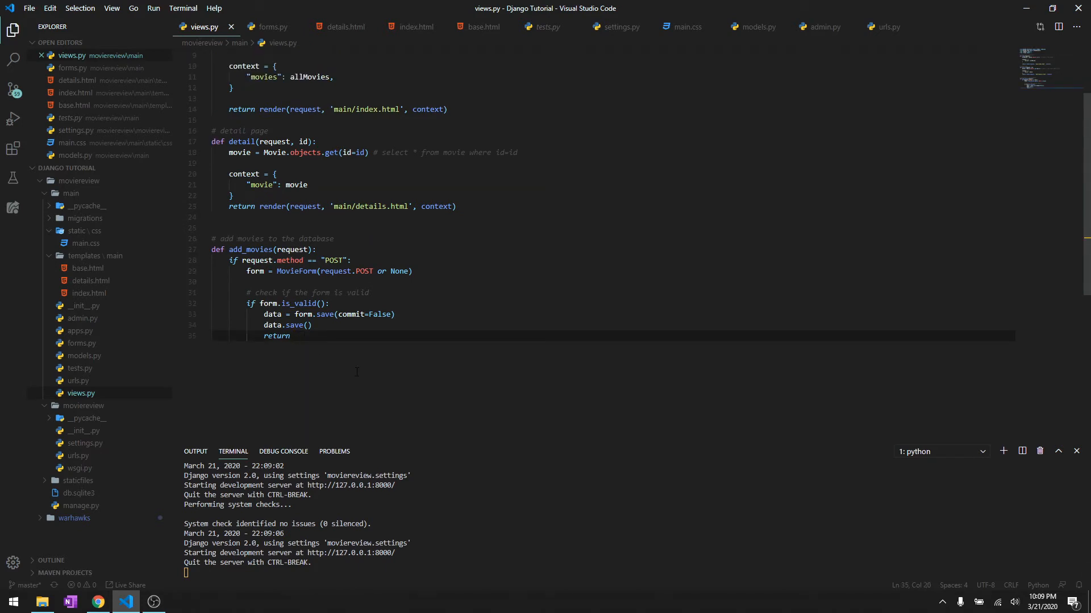
text(redirect)
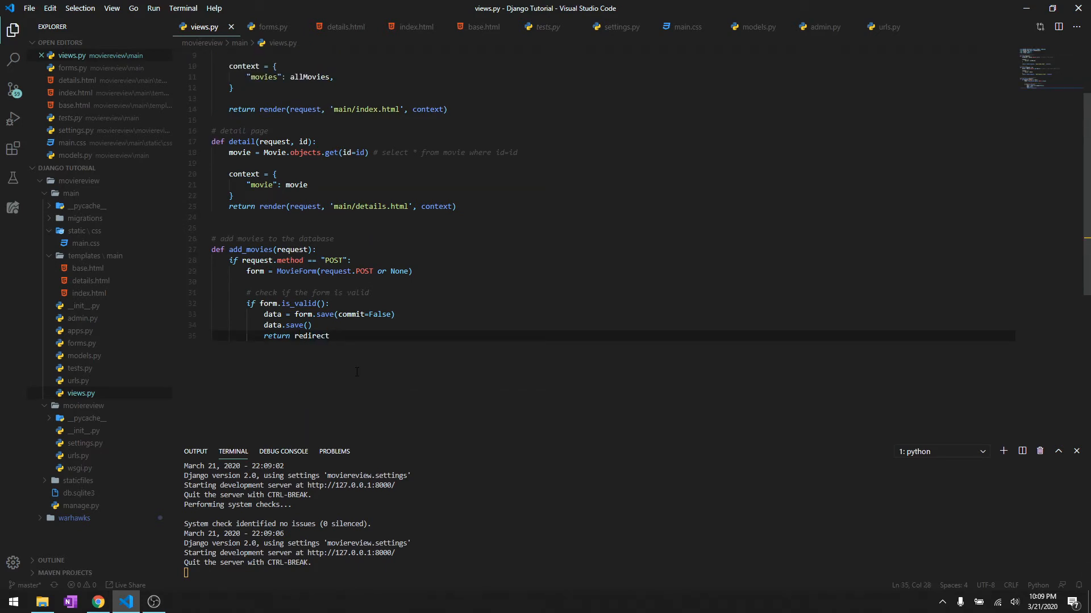
text(())
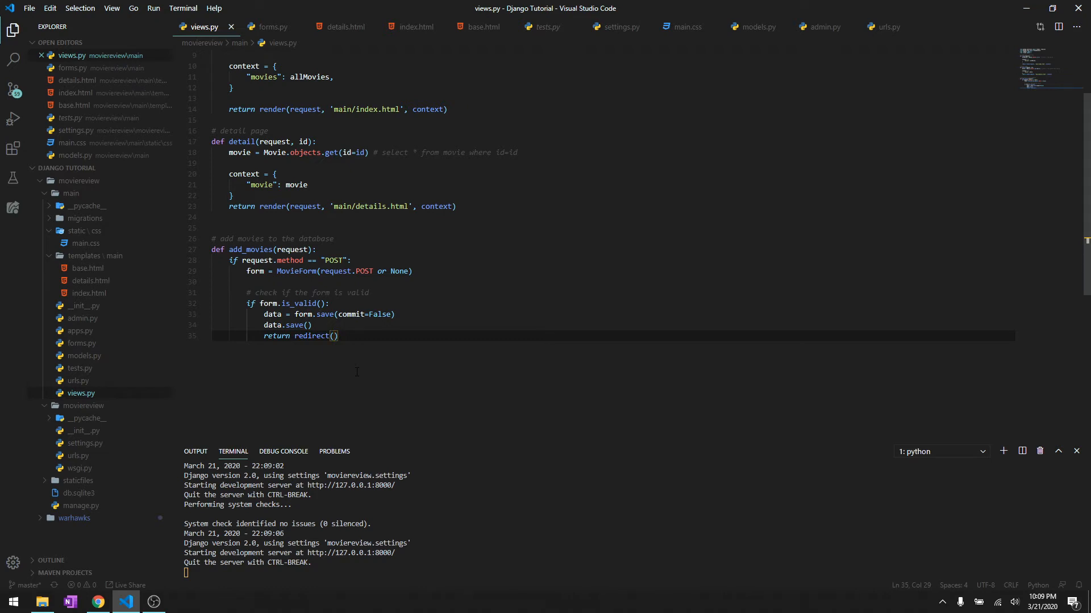
text("main")
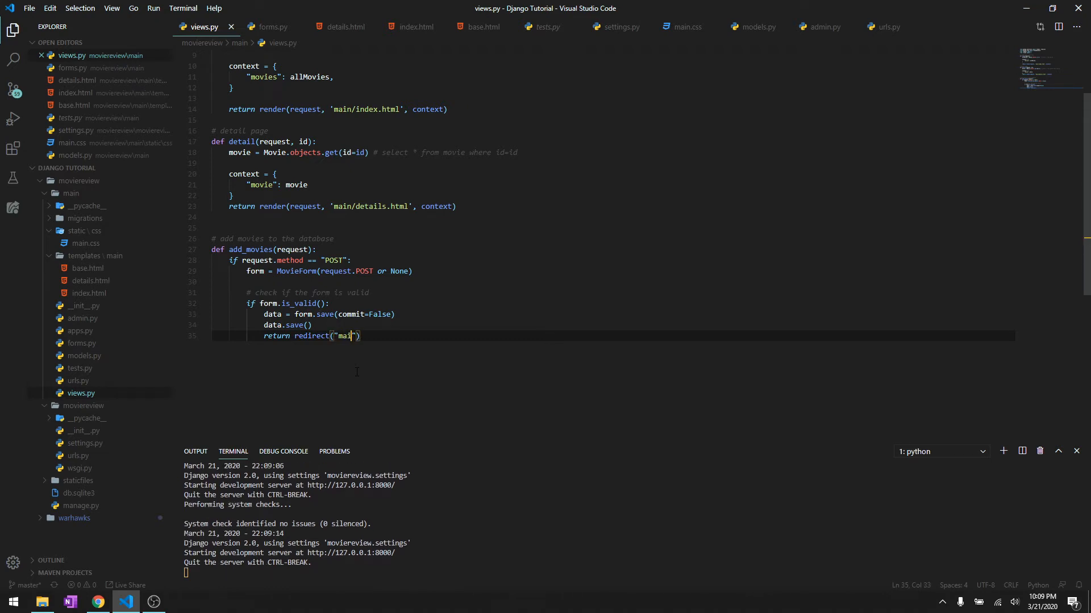
text(n:)
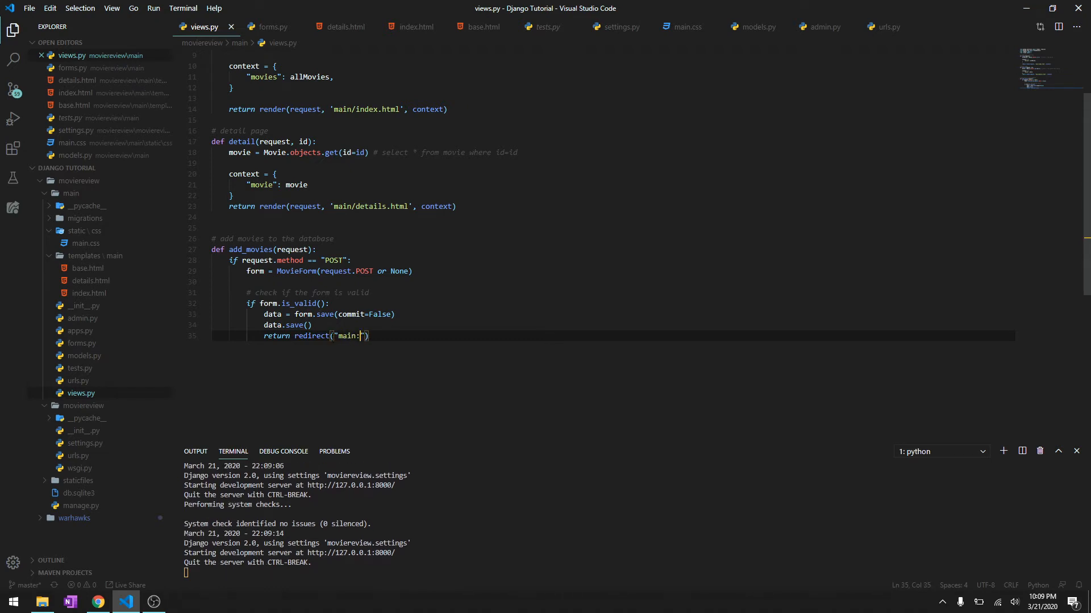
click(886, 27)
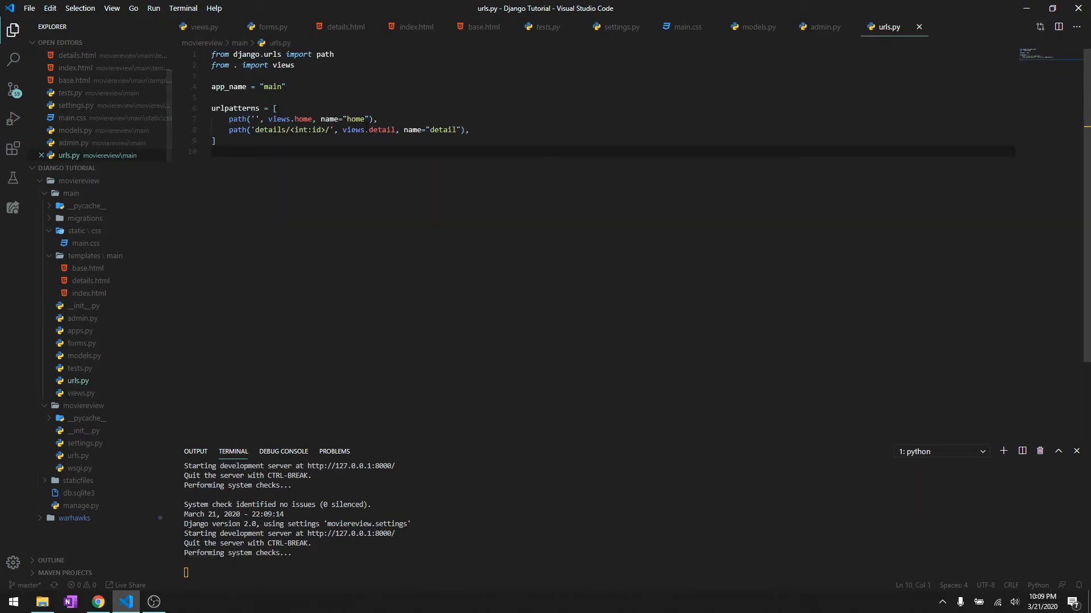
click(204, 27)
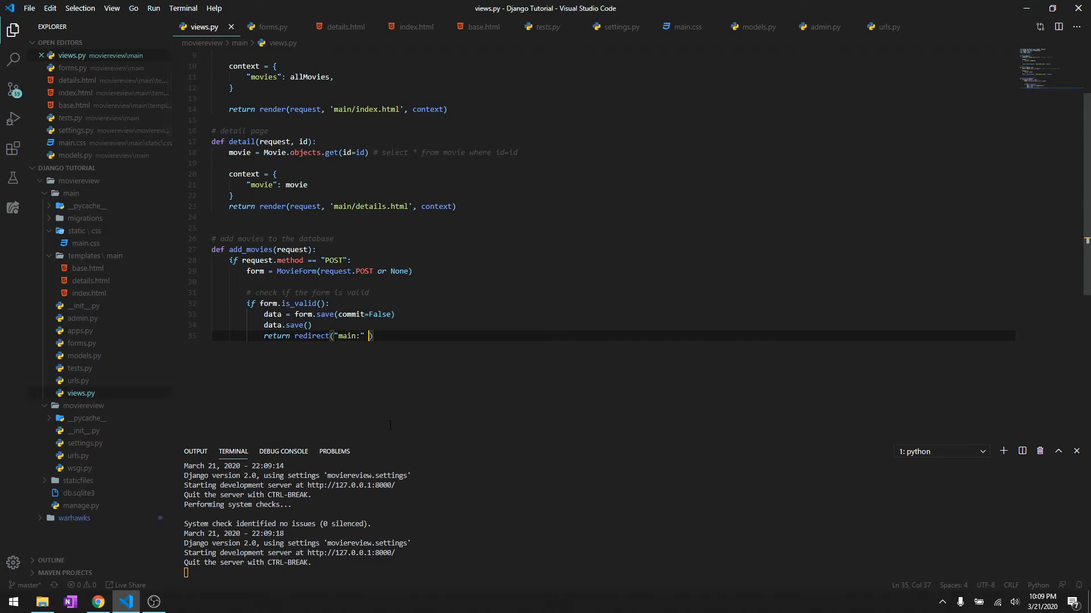
key(Backspace)
text(home)
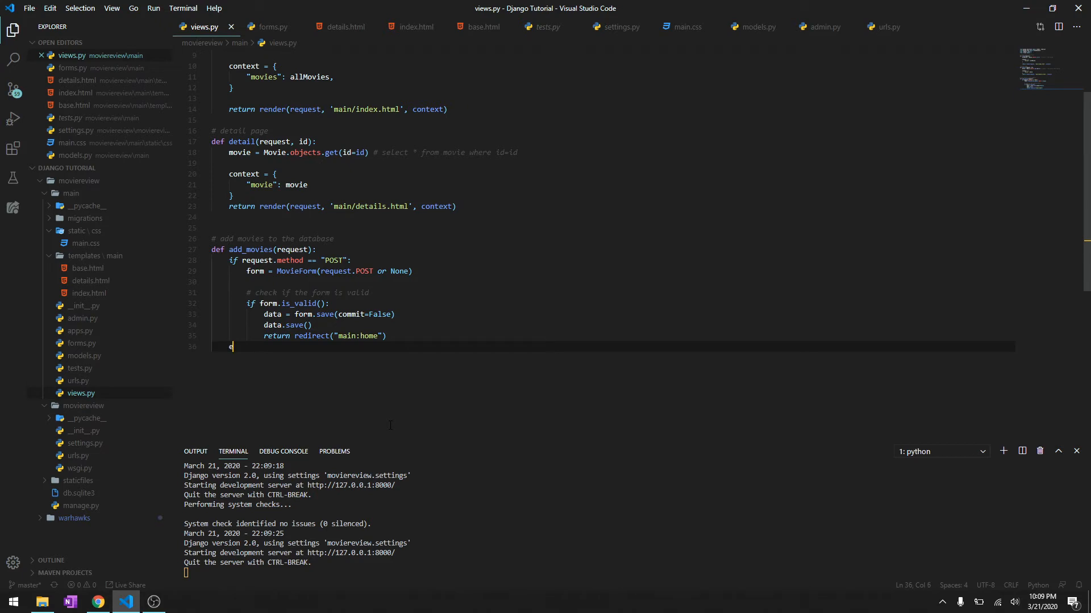
Add an else branch with an empty MovieForm, rendering 'main/addmovies.html' with {"form": form}.
text(lse:)
text(form = MovieForm()
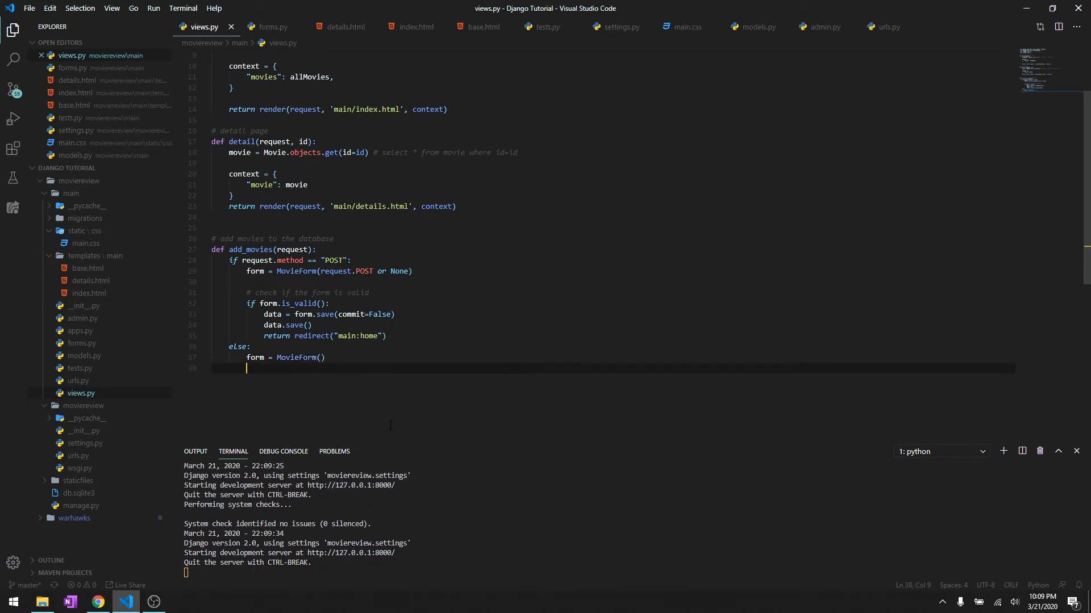
text(return)
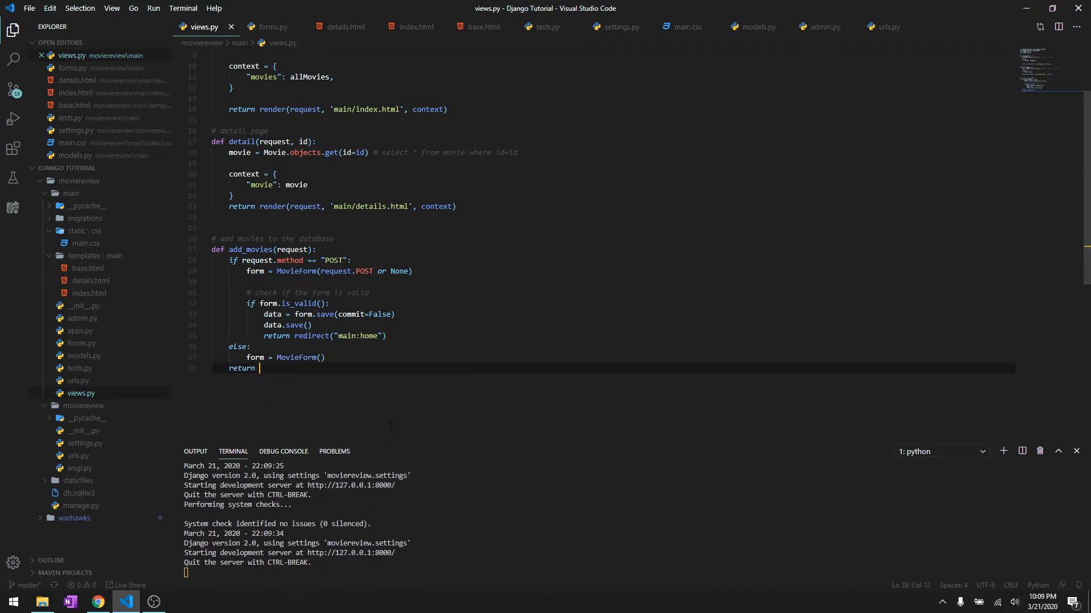
text(render()
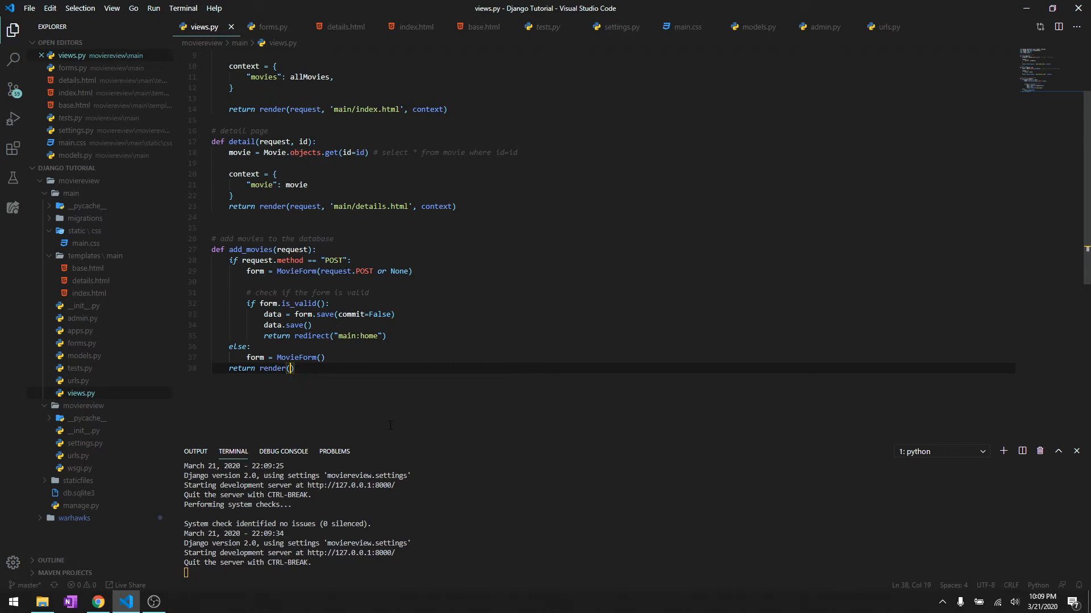
text(request,)
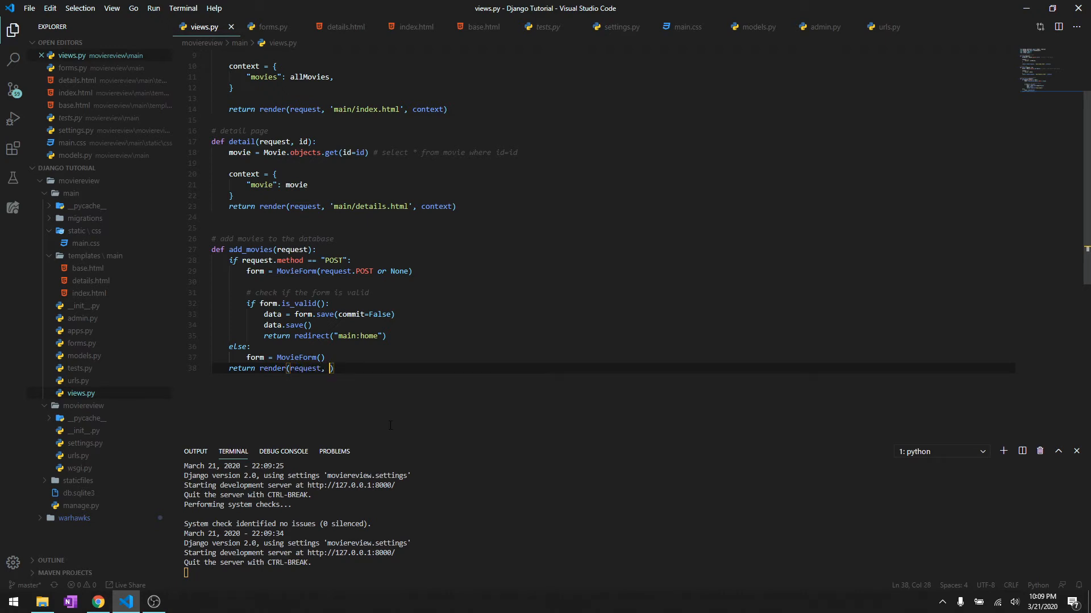
text('main/')
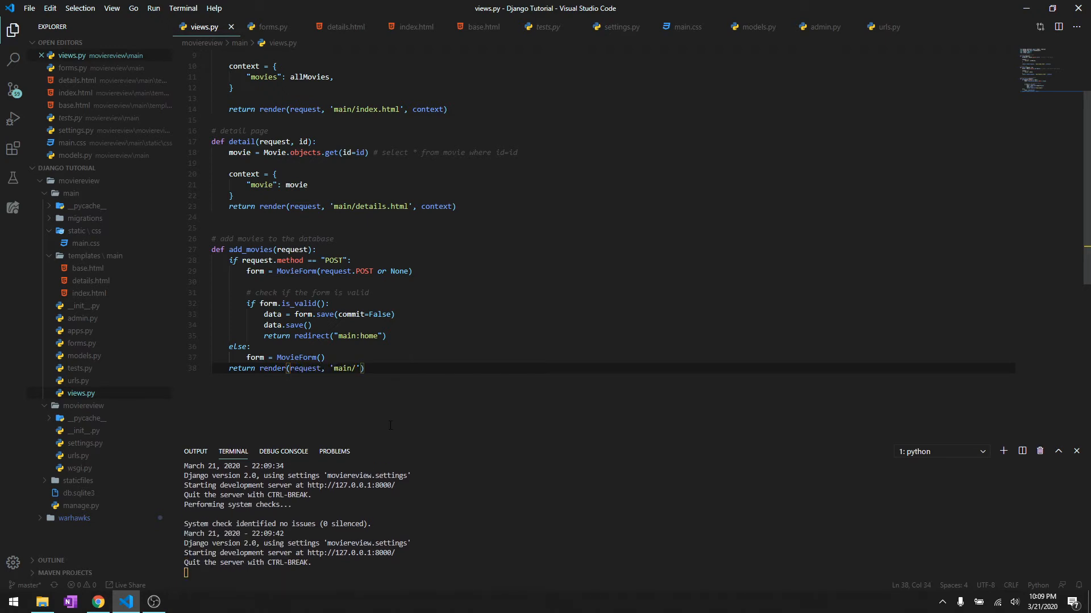
text(addmovies)
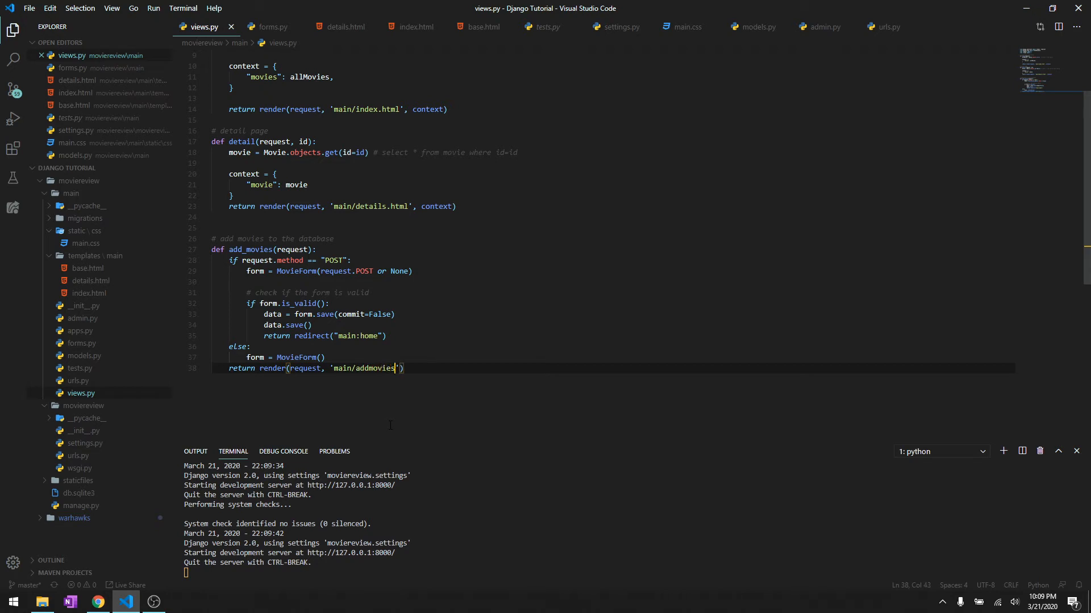
text(.html', {})
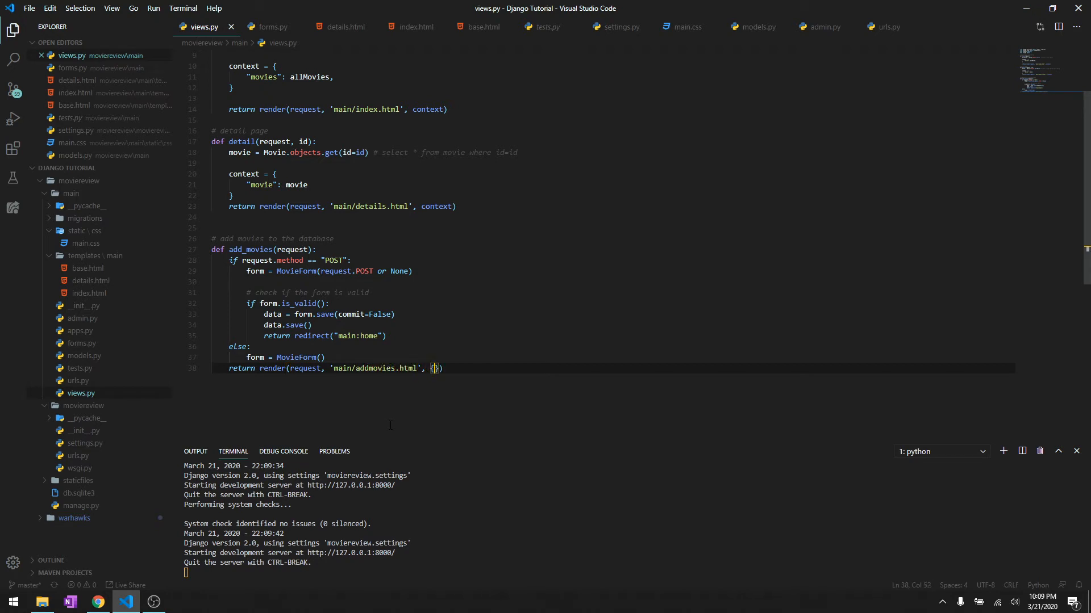
text("form": form)
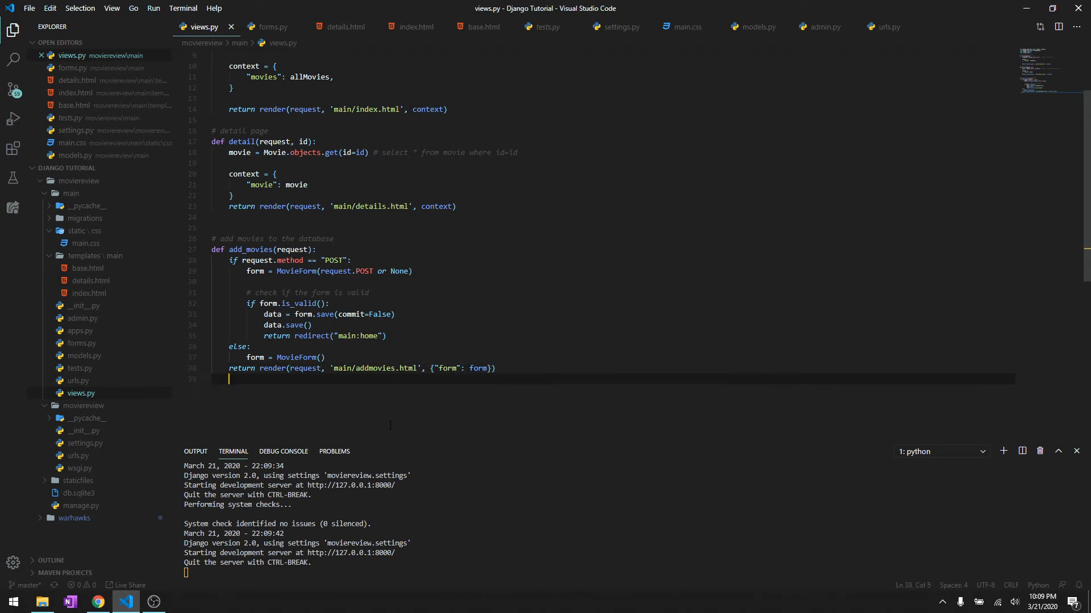
right_click(369, 368)
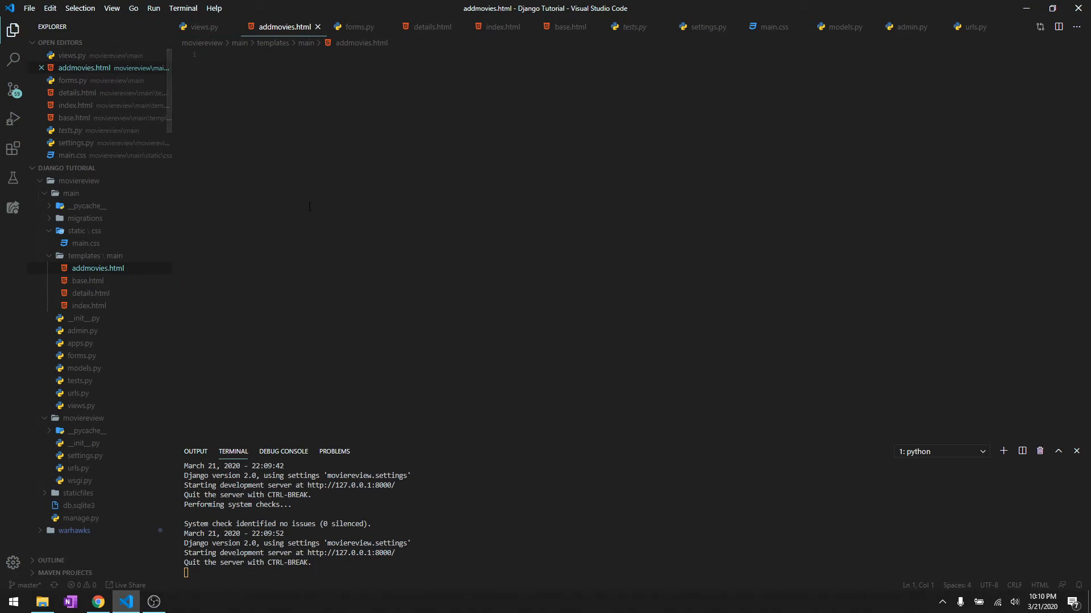
Make addmovies.html extend 'main/base.html' with an empty content block and endblock.
text({% %})
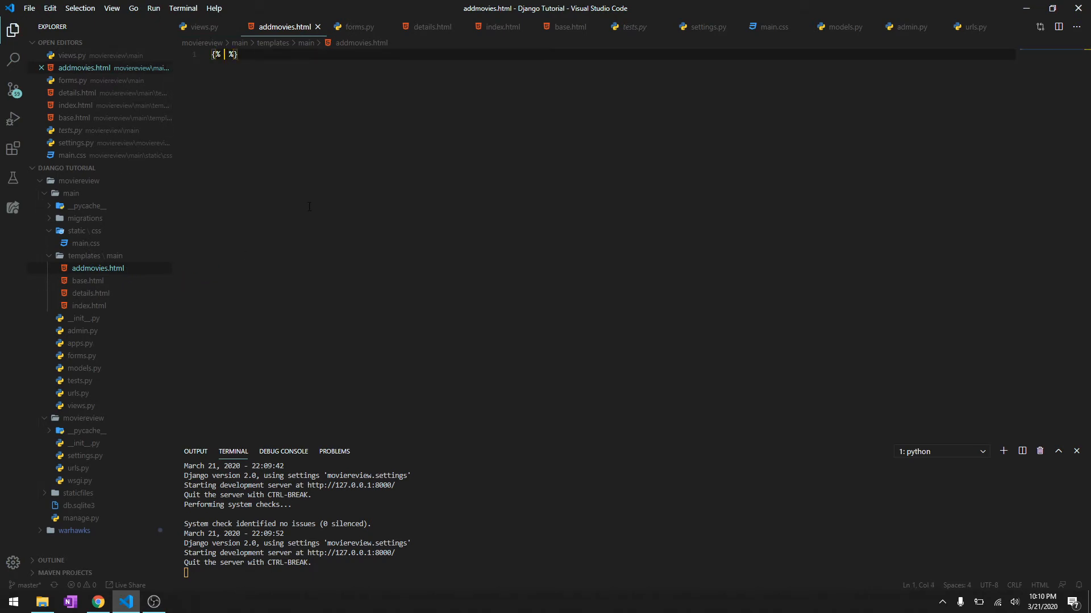
text(extend)
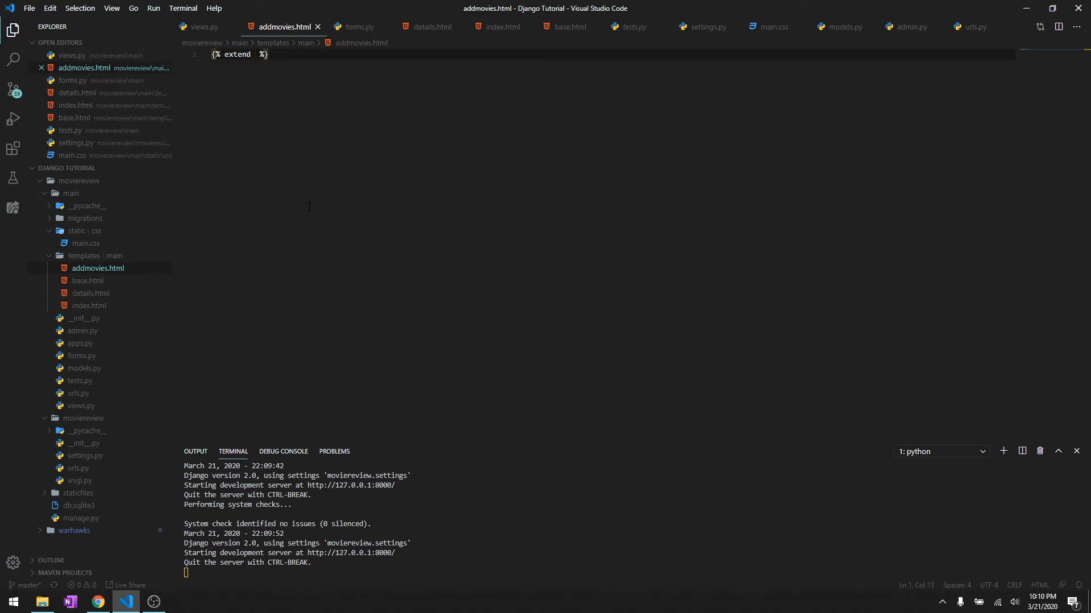
text('main/')
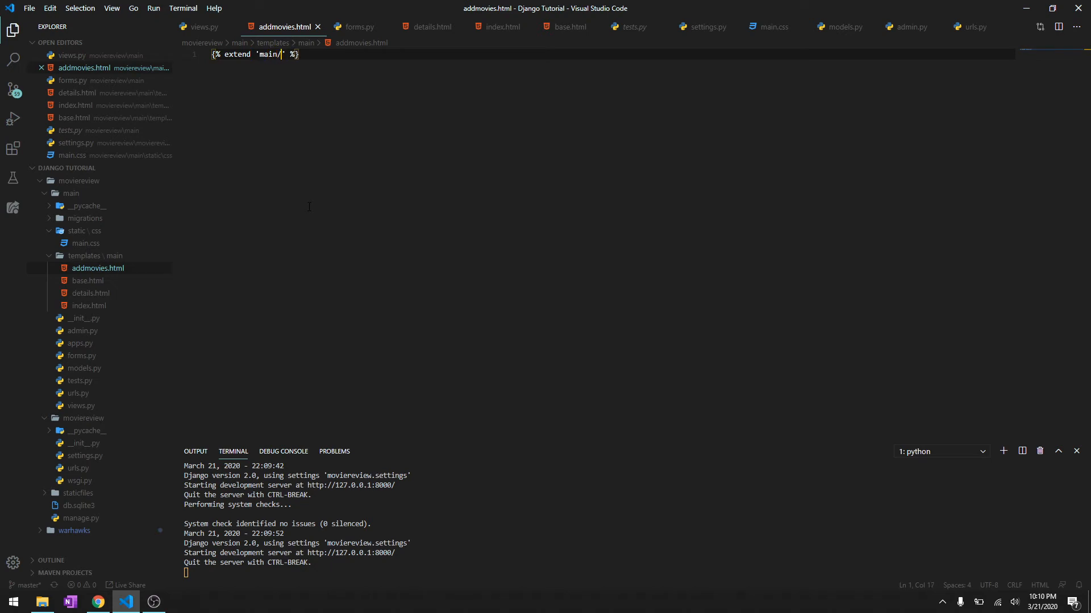
text(base.html)
text({%)
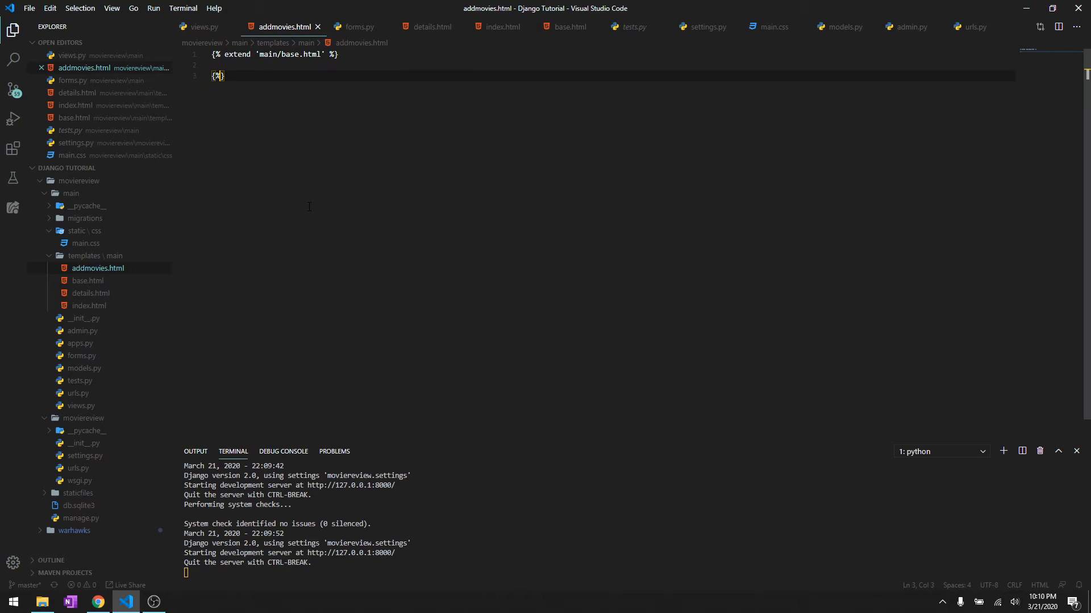
text(%)
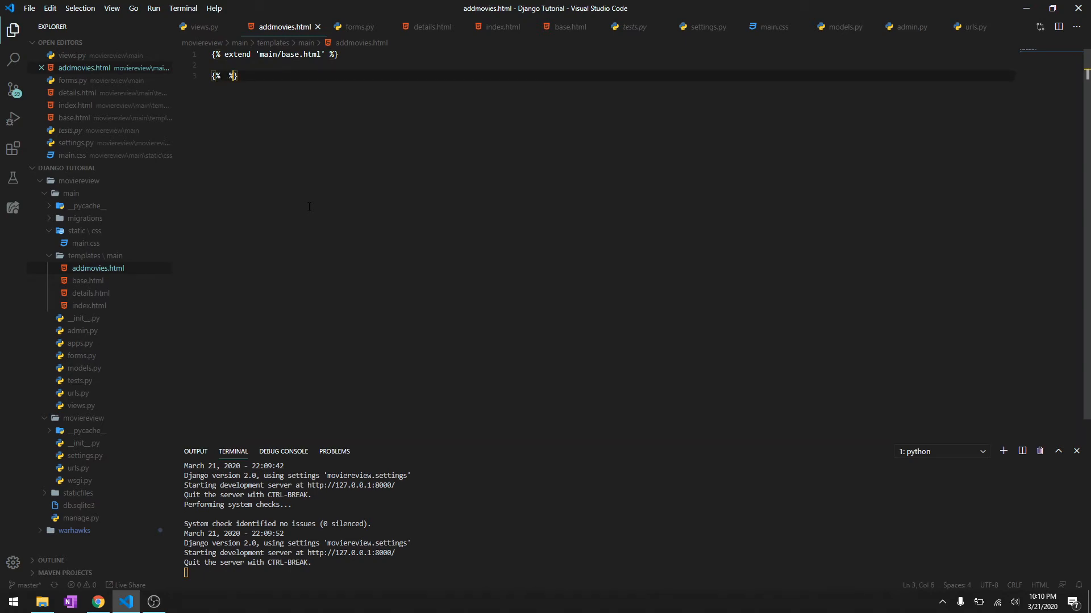
text(block content)
text({% endblock %)
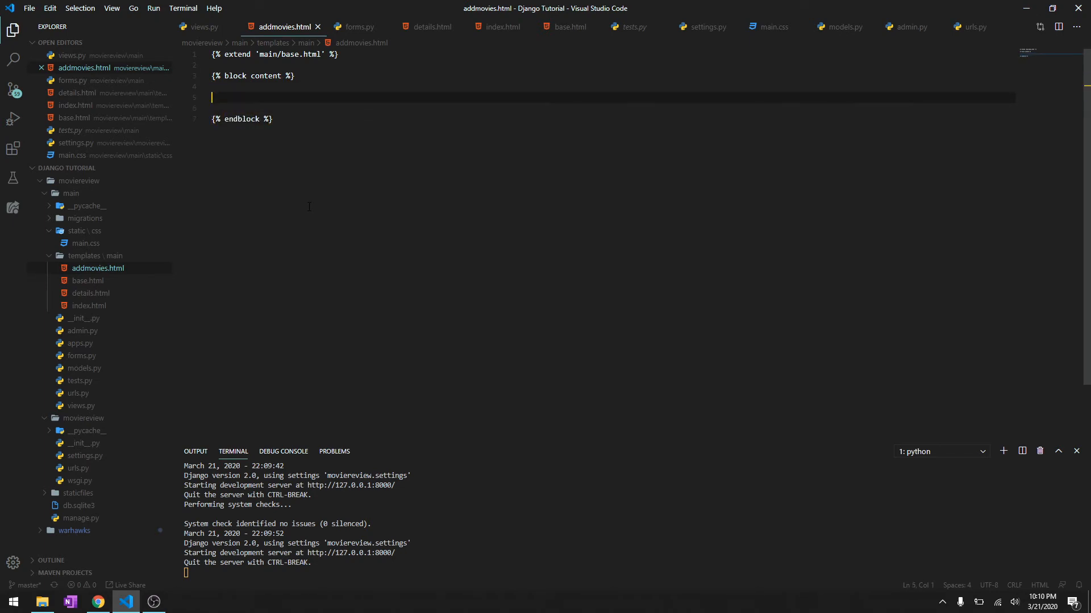
Add a card div with a centered h3 'Add Movie' heading to addmovies.html.
text(div.co)
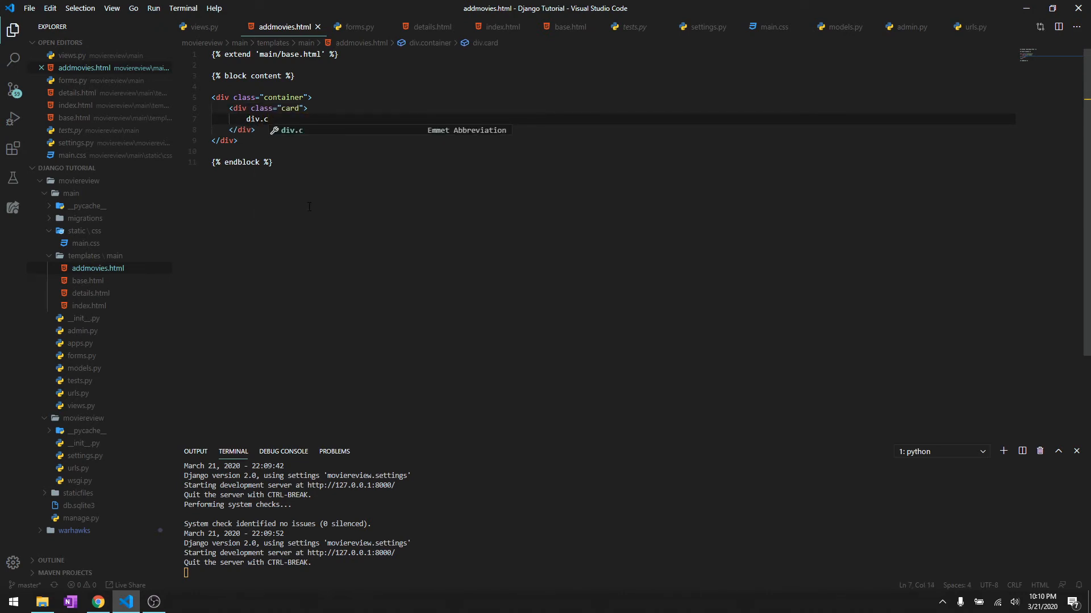
text(ard-content">)
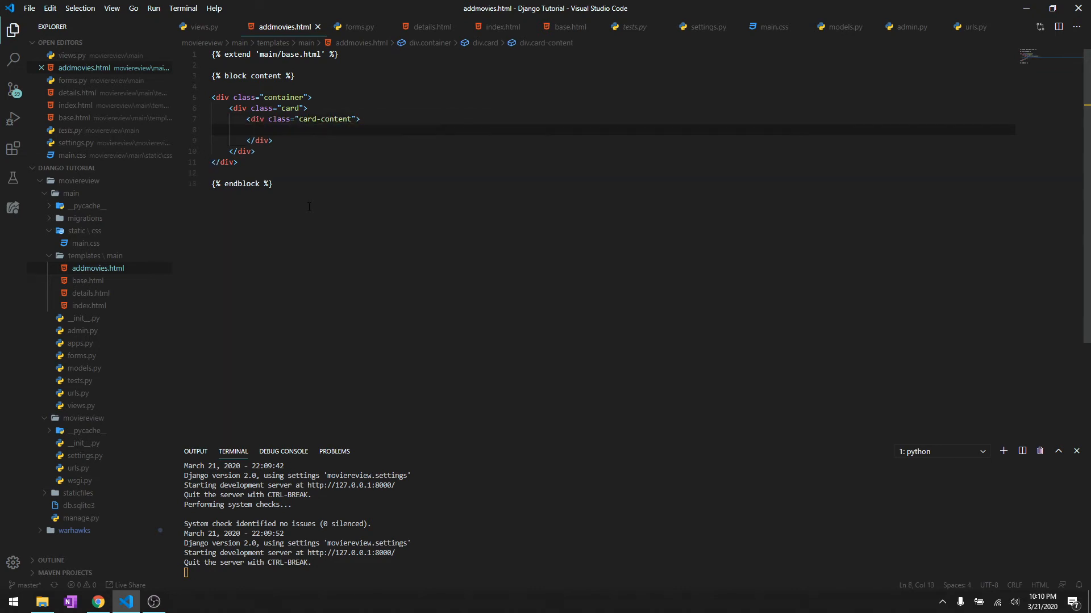
text(h3.text-ce)
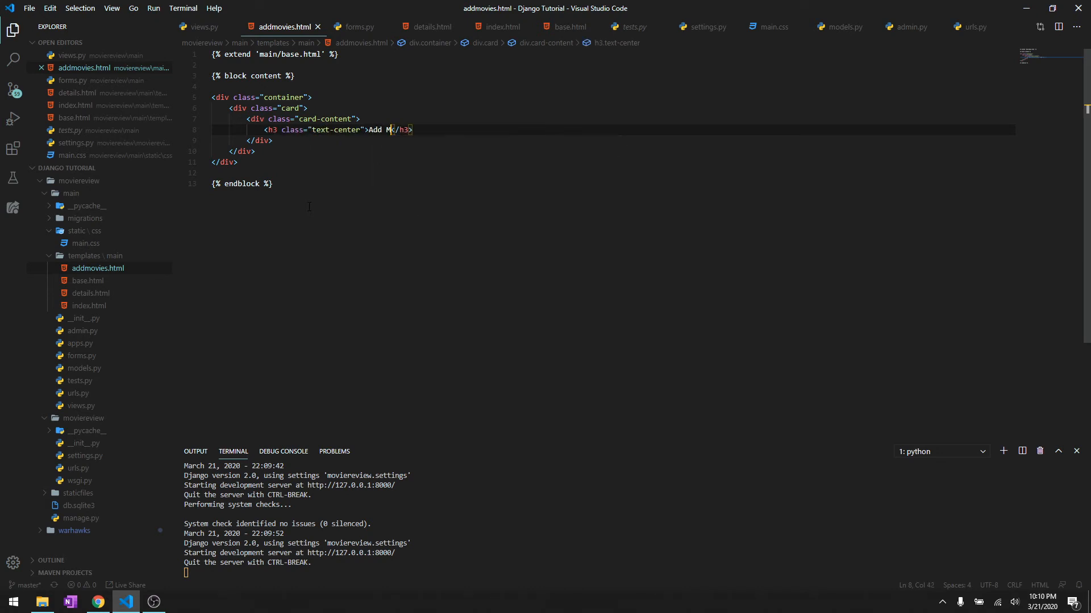
text(ovie)
text(<form action="" ></form>)
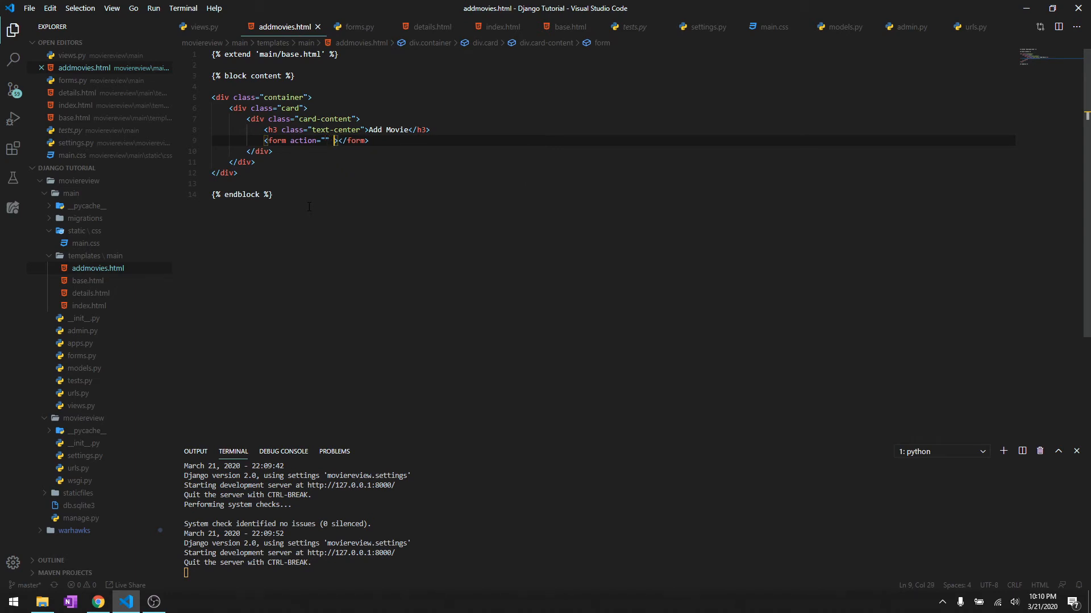
Add a POST form with csrf_token, {{ form.as_p }} and an 'Add Movies' submit input.
text(method="POST)
text({%  %)
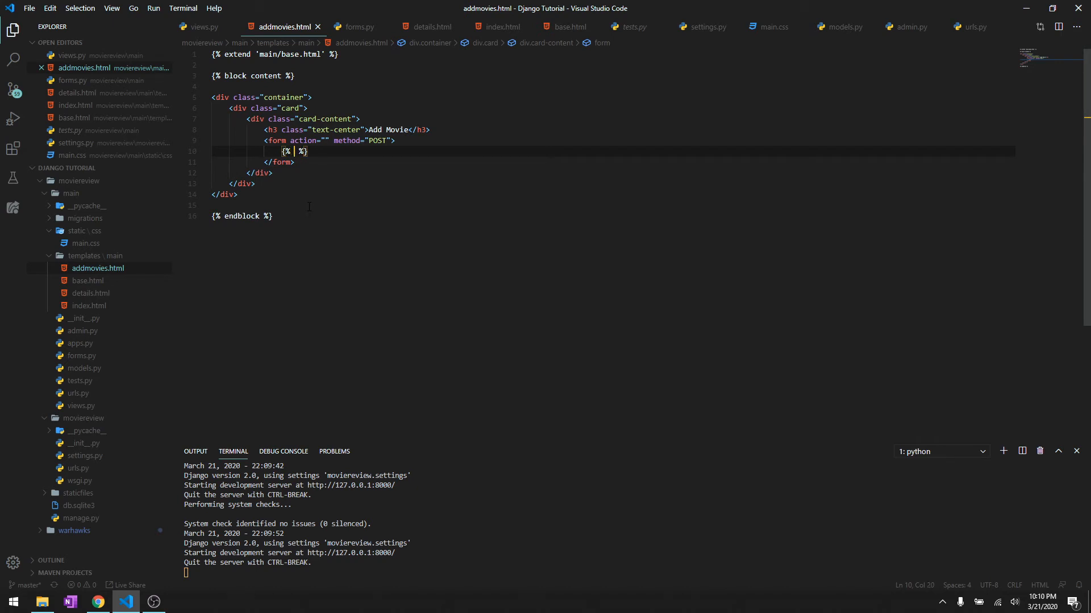
text(csrf_toke)
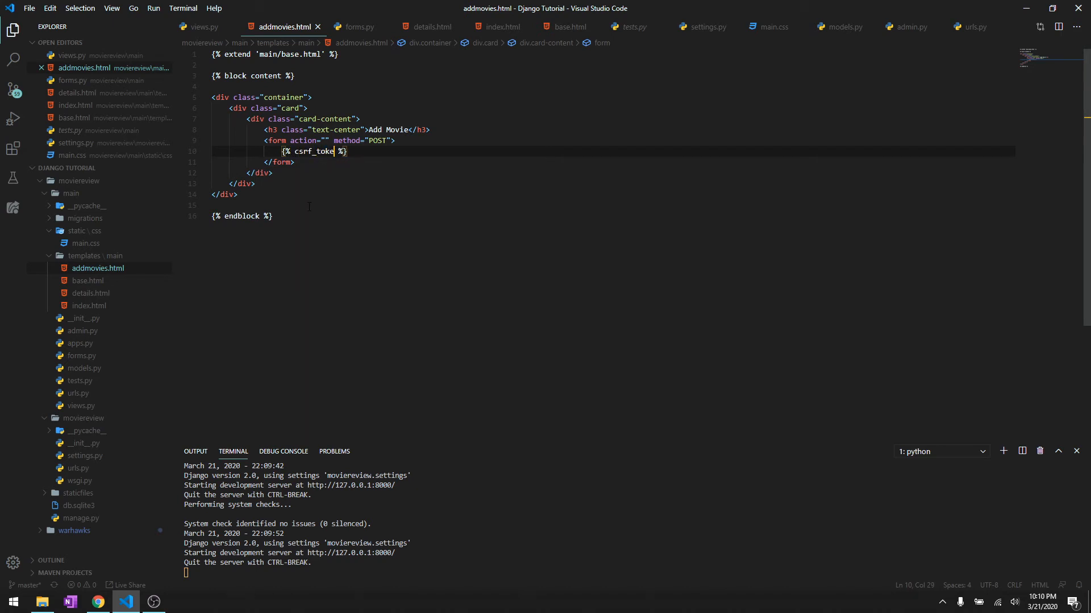
text(n)
key(Enter)
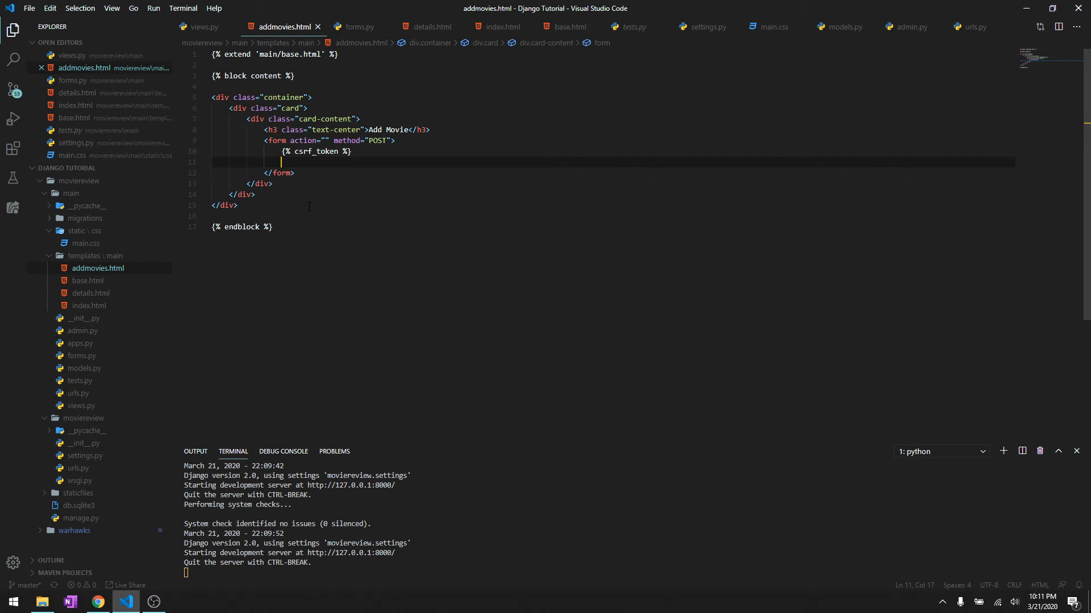
text({{ f }})
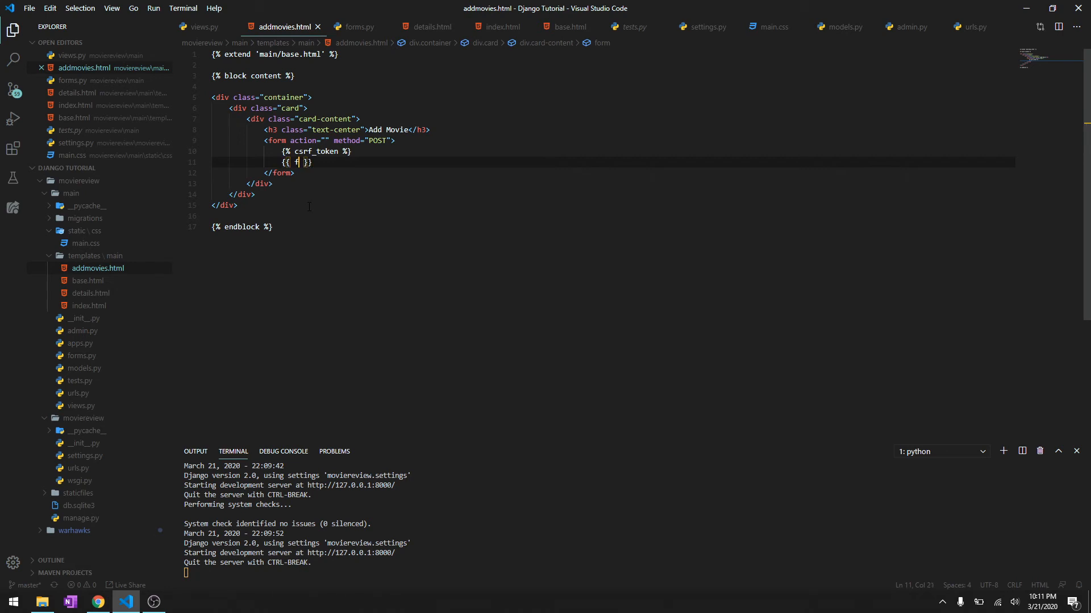
text(orm.as_p)
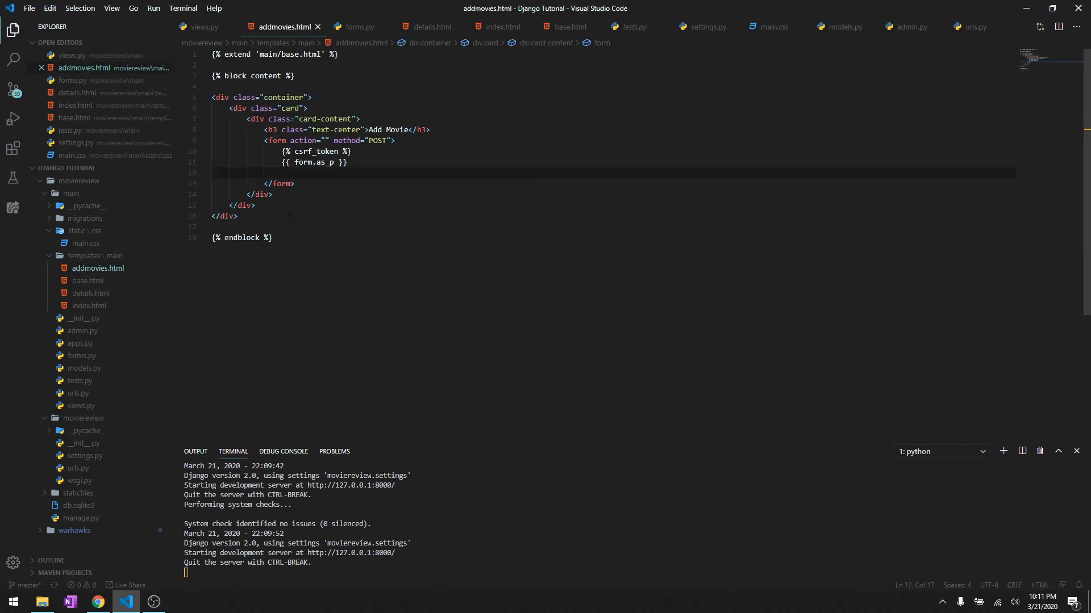
text(input type="">)
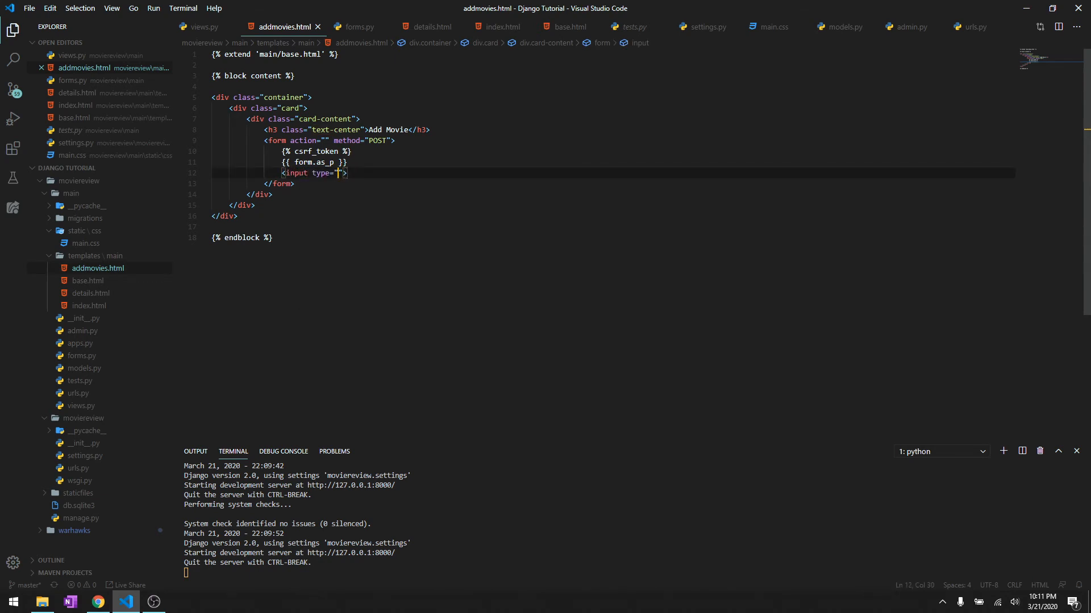
text(submit)
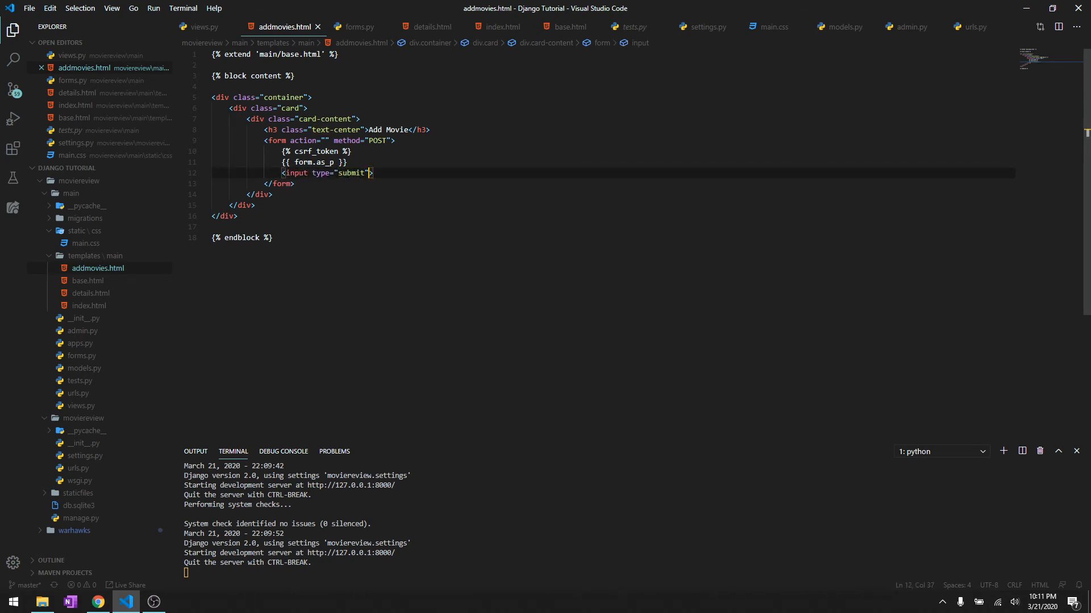
text(value="")
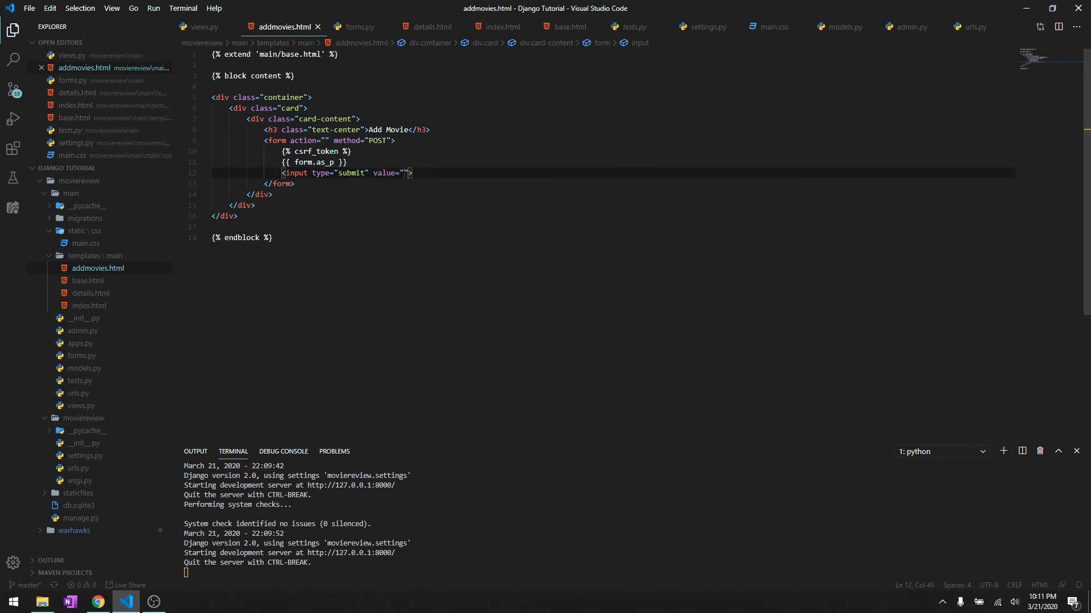
text(Add Movies)
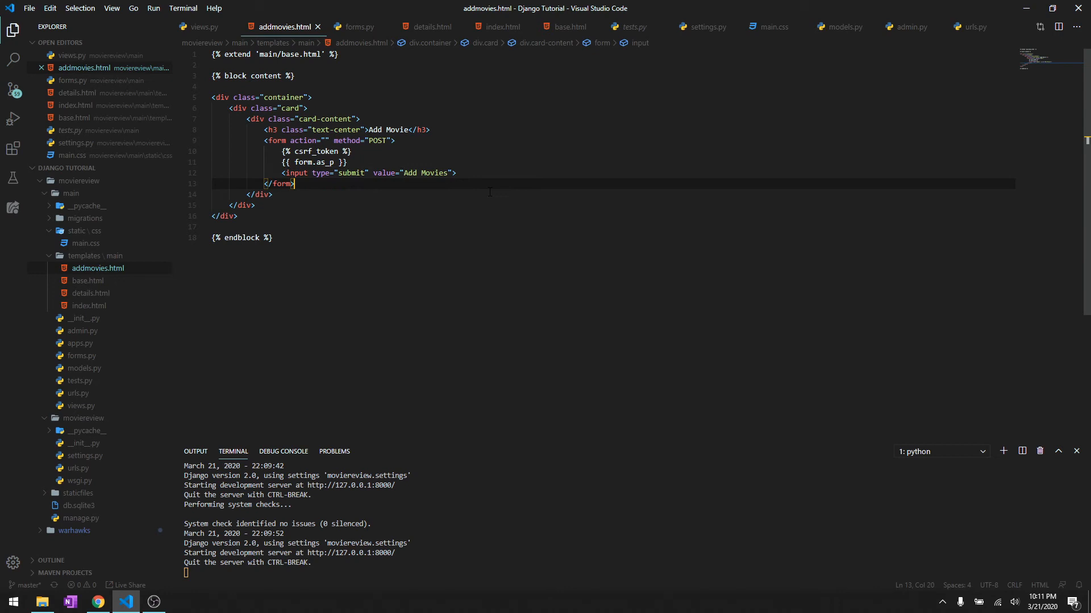
click(203, 27)
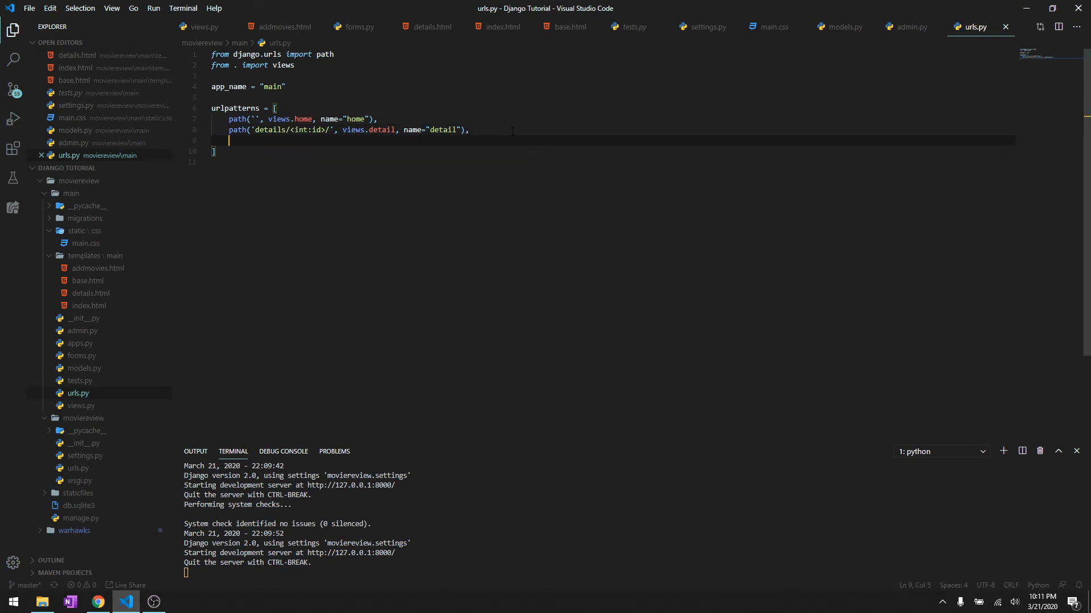
Add path('addmovies/', views.add_movies, name="add_movies") to urlpatterns.
text(path(''))
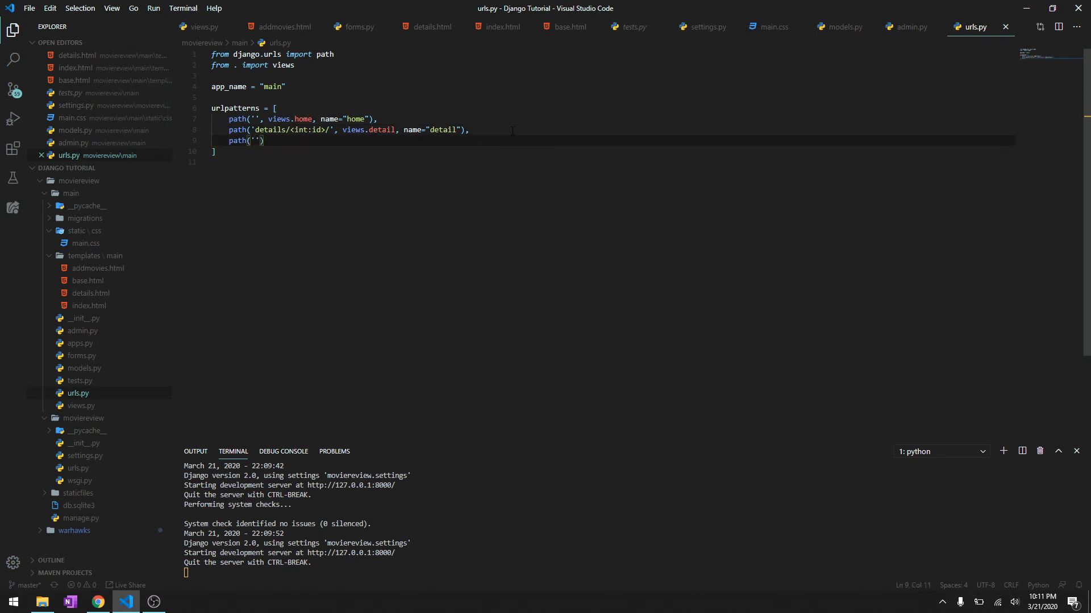
text(addmovies/)
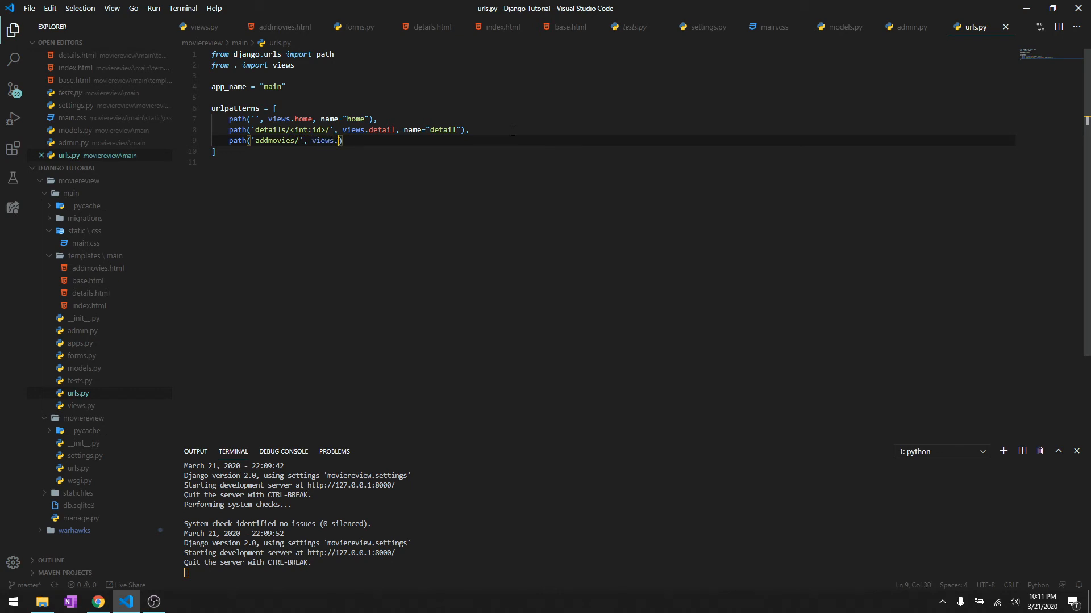
text(add_movies, name)
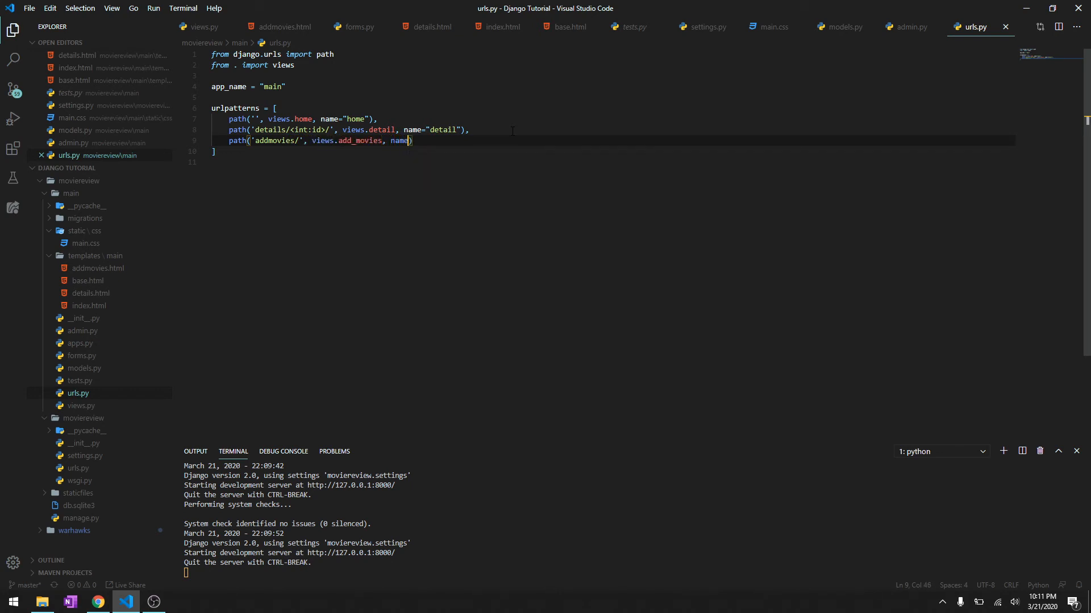
text(="add_movies")
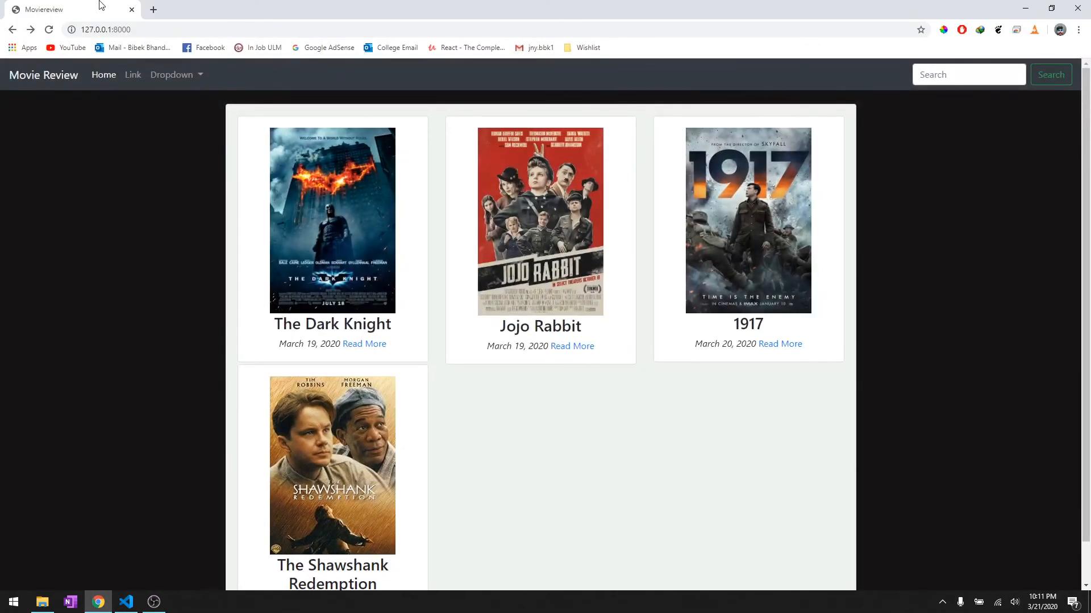
mouse_move(134, 146)
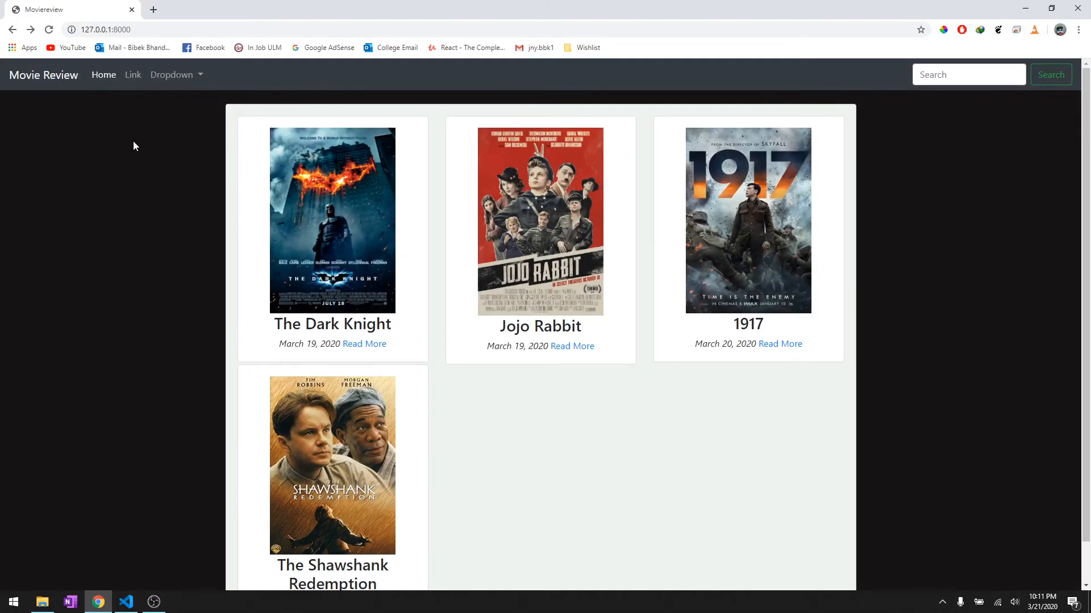
Load 127.0.0.1:8000/addmovies/, note the extend-tag TemplateSyntaxError, and return to addmovies.html.
click(104, 29)
text(/addmovies/)
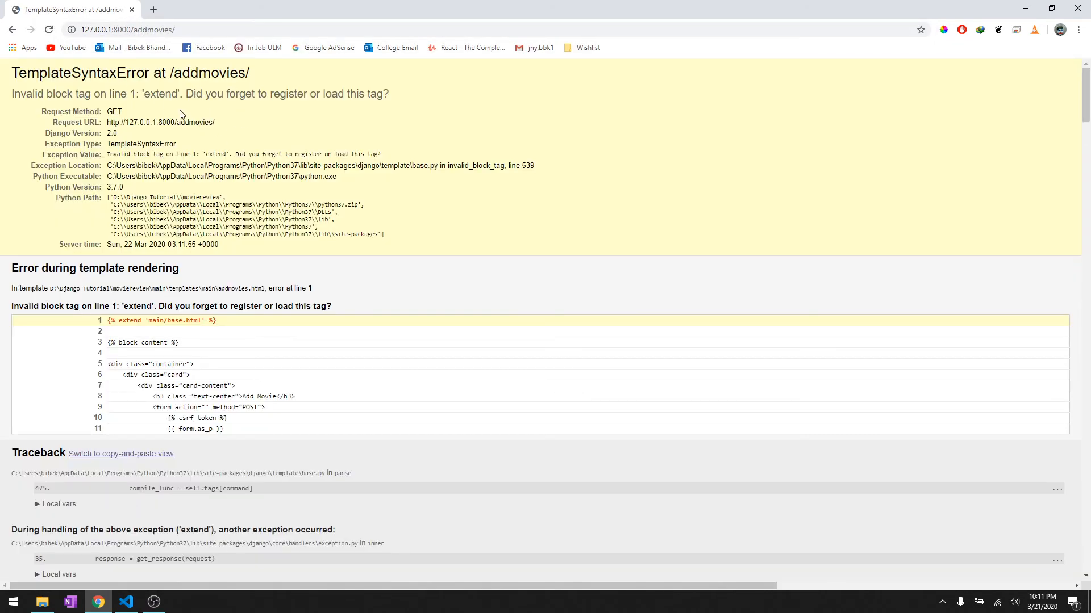
click(125, 602)
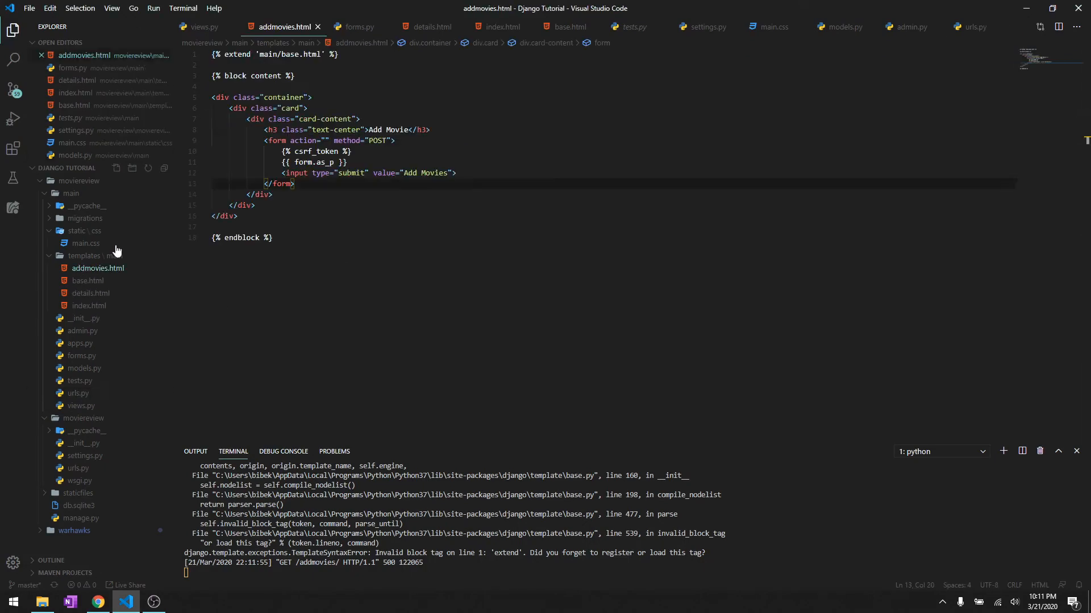
click(97, 602)
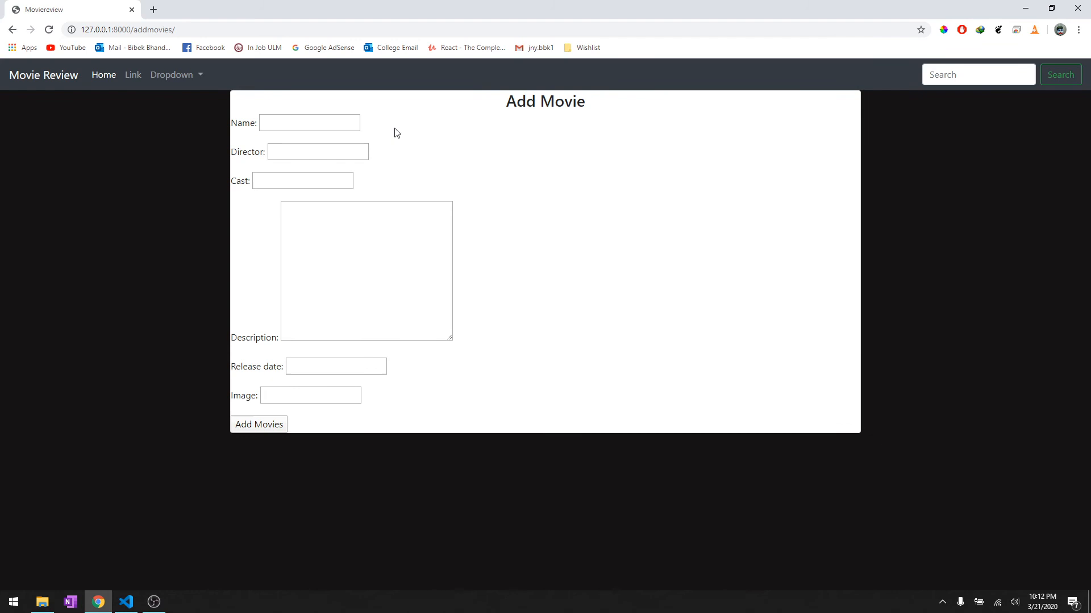
Enter name 'Knives Out', description 'test' and release date 2020-03-19 in the Add Movie form.
click(309, 122)
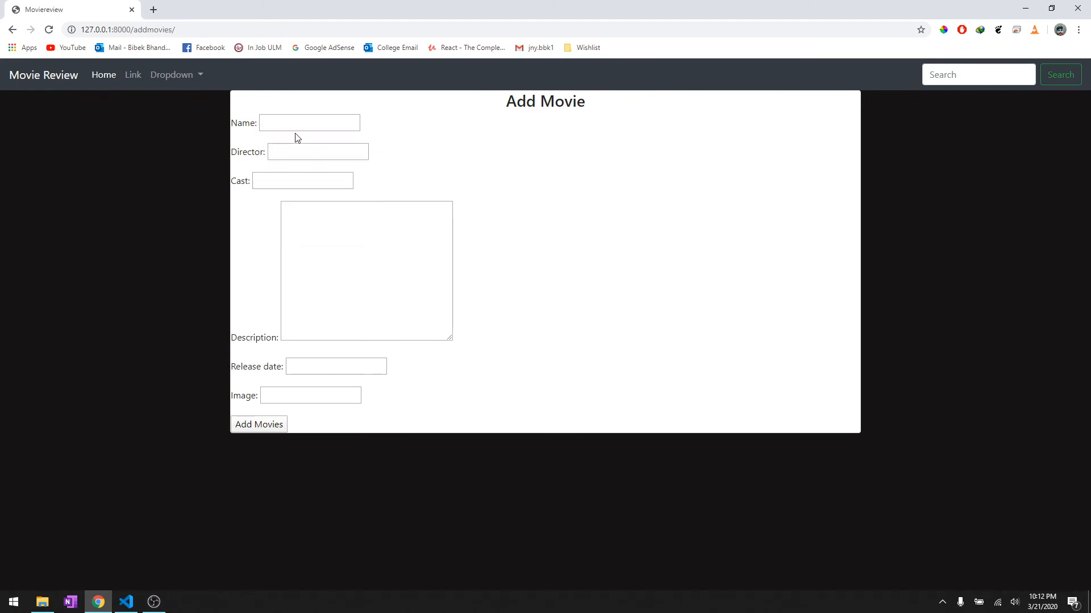
text(Kniv)
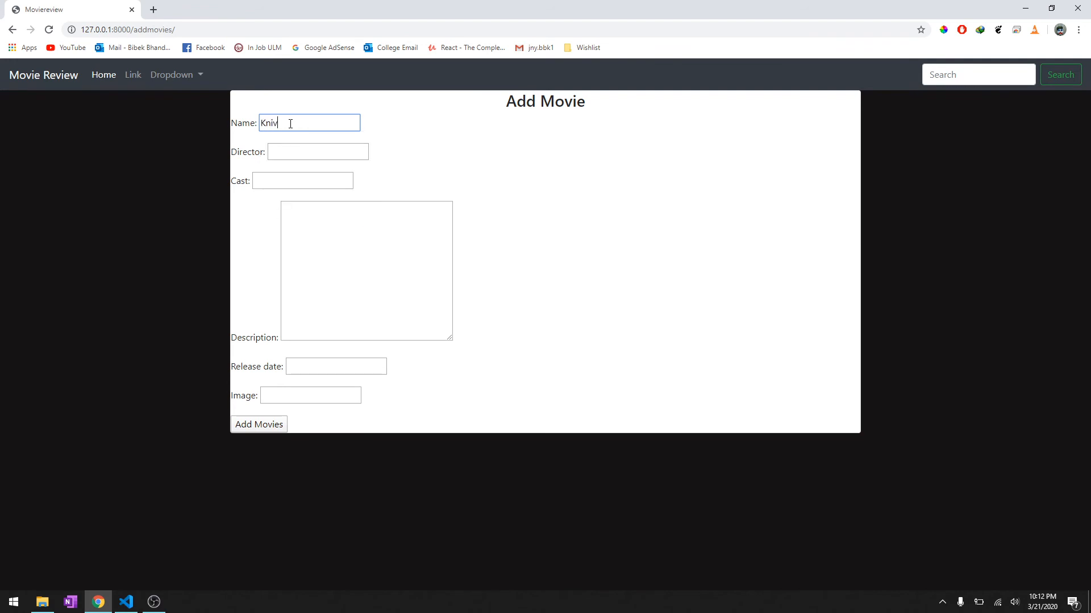
text(es Out)
click(318, 151)
text(Bibek)
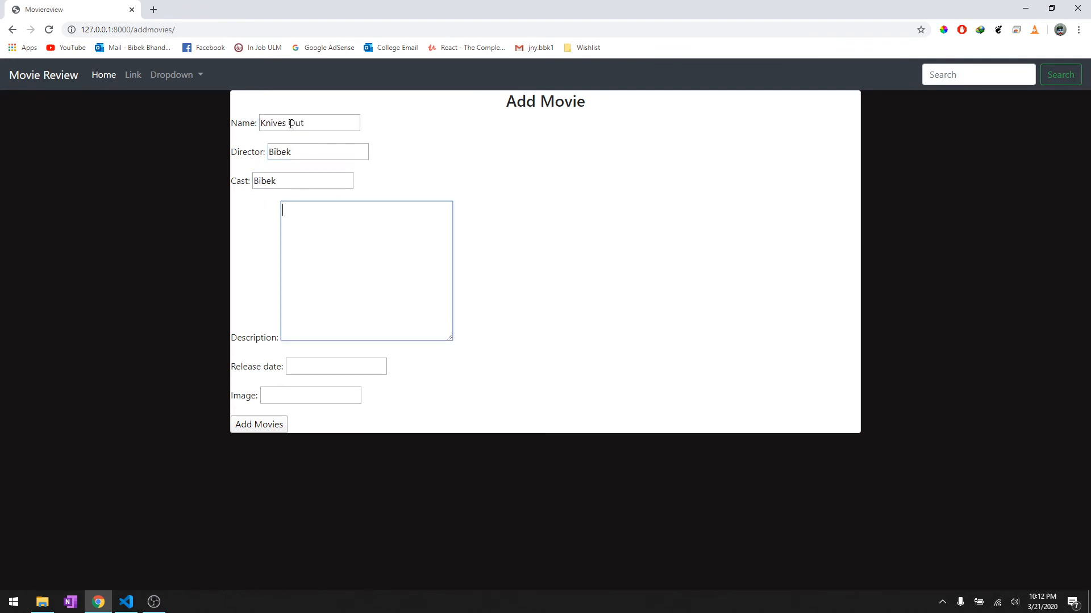
text(test)
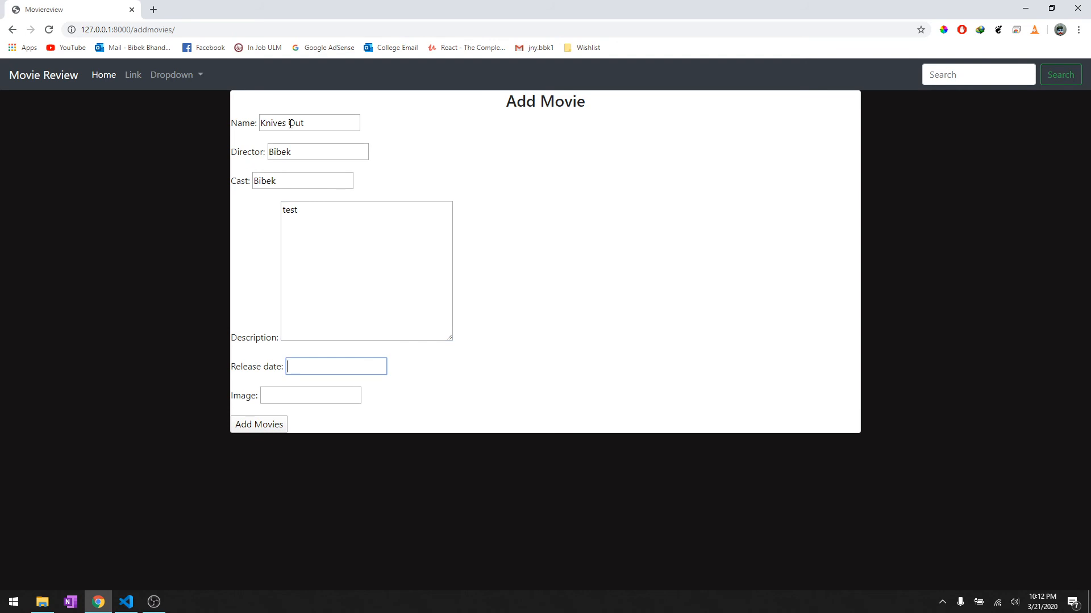
text(2020-03-19)
text(kni)
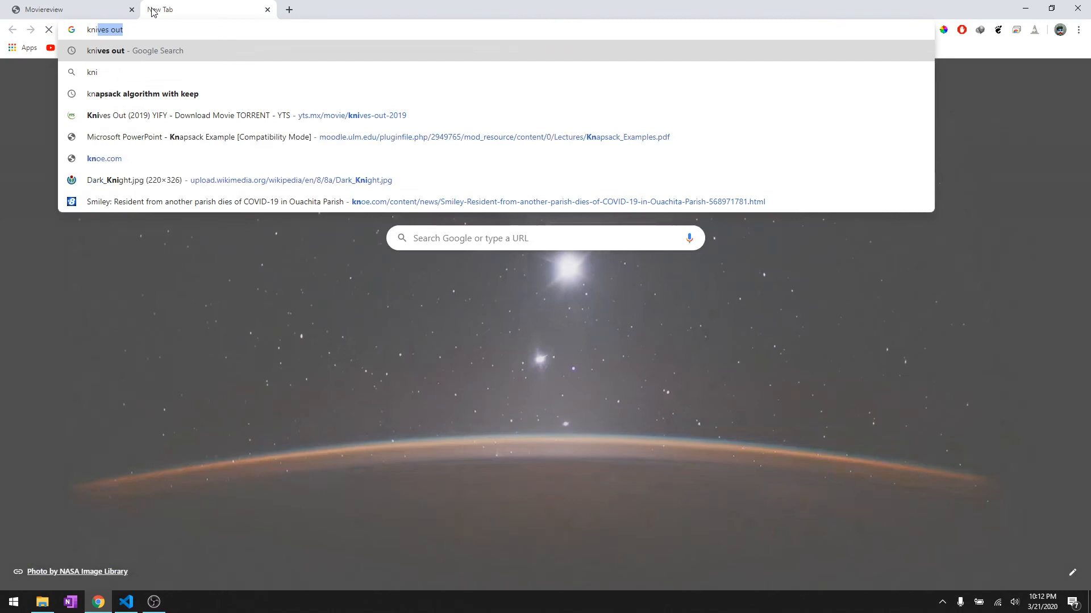
Search images for Knives Out and bring up options on the Blu-ray cover preview.
key(Return)
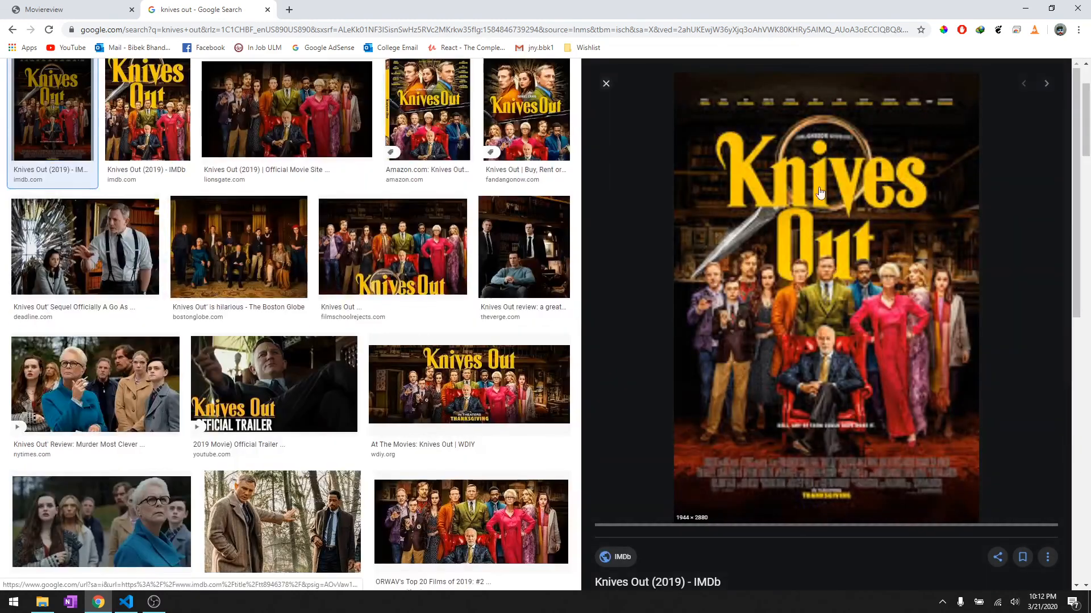
click(821, 193)
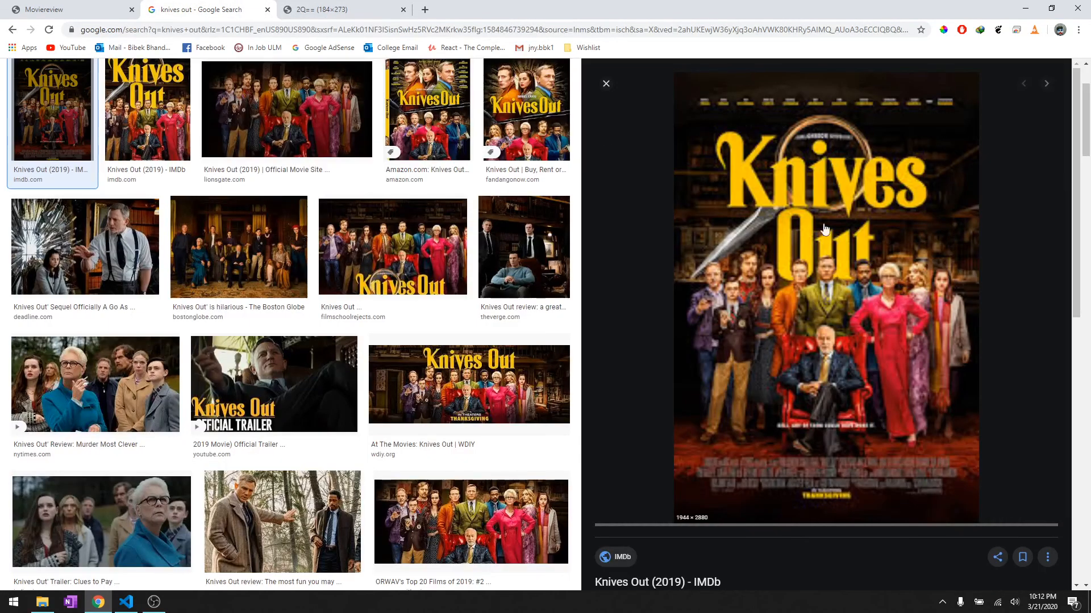
click(147, 108)
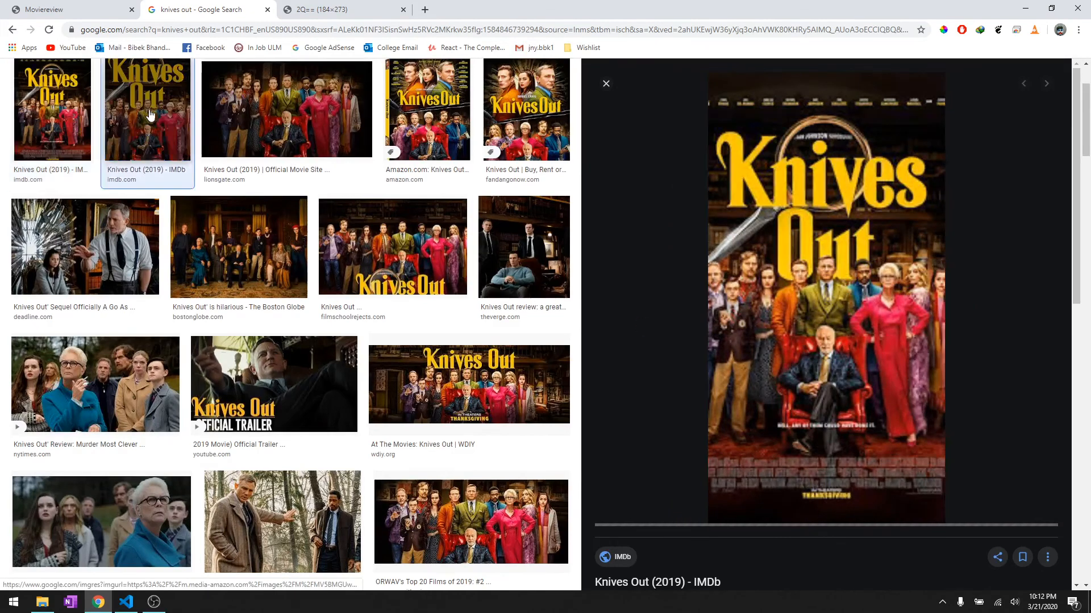
scroll(up, 3)
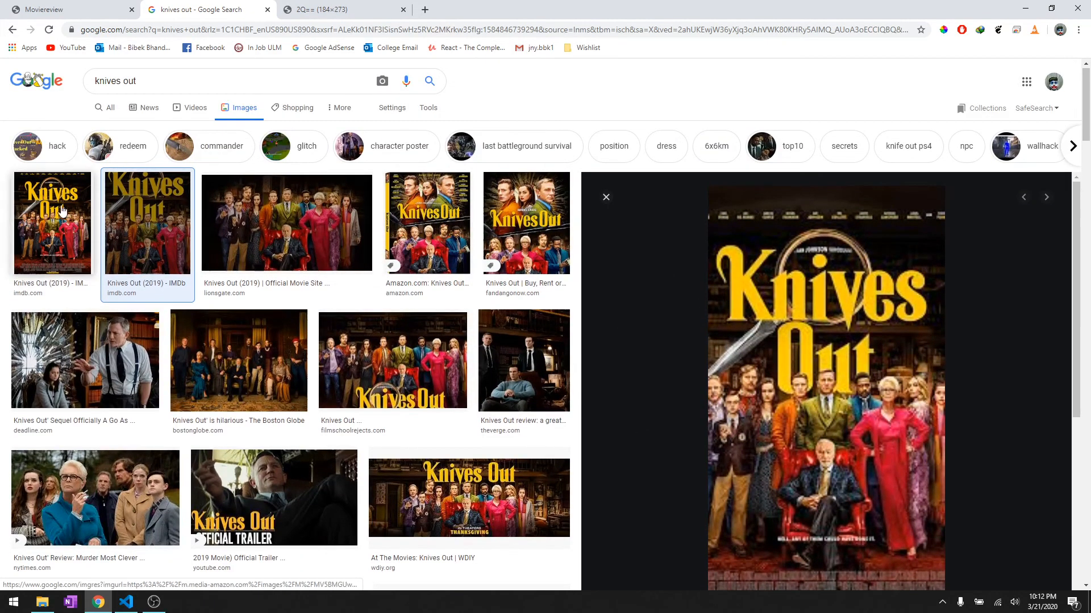
scroll(down, 3)
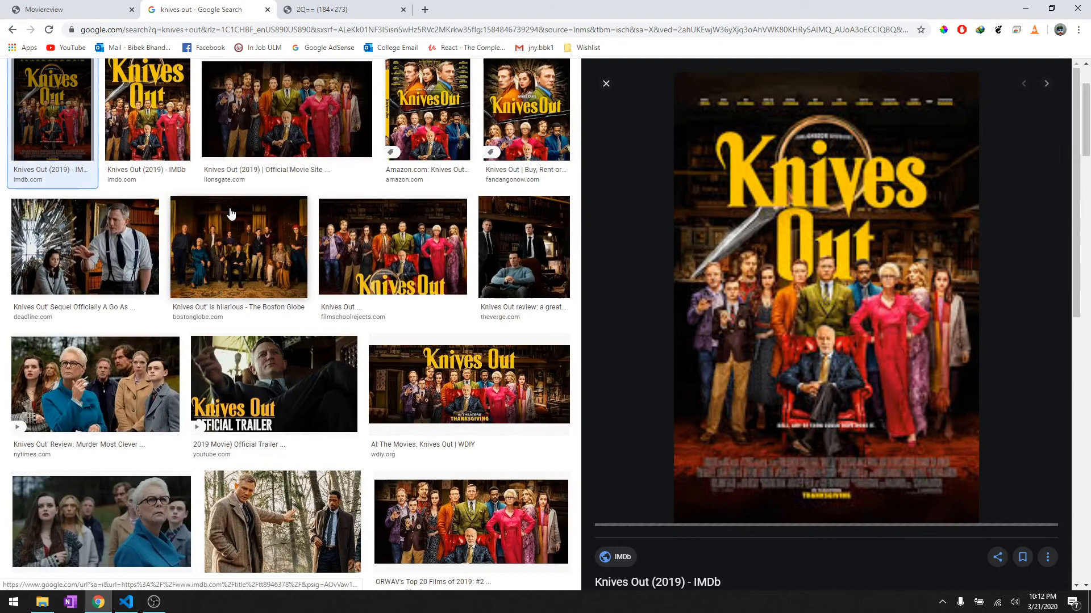
click(427, 108)
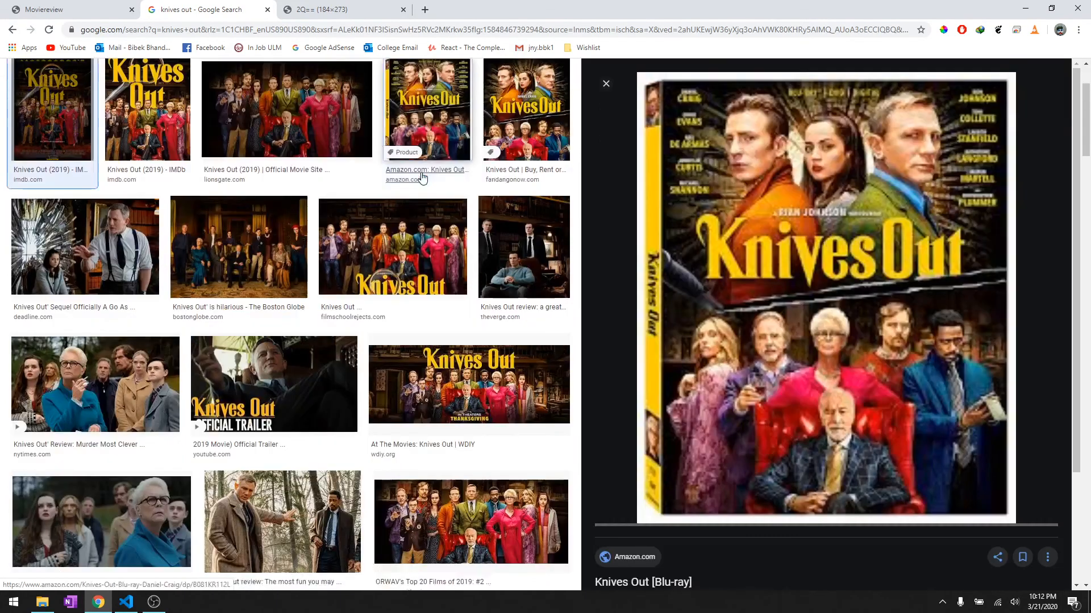
right_click(820, 313)
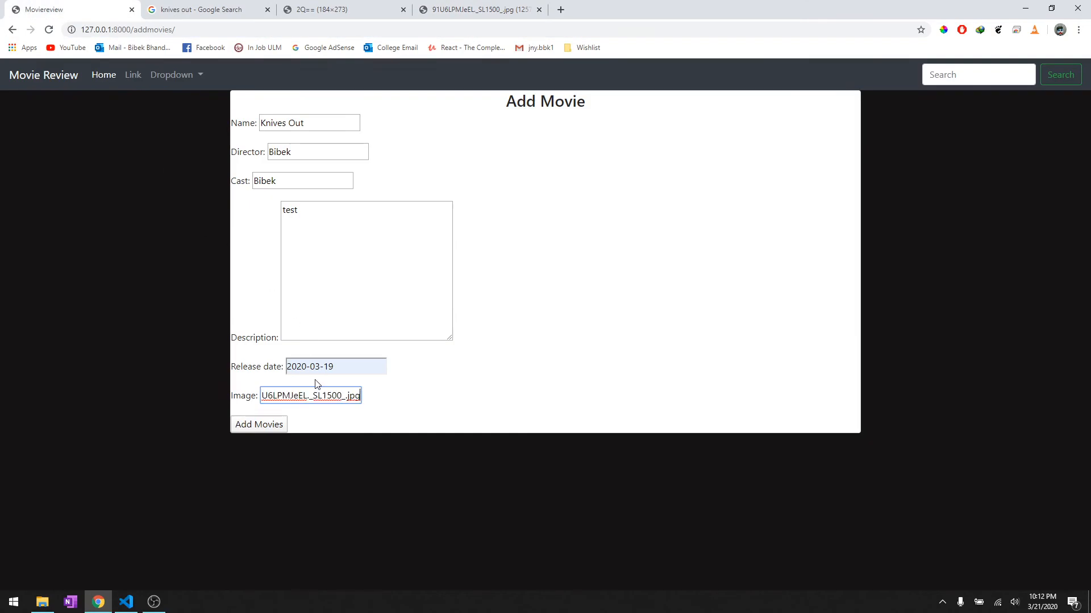
Submit Knives Out, hit the averageRating NOT NULL IntegrityError, and compare against models.py.
click(258, 424)
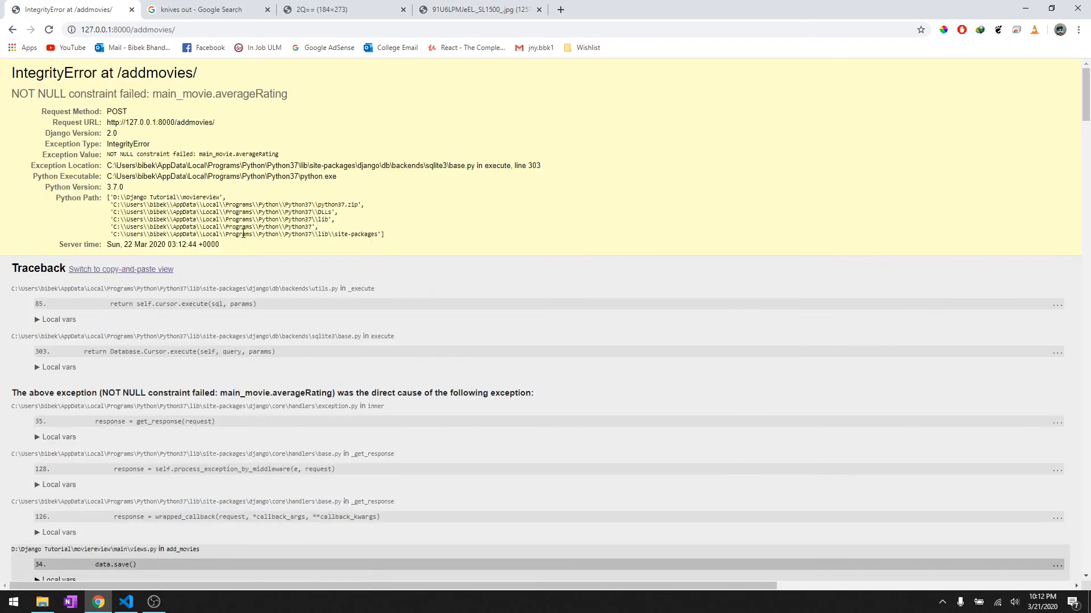
mouse_move(163, 355)
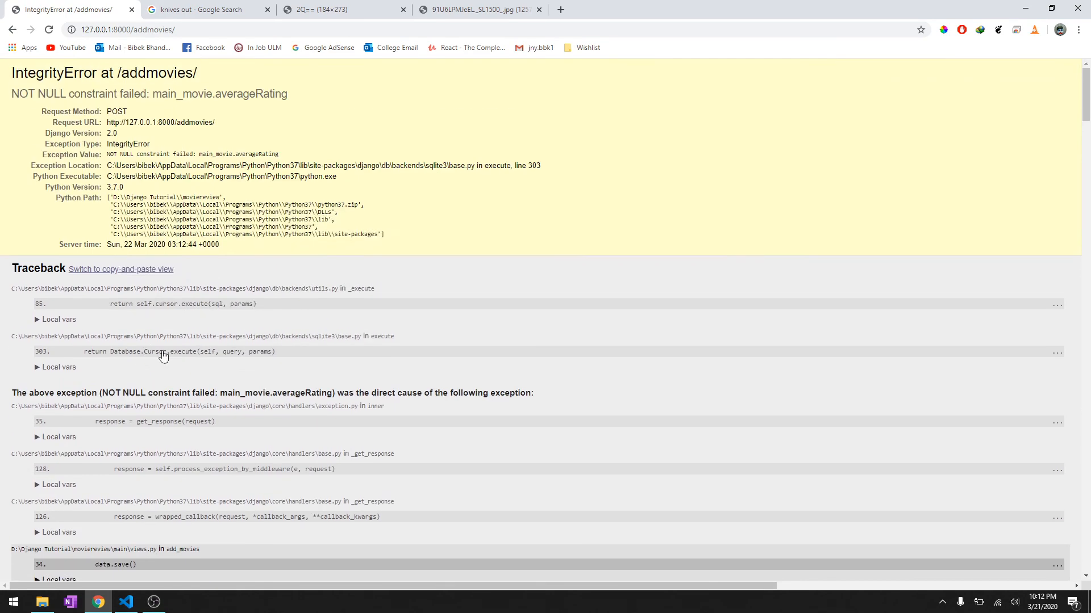
click(125, 602)
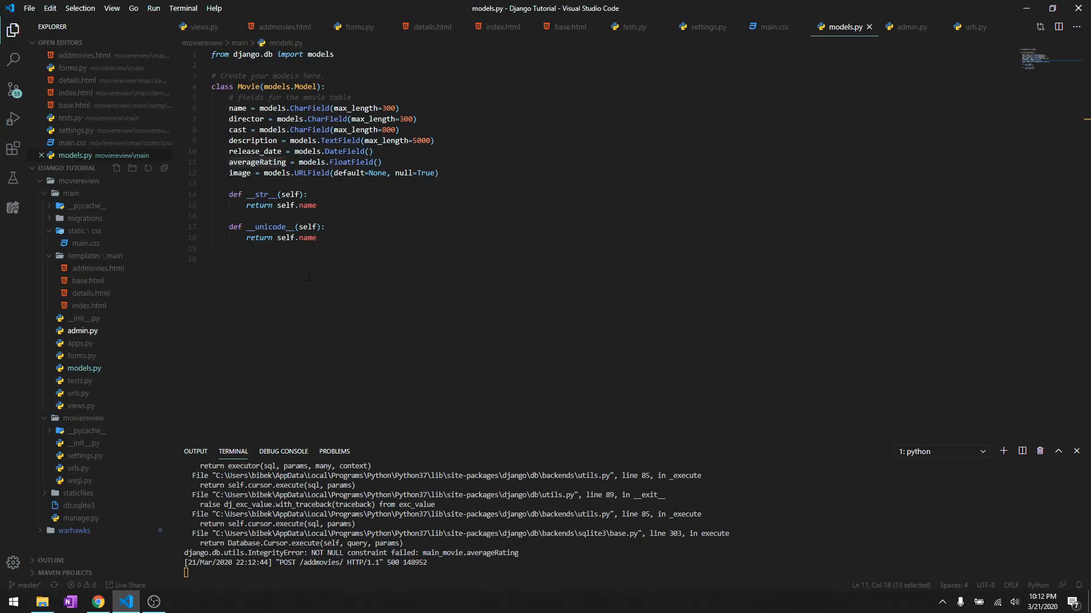
click(97, 601)
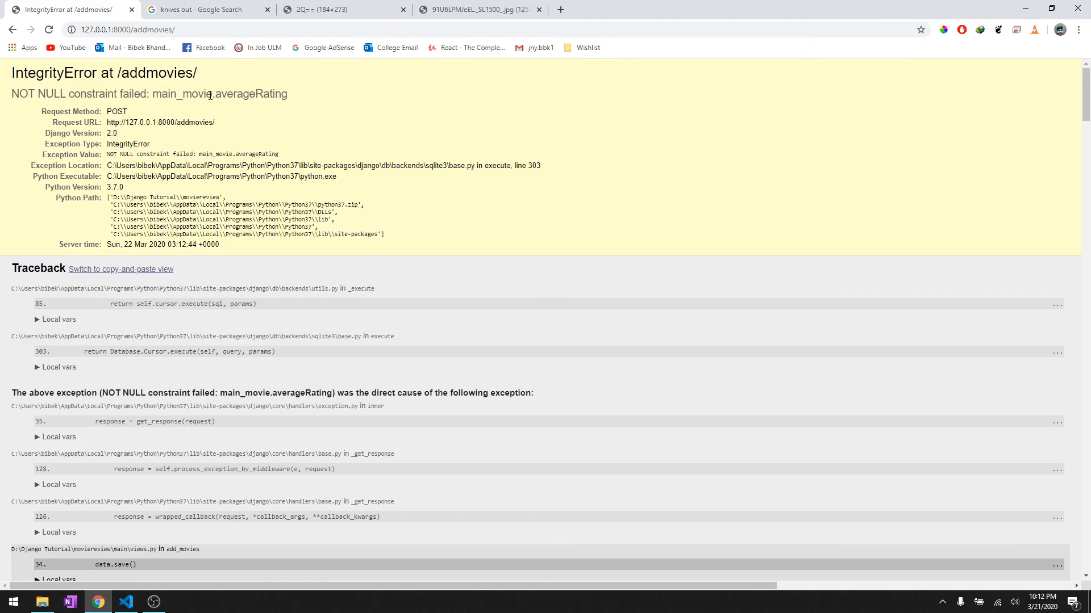
click(126, 601)
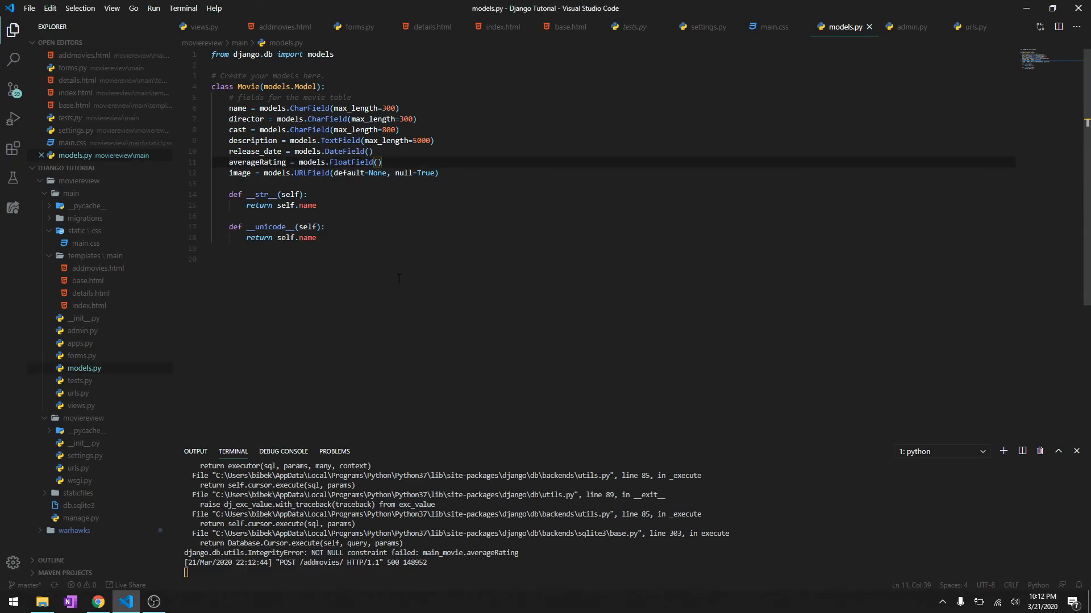
Set averageRating to FloatField(default=0), run makemigrations and migrate, then restart runserver.
text(default)
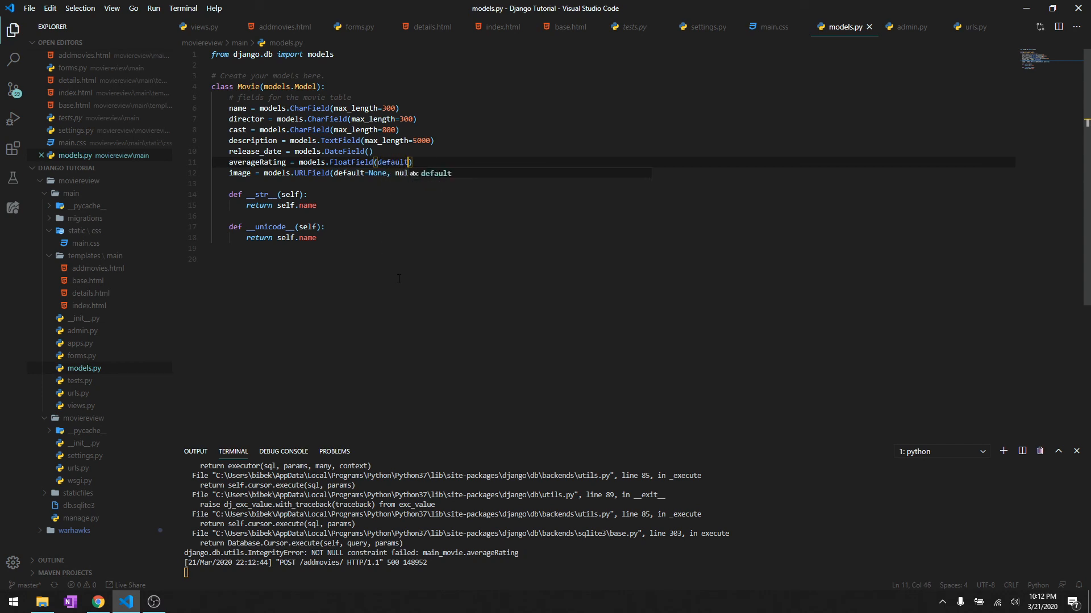
text(=0)
click(633, 572)
text(p)
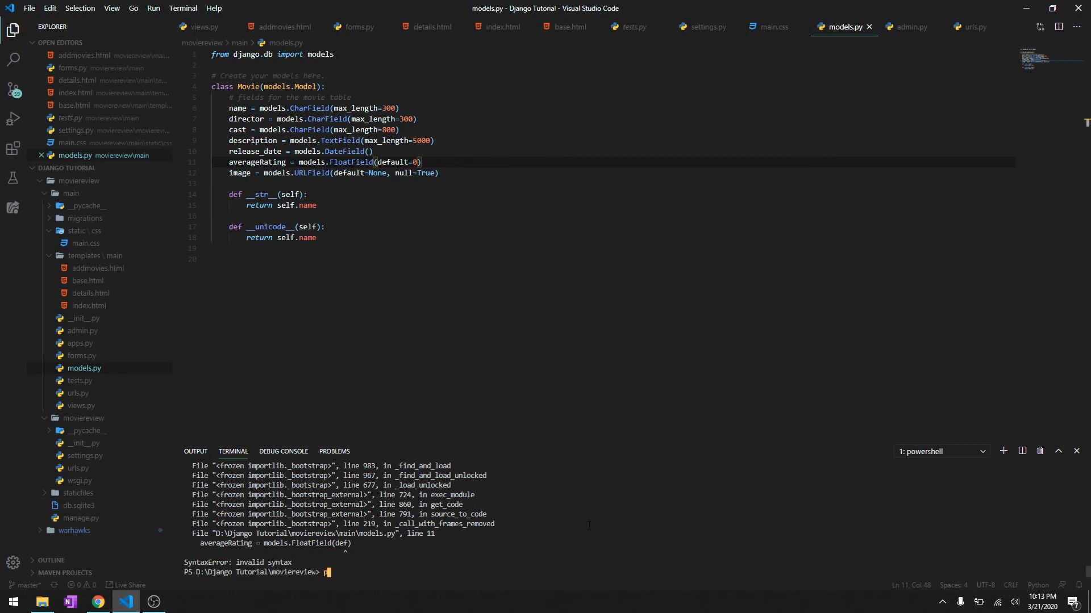
text(ython manage.py)
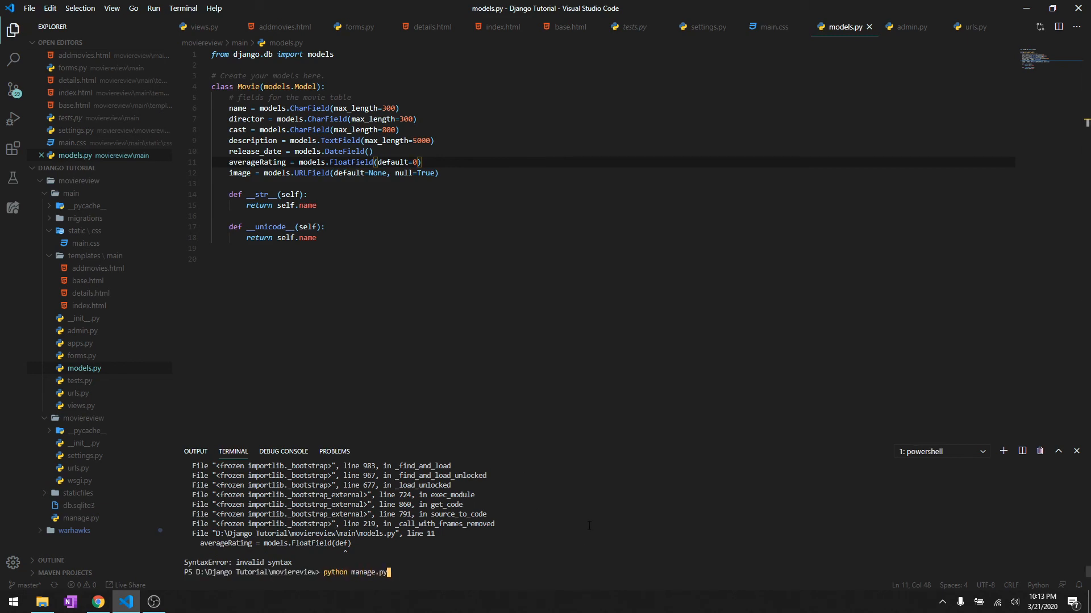
text(mka)
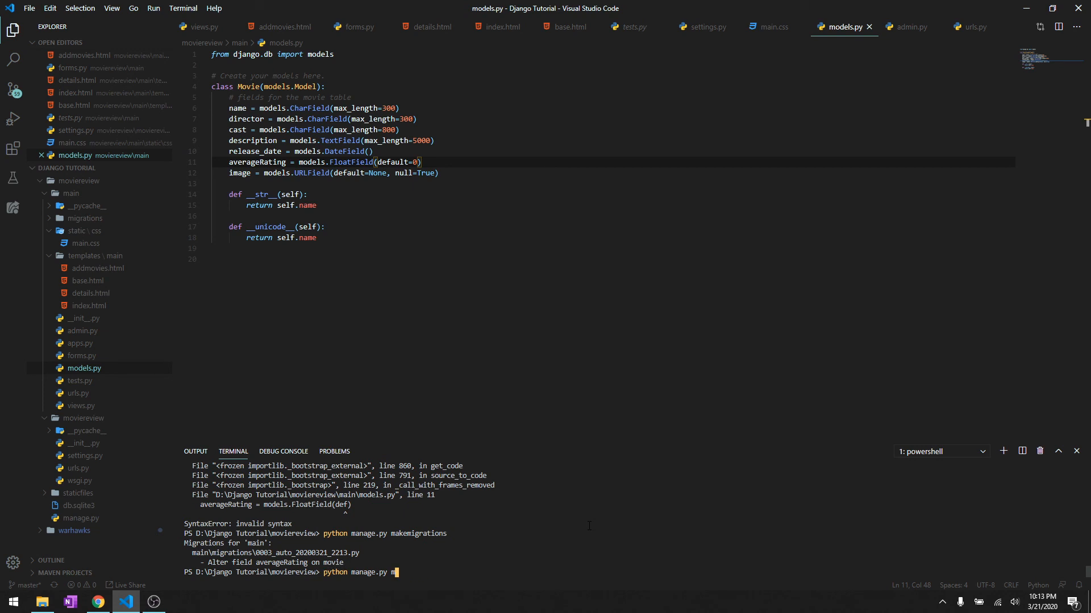
key(Return)
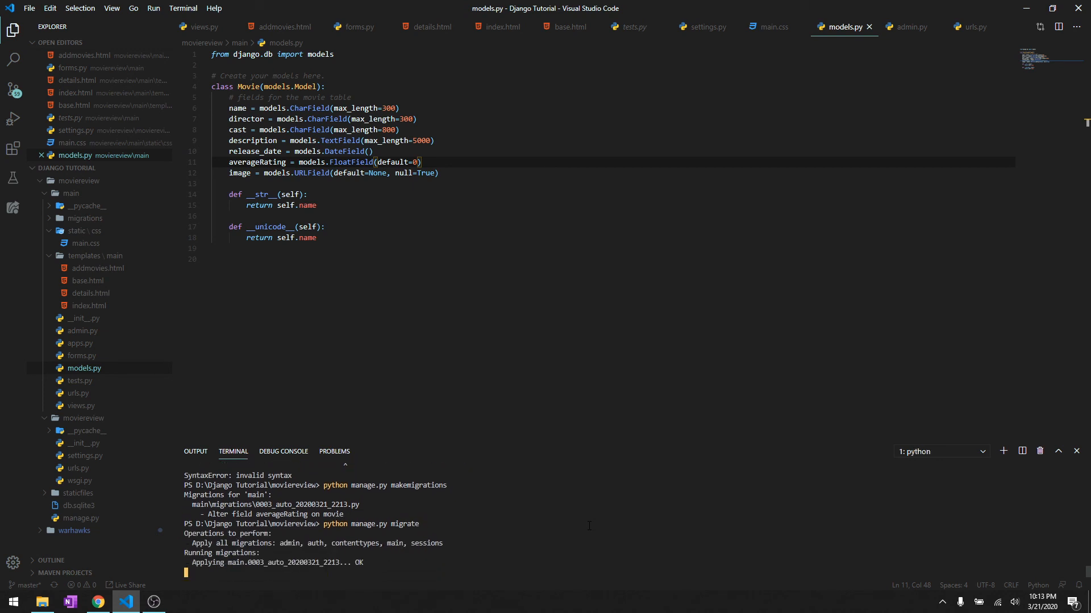
text(python manage.py runserver)
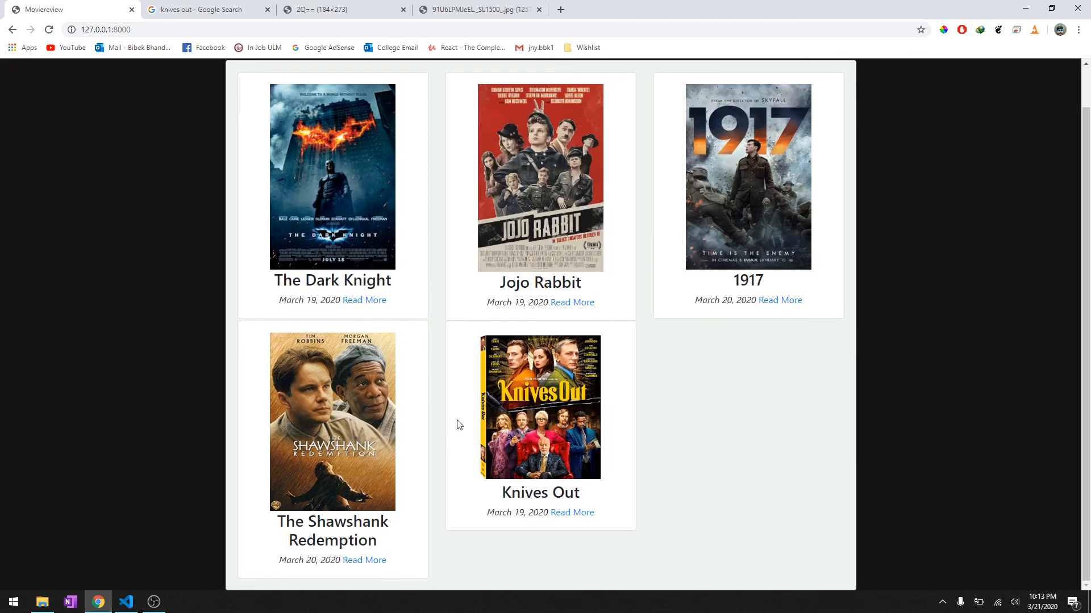
mouse_move(572, 512)
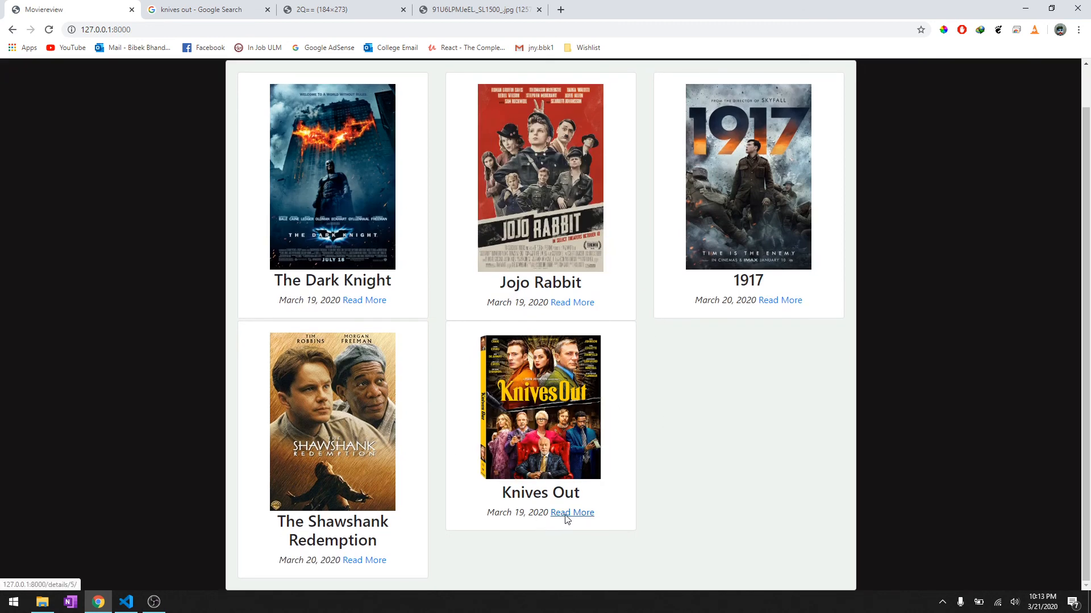
Open Knives Out's details page, check its 0.0 rating, then leave and return to VS Code.
click(572, 512)
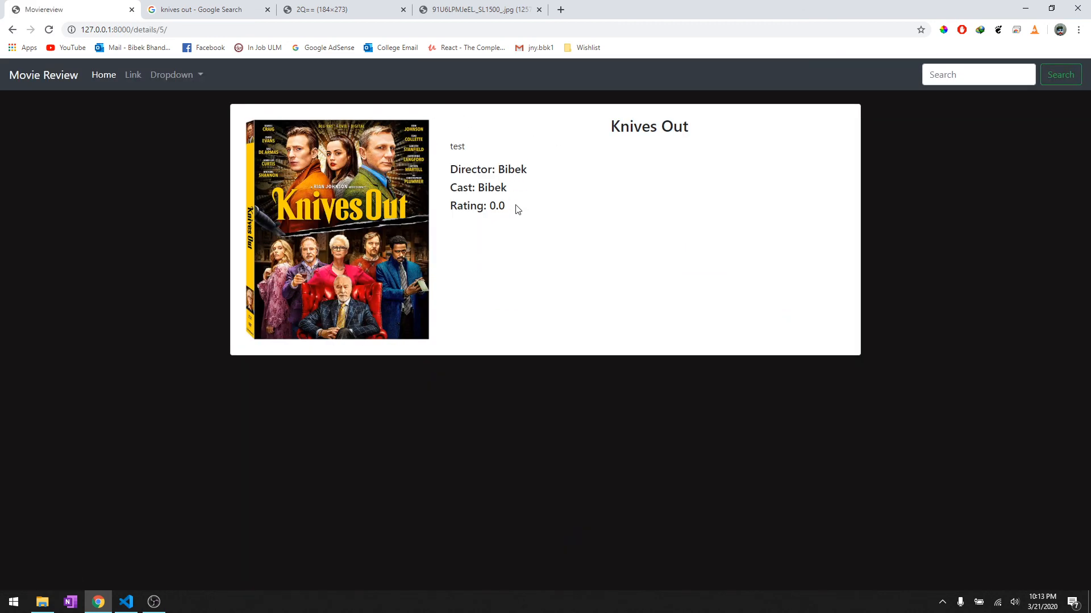
mouse_move(529, 217)
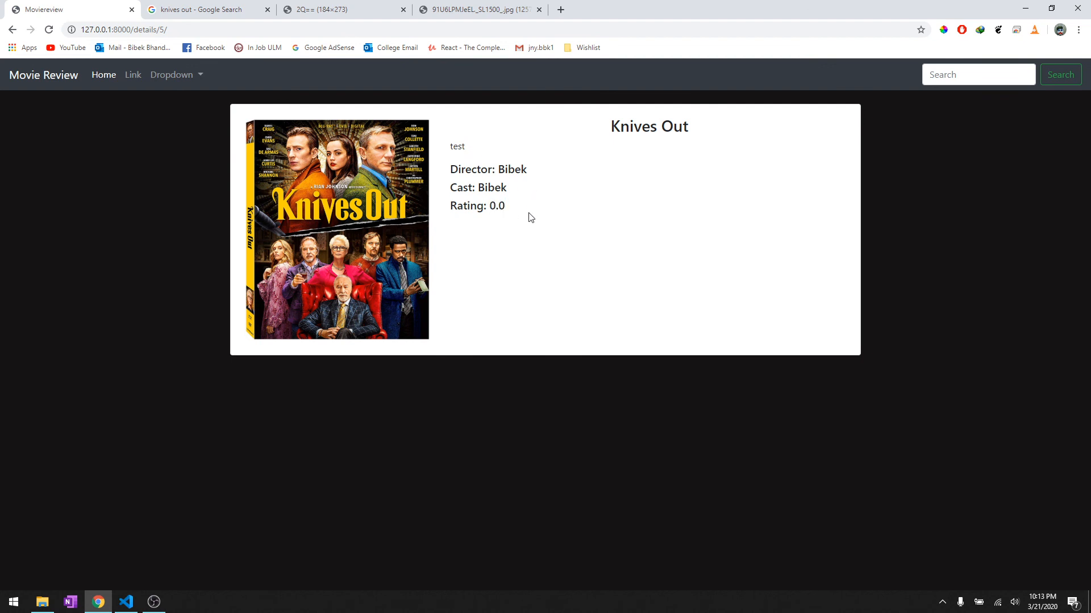
double_click(499, 205)
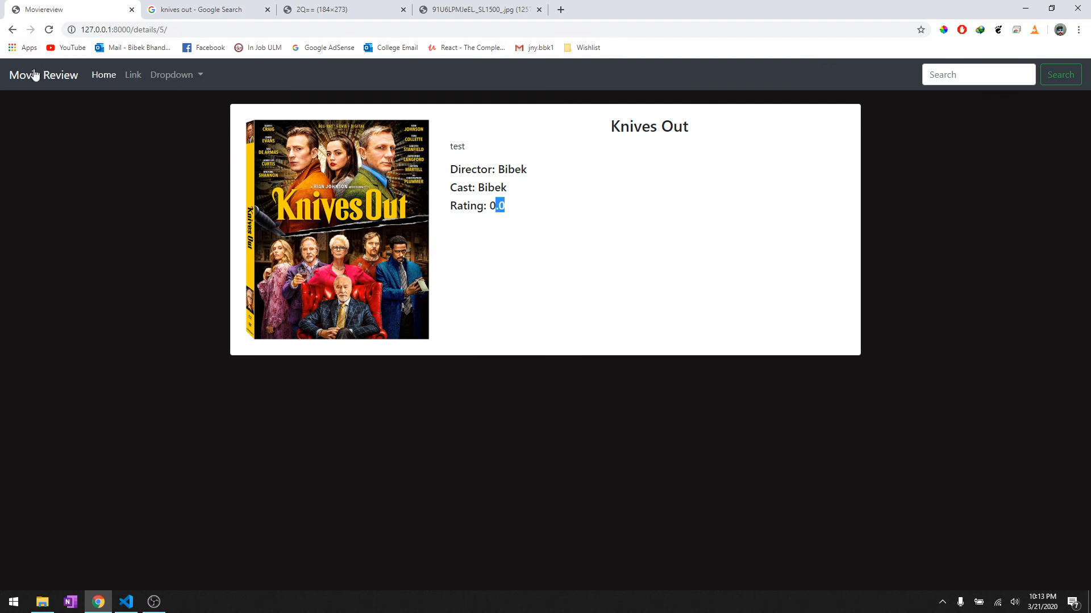
click(103, 74)
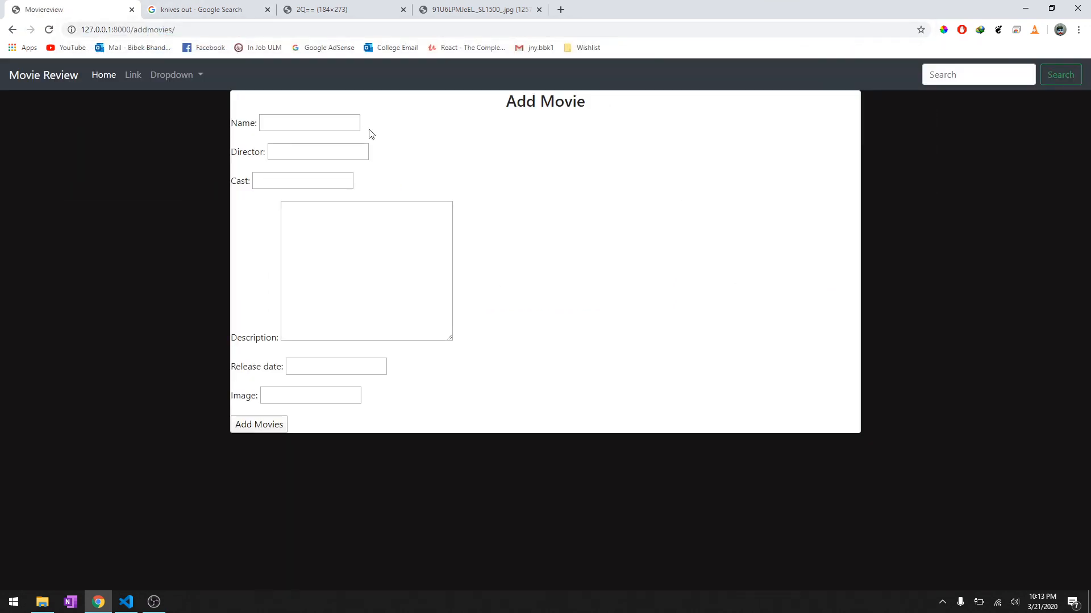
mouse_move(589, 301)
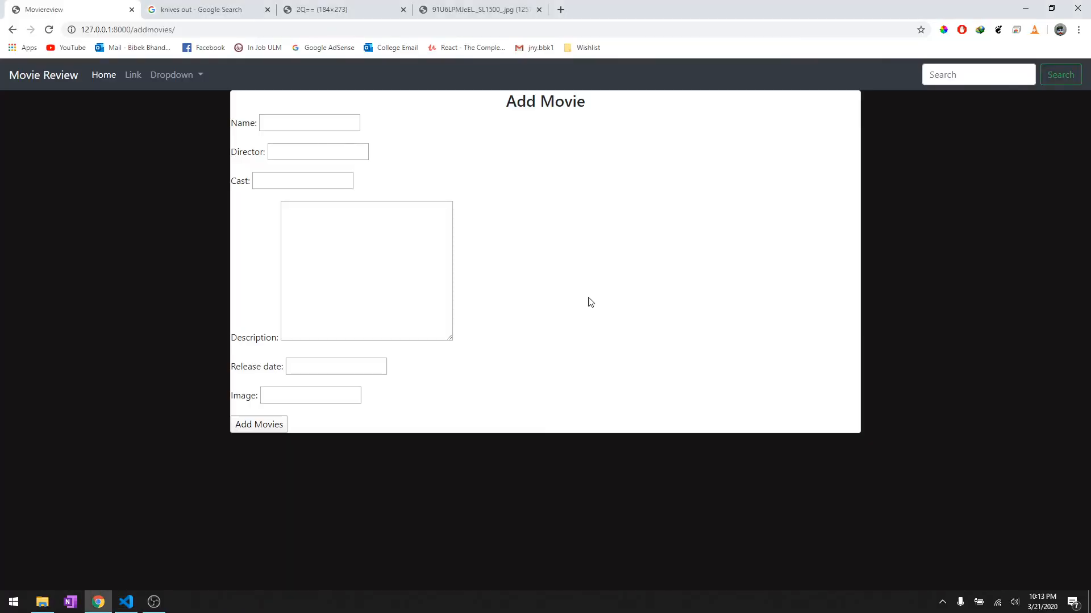
click(126, 602)
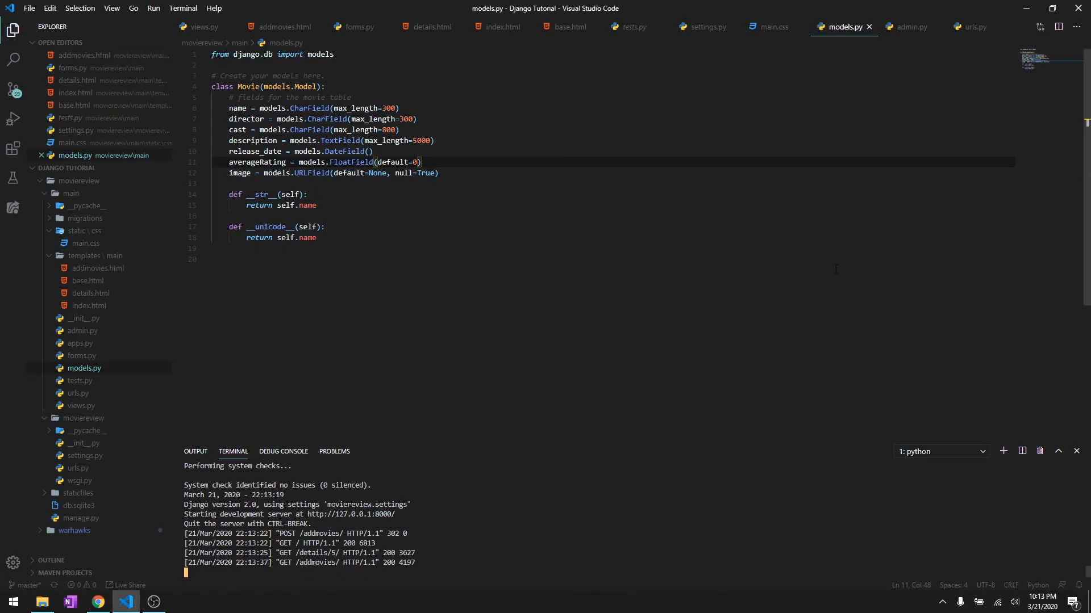
mouse_move(695, 402)
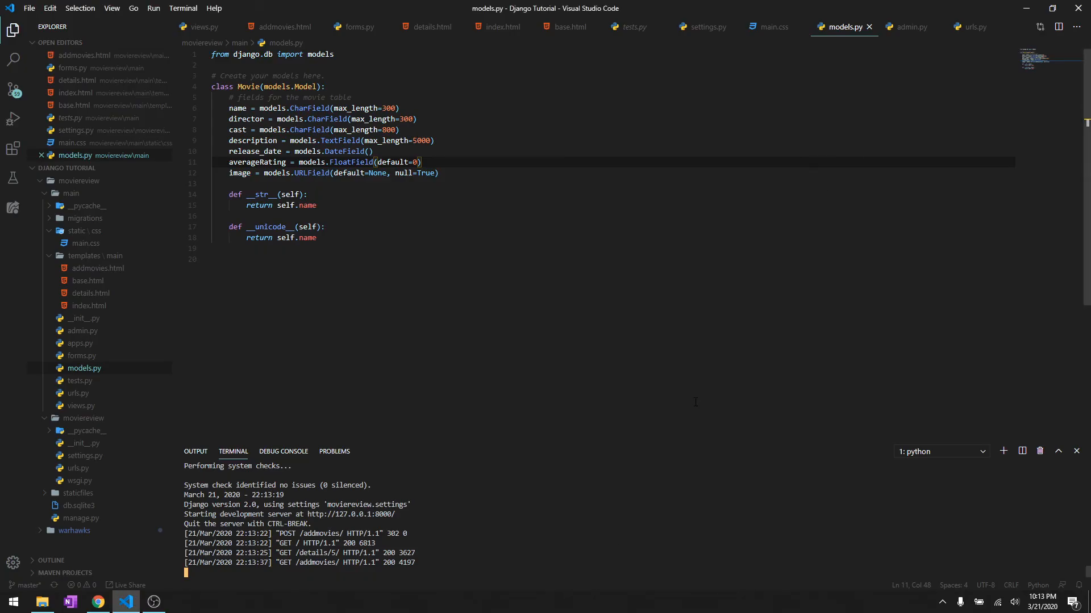